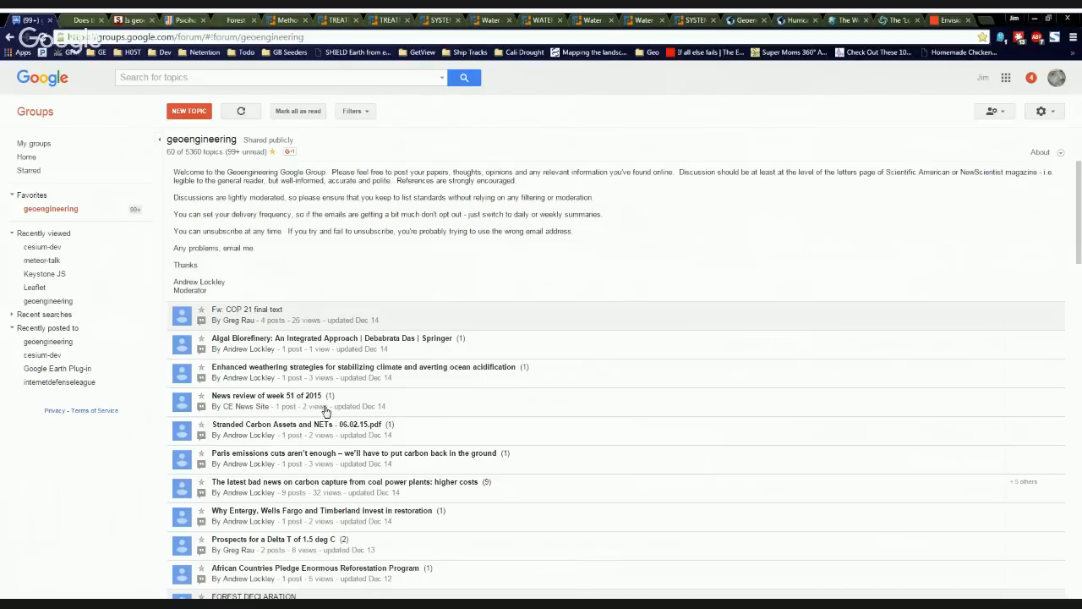
mouse_move(533, 260)
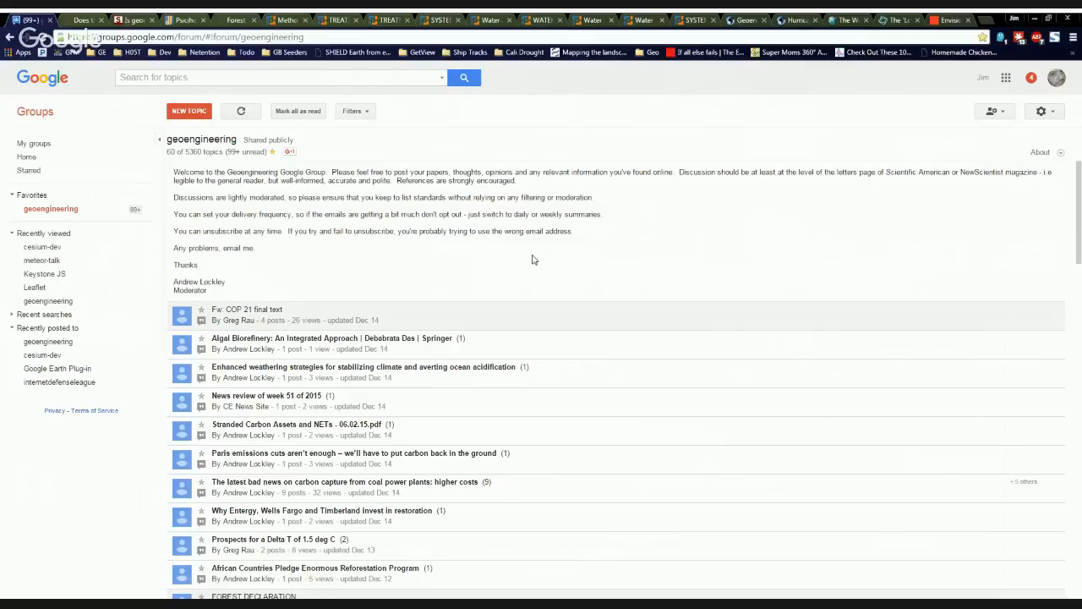
mouse_move(281, 328)
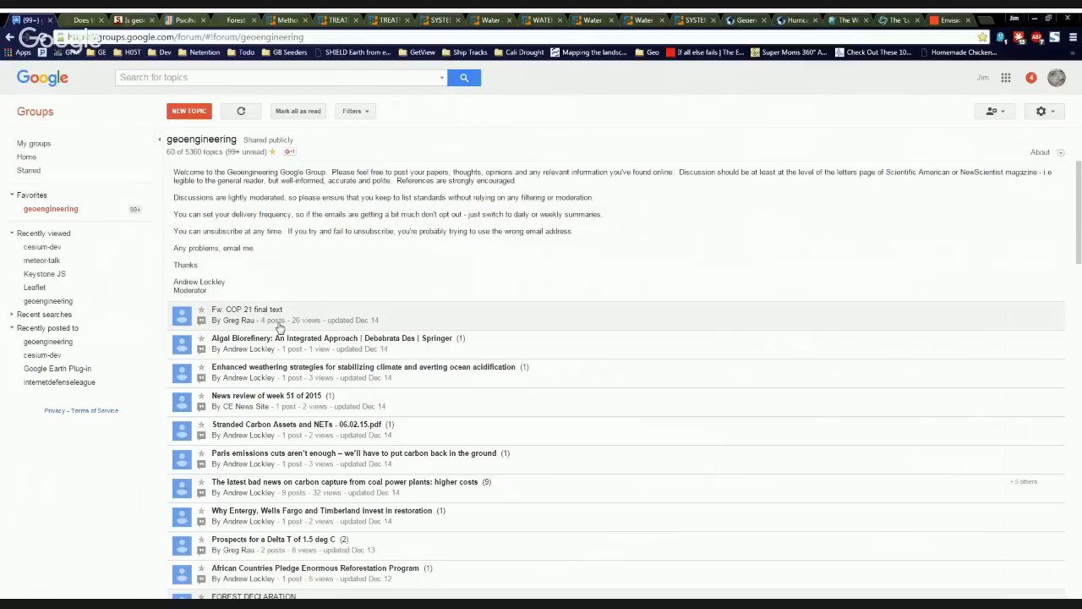
View the geoengineering group's "Fw: COP 21 final text" thread with Greg Rau's post.
left_click(247, 308)
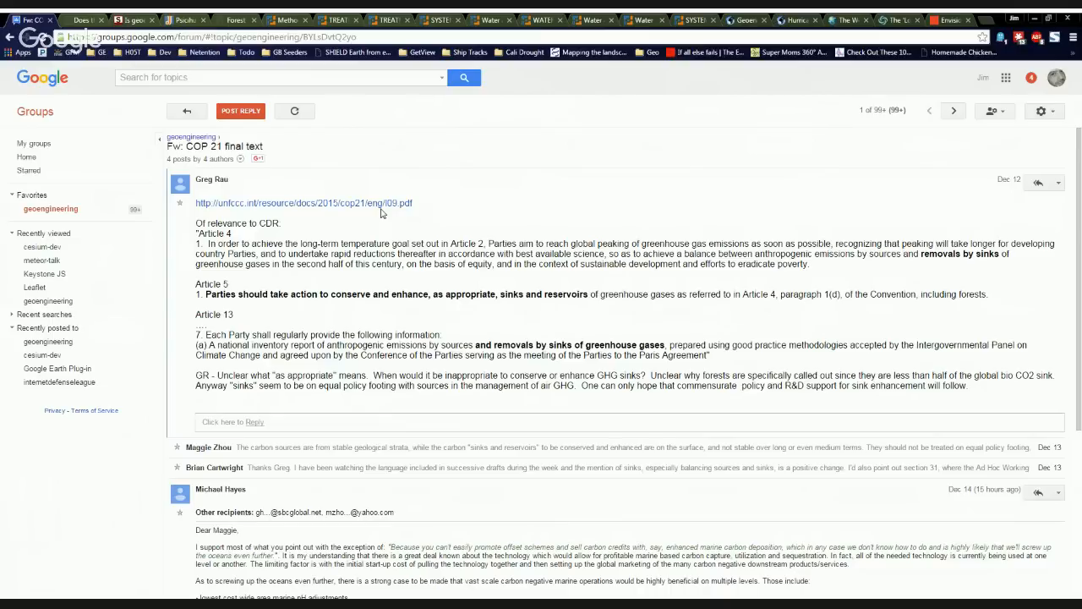
mouse_move(393, 231)
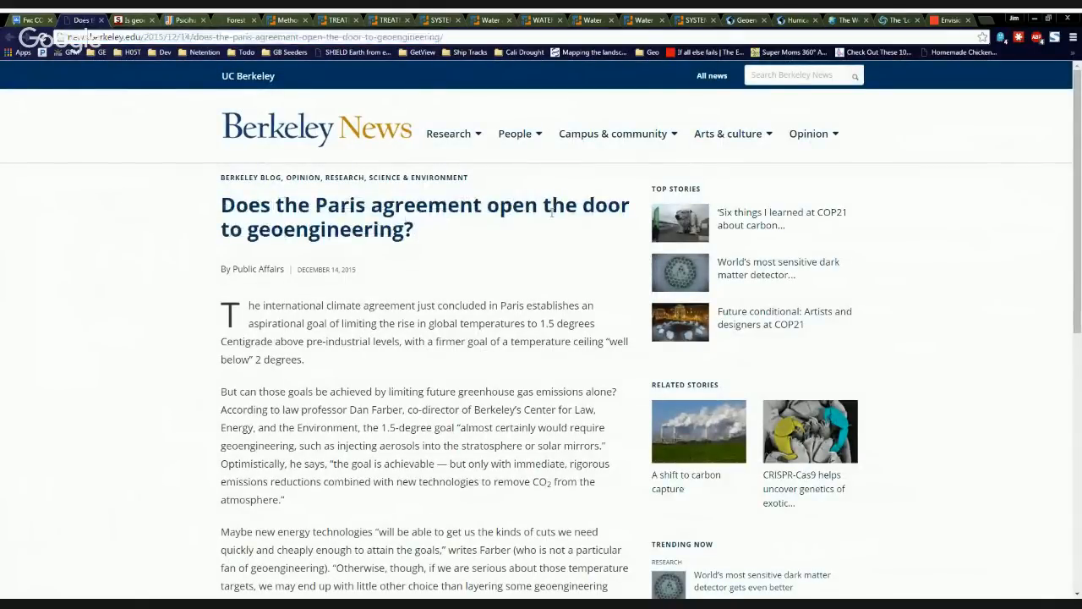
mouse_move(463, 372)
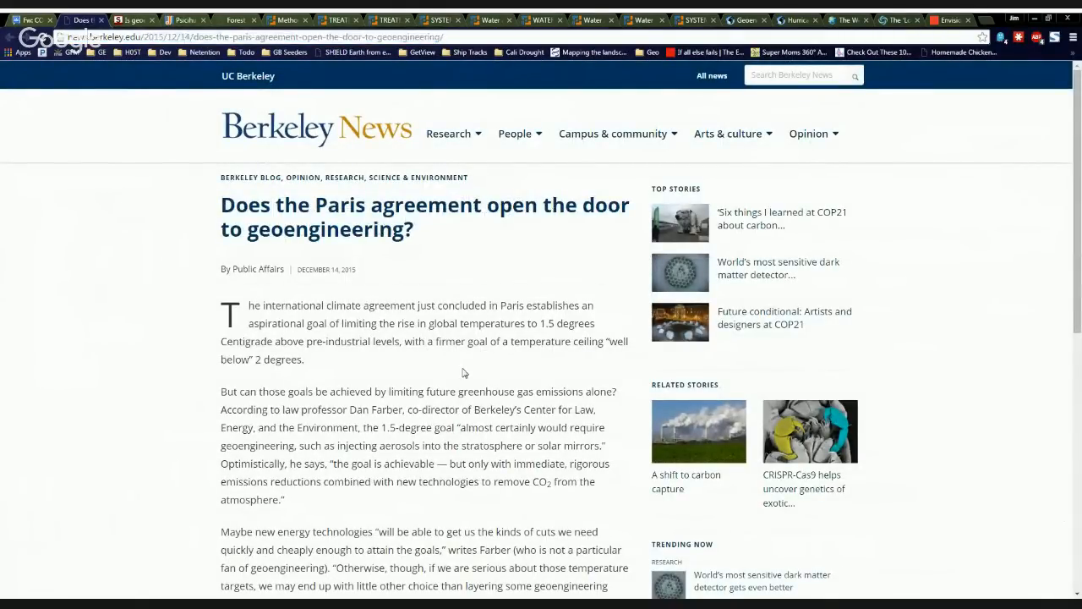
Read down the Berkeley News article on whether the Paris agreement opens the door to geoengineering.
scroll("down", 3)
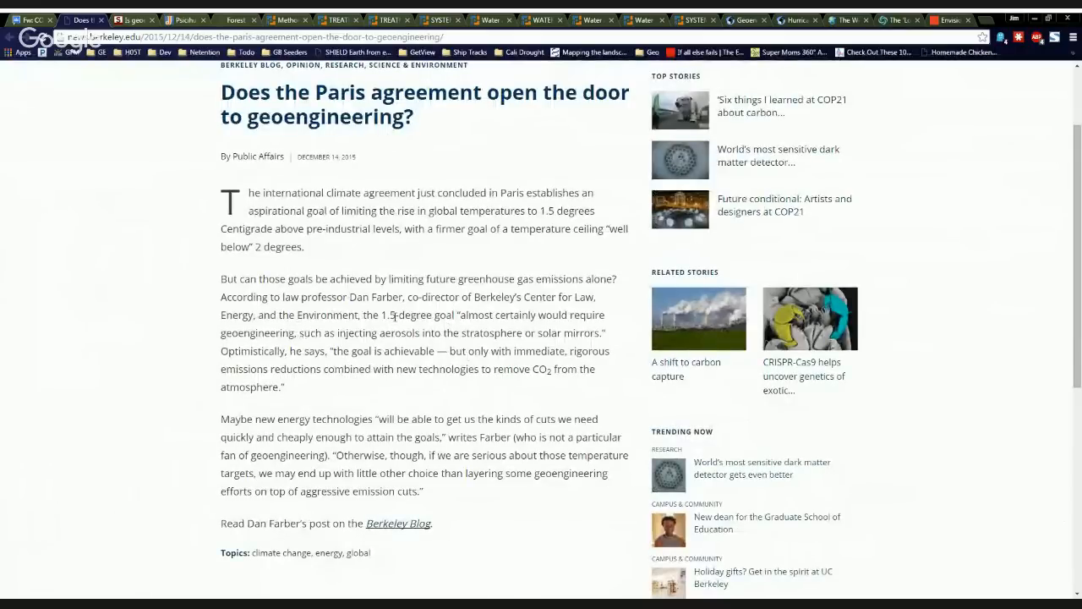
mouse_move(456, 386)
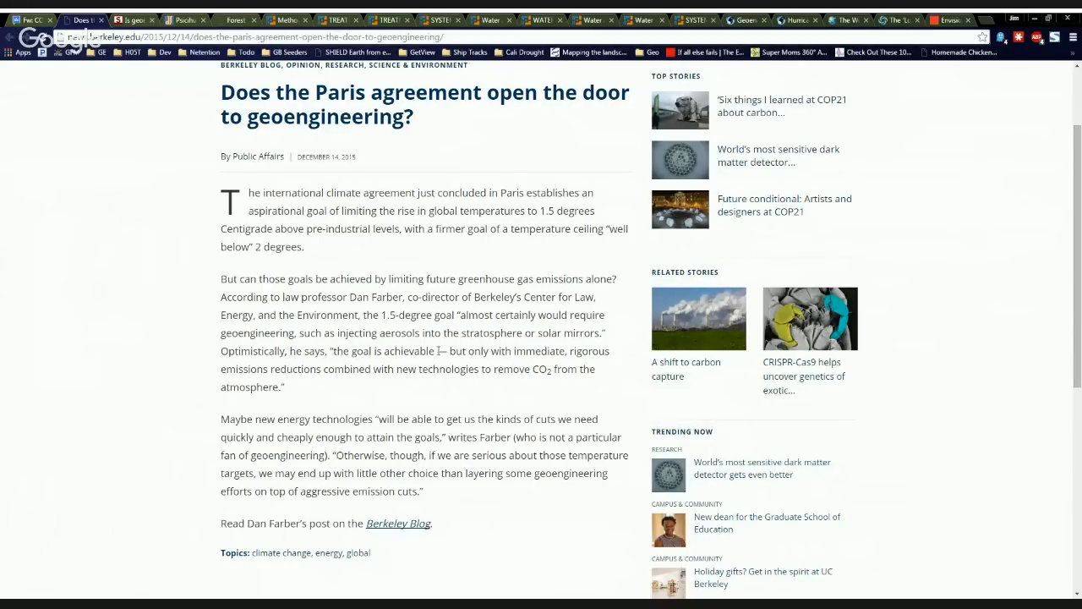
mouse_move(484, 403)
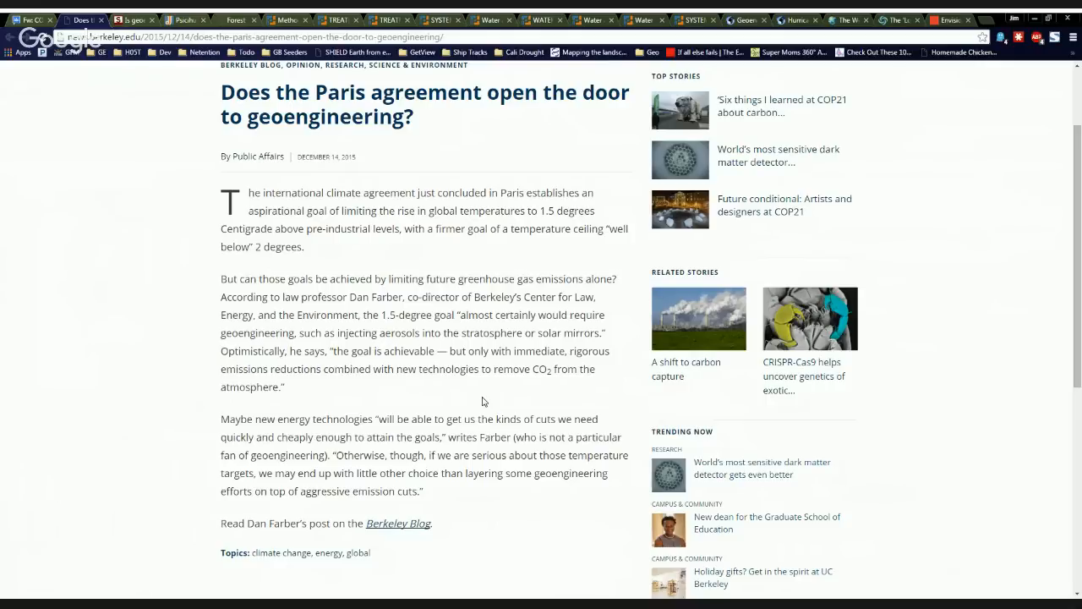
mouse_move(153, 24)
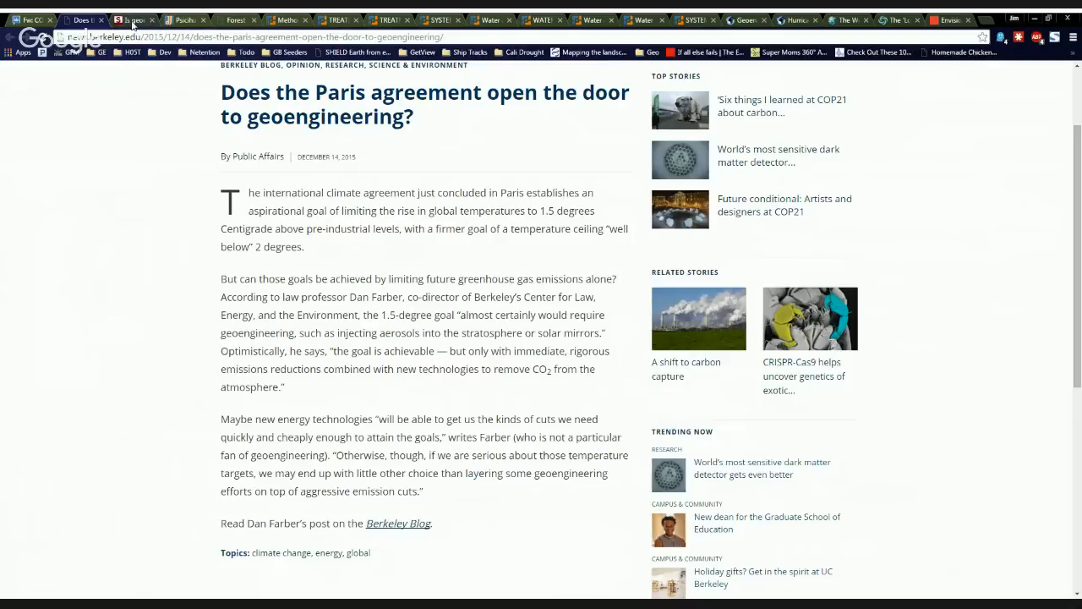
Read through the Slate Future Tense article on Paris climate goals without unproven technology.
left_click(134, 20)
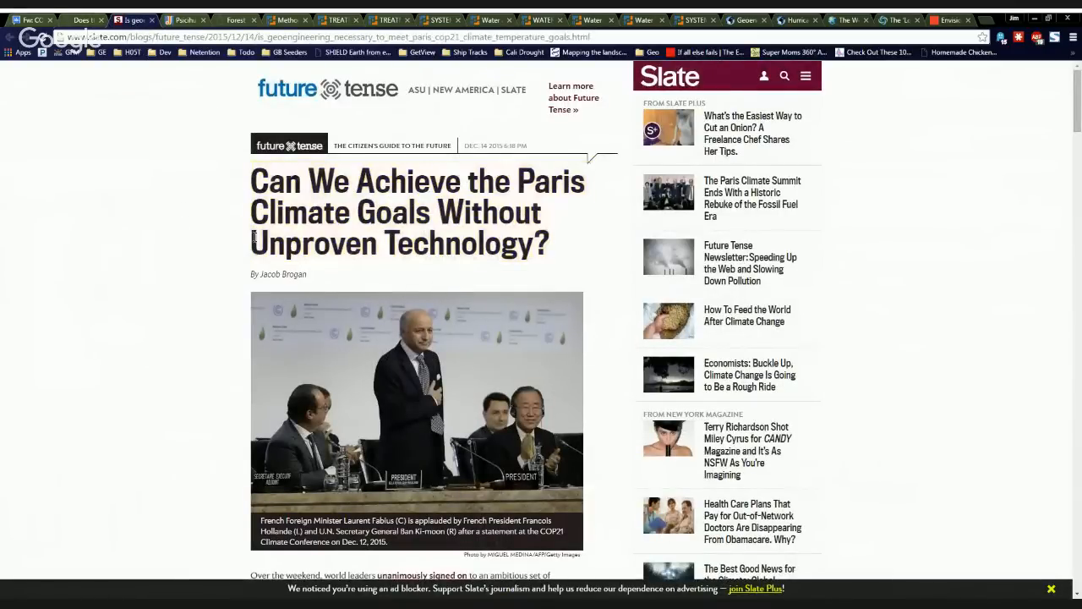
scroll("down", 3)
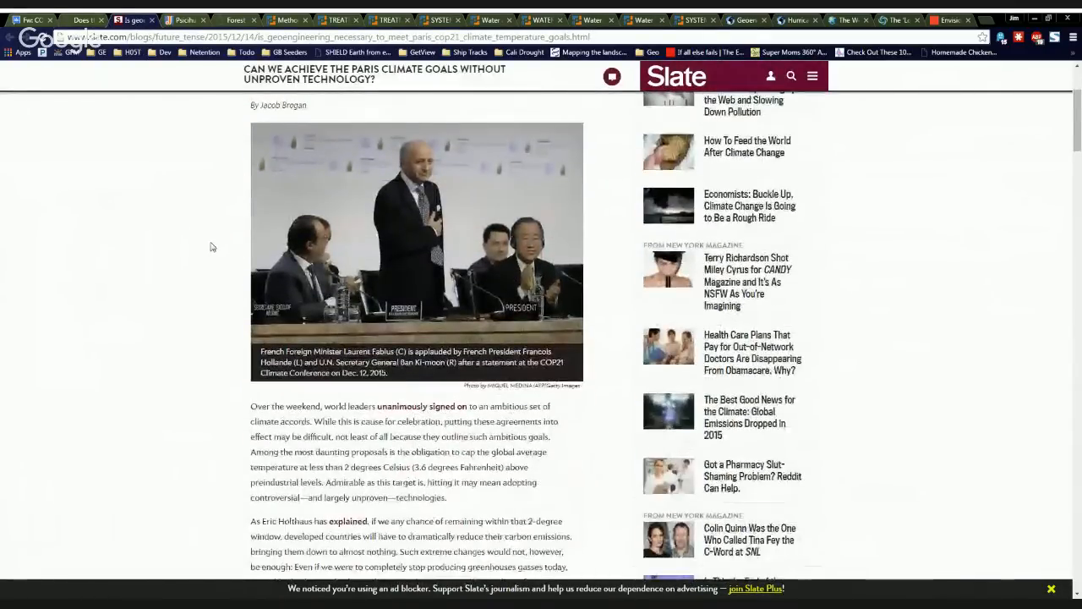
scroll("up", 3)
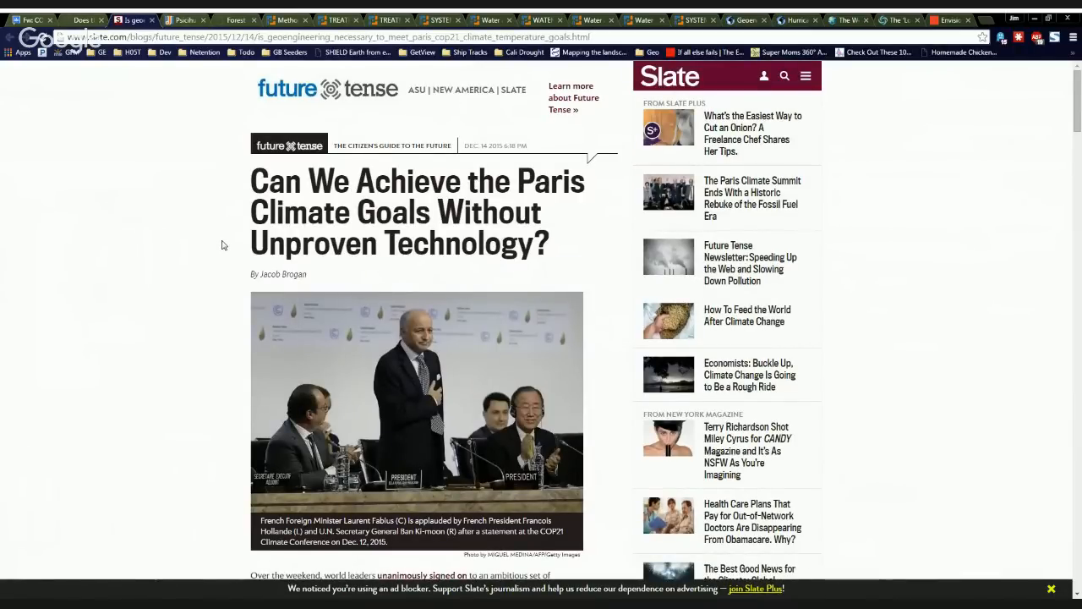
scroll("down", 3)
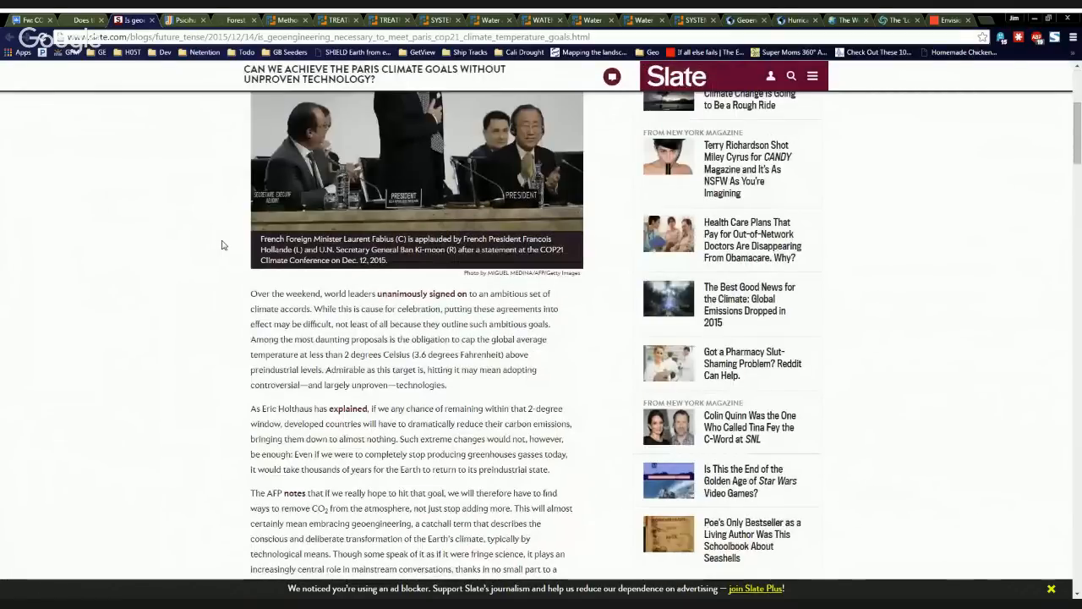
scroll("up", 3)
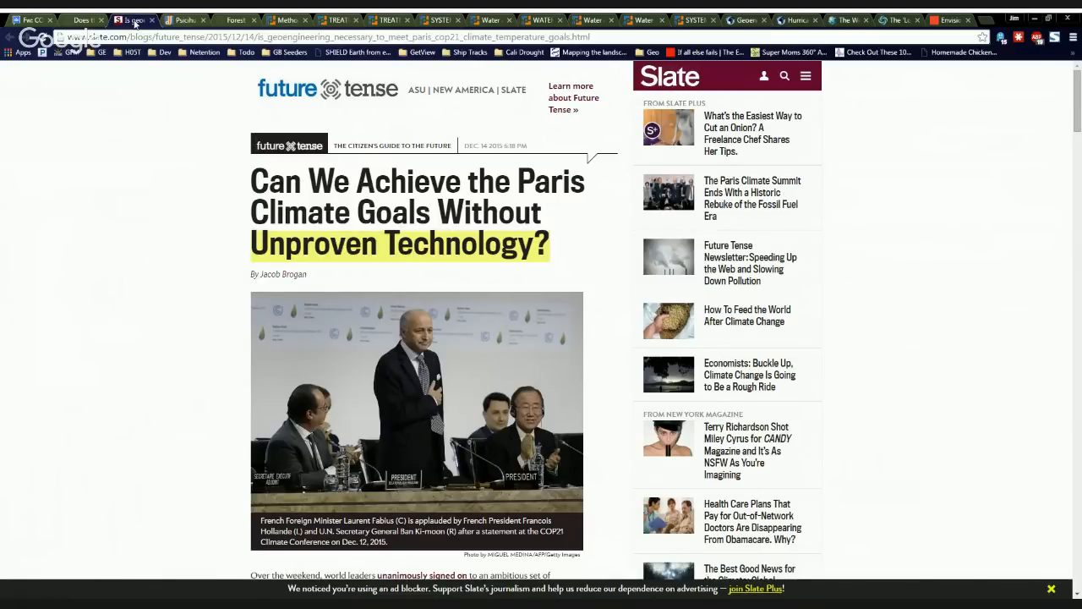
mouse_move(166, 25)
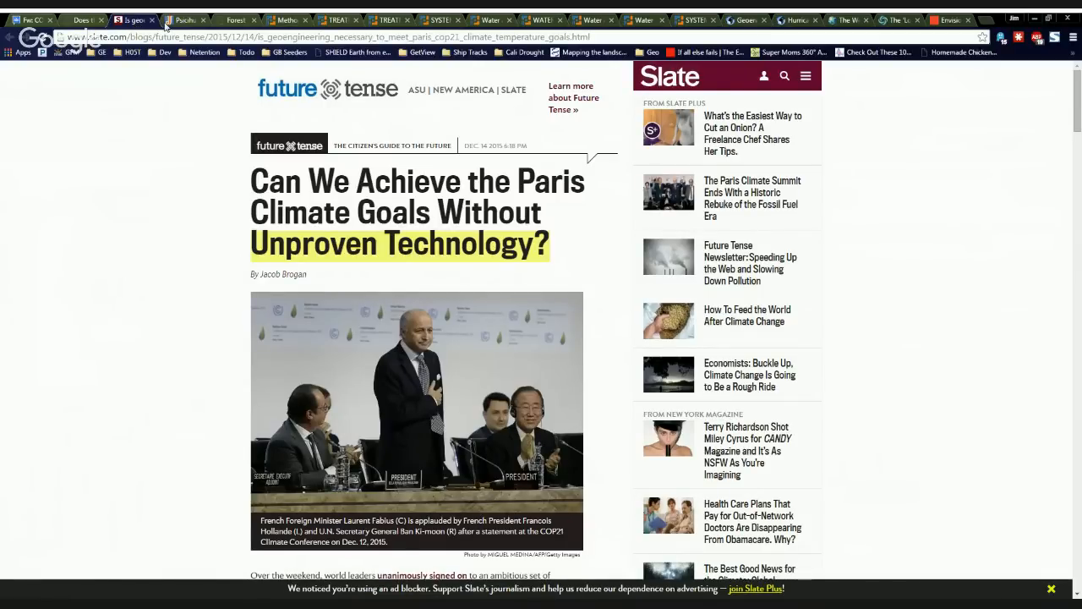
Read the Journal Times letter "Common-sense should come before Geoengineering" to the end.
left_click(179, 20)
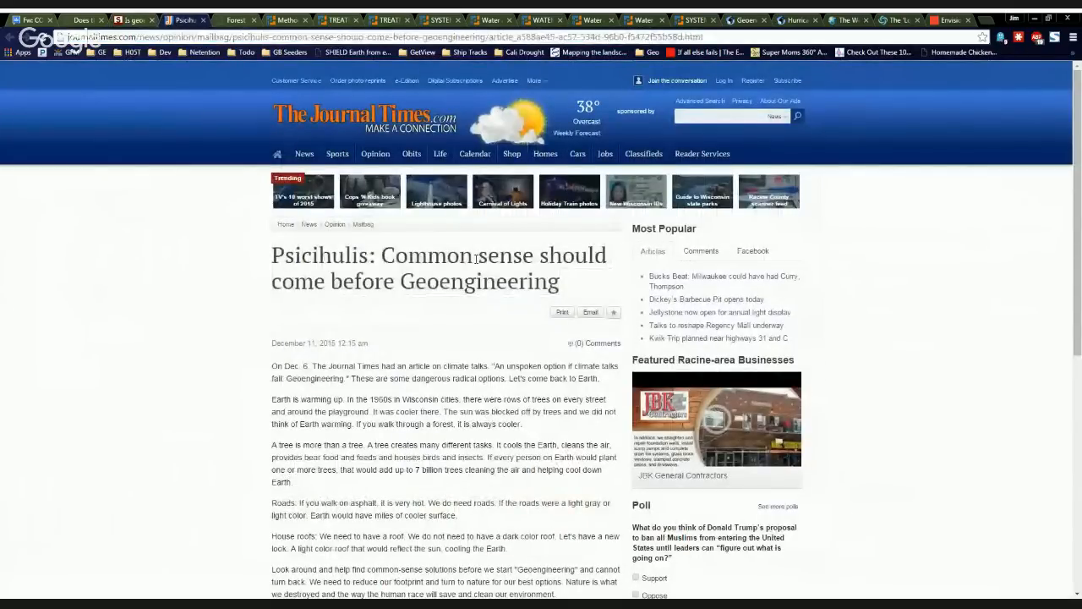
scroll("down", 3)
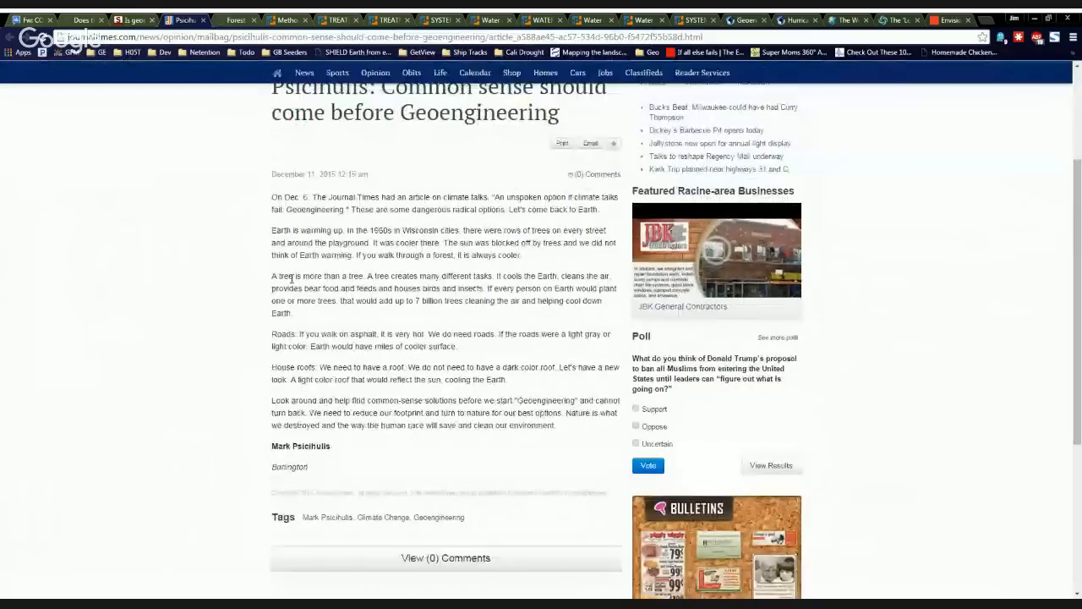
left_click_drag(271, 276, 418, 275)
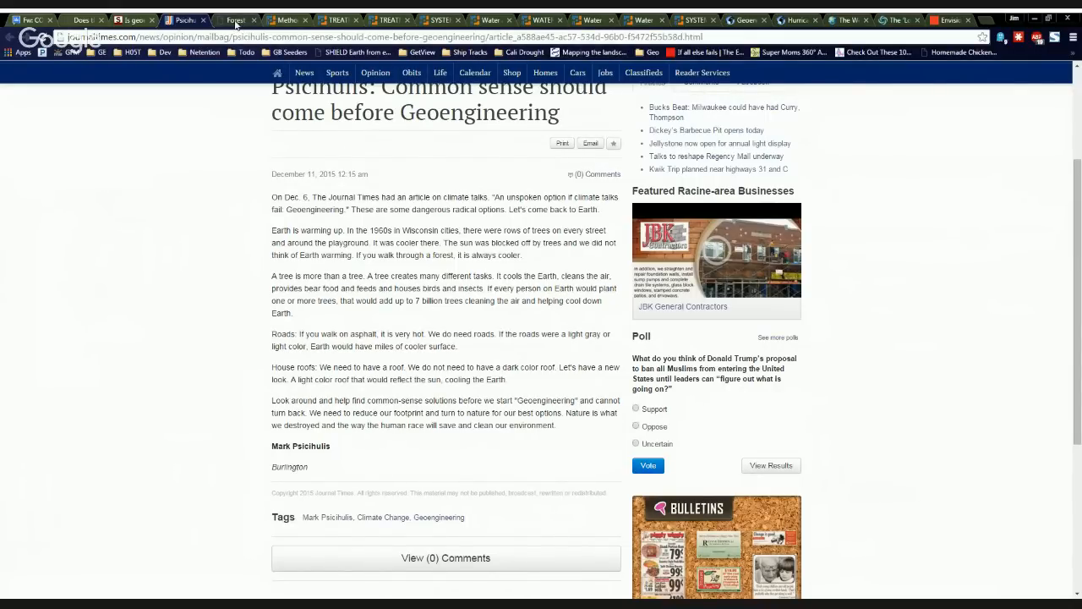
View the Forest Declaration home page and its New York Declaration on Forests goals.
left_click(235, 20)
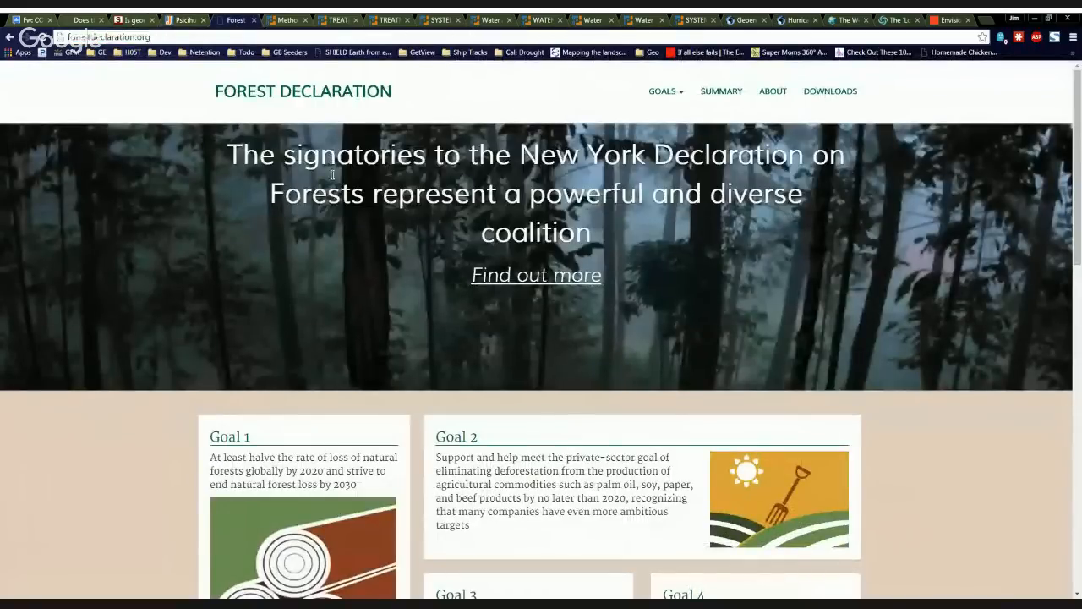
mouse_move(690, 183)
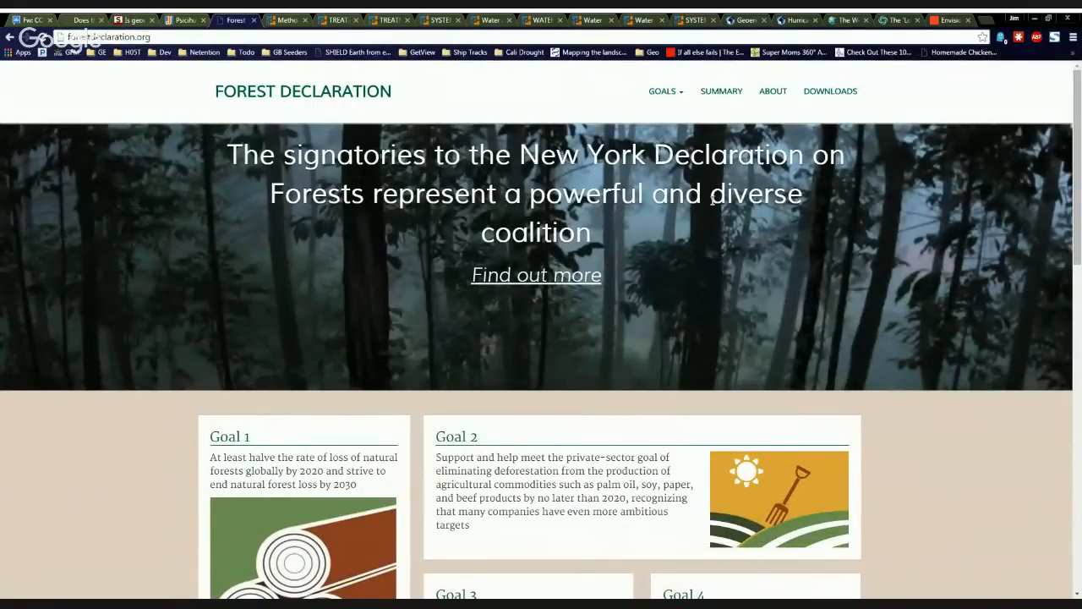
scroll("down", 3)
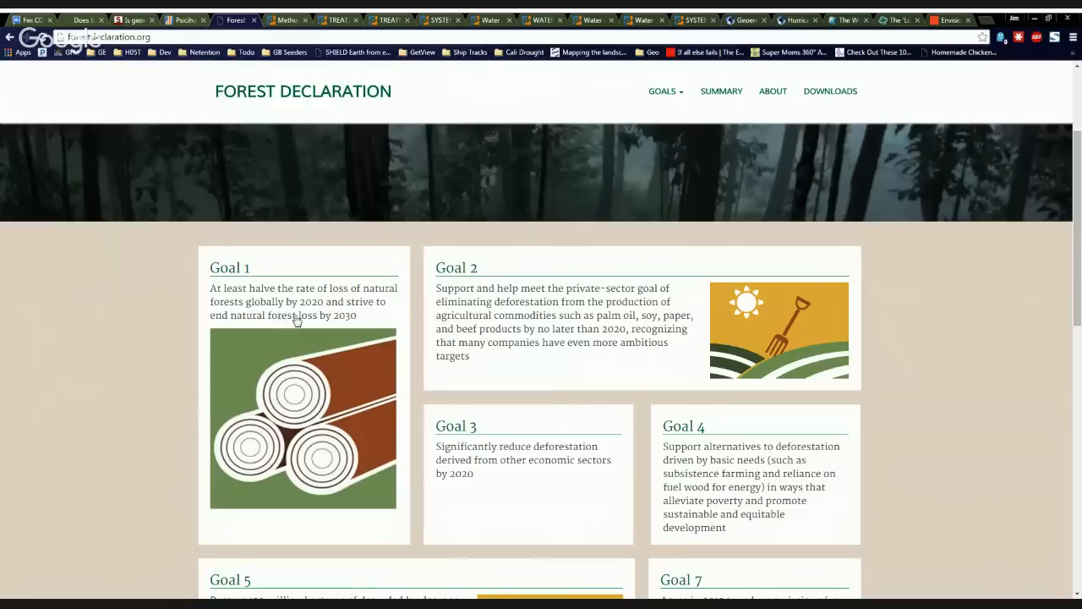
mouse_move(359, 324)
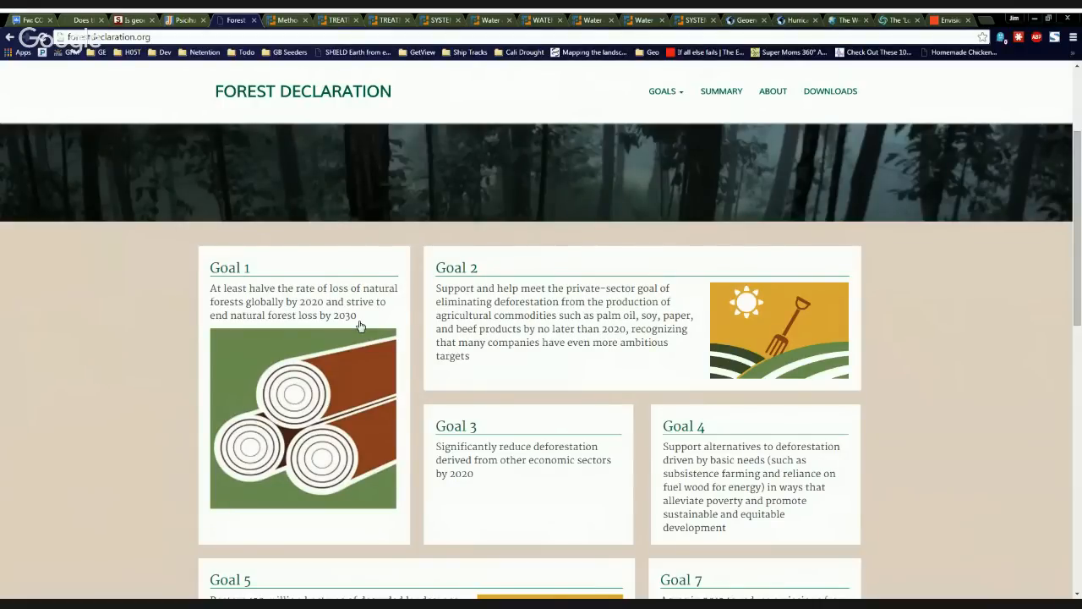
mouse_move(389, 203)
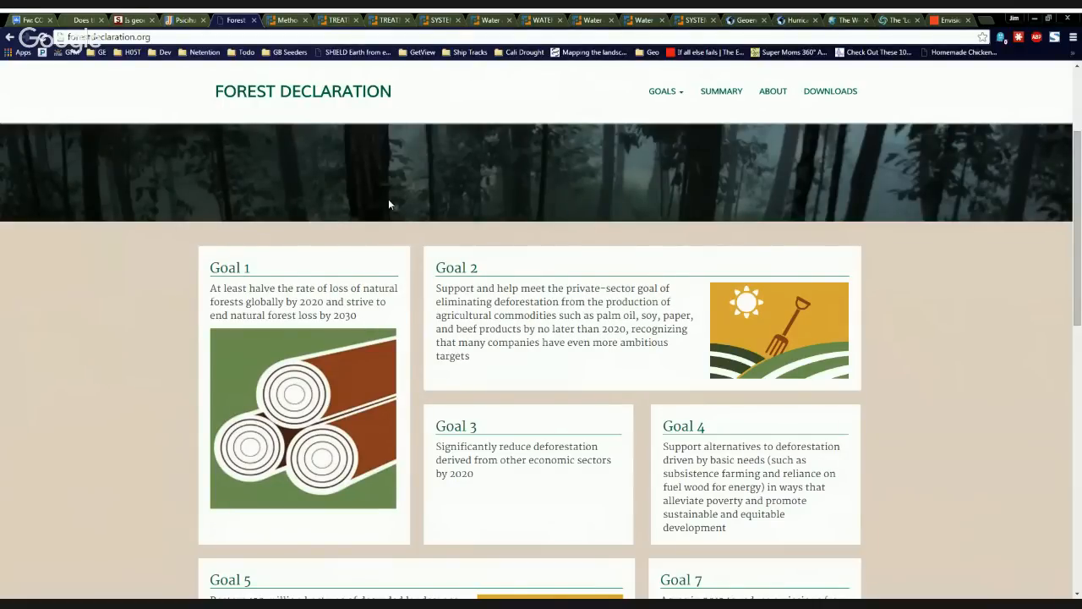
scroll("up", 3)
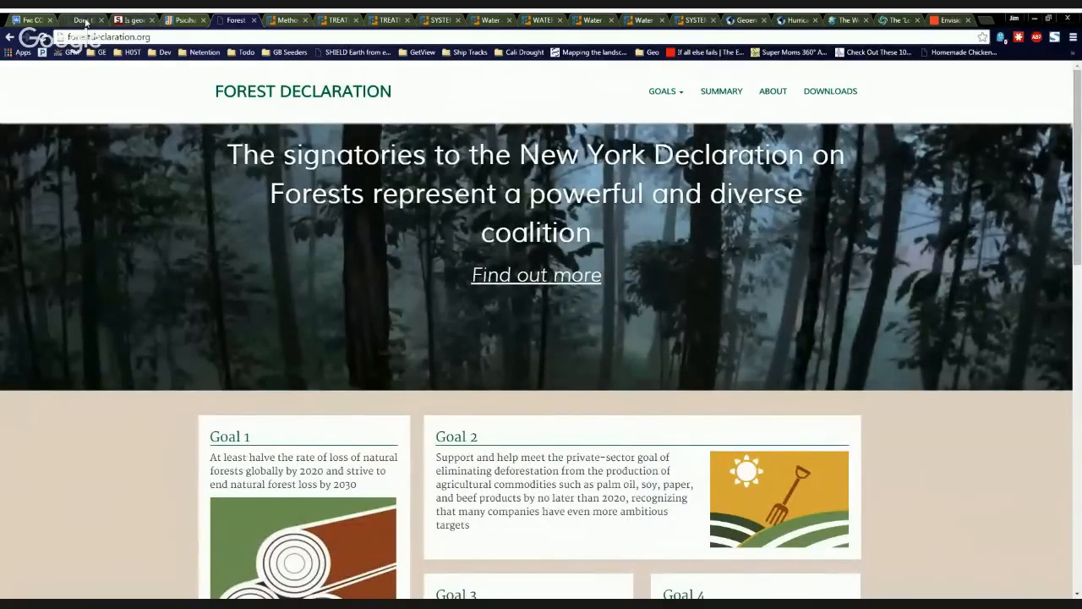
left_click(81, 20)
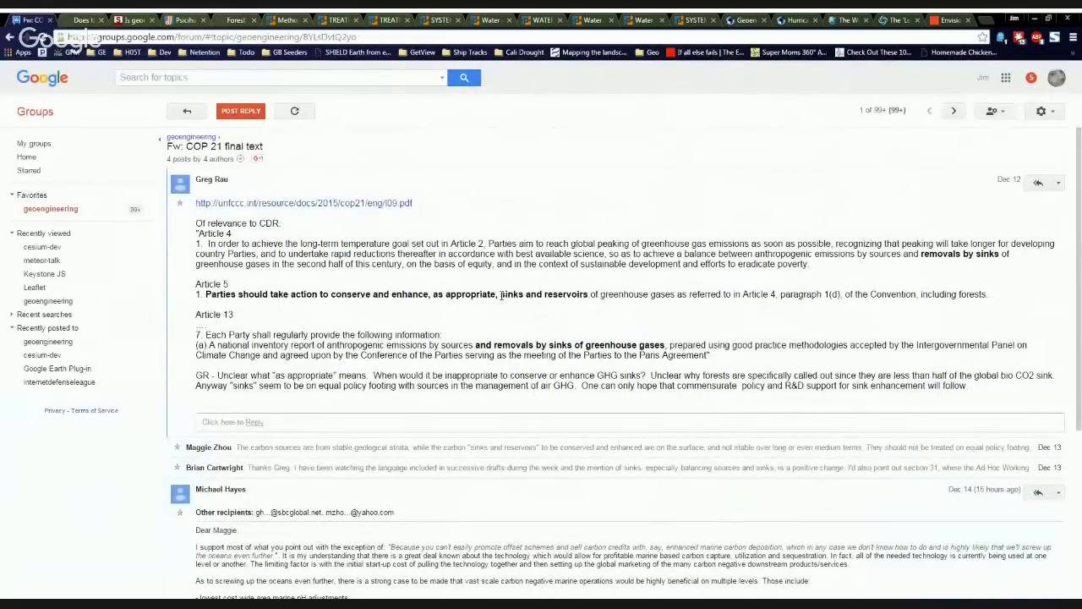
double_click(545, 294)
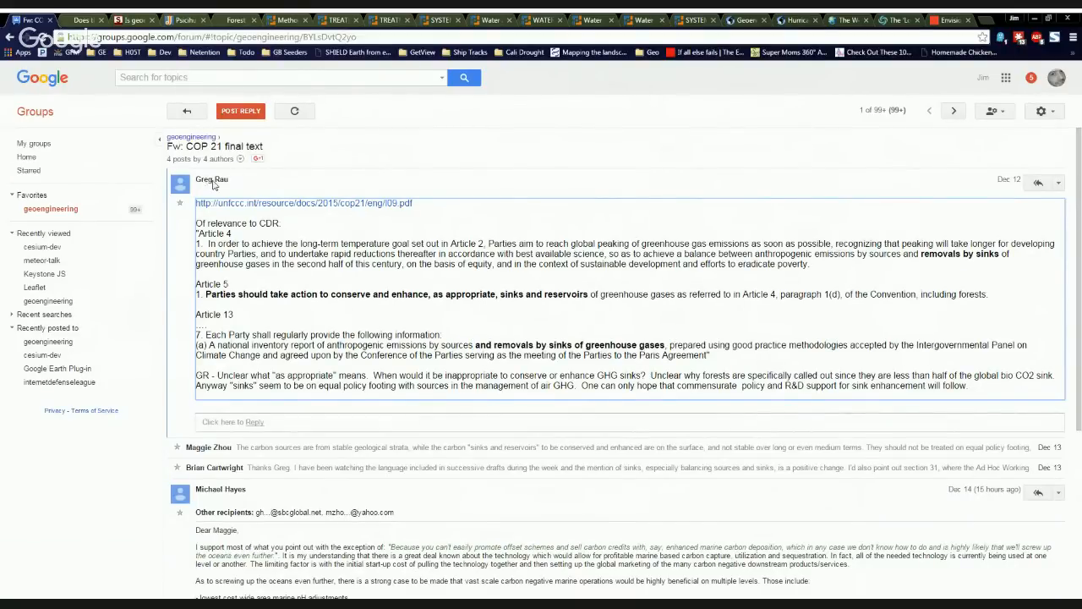
mouse_move(286, 221)
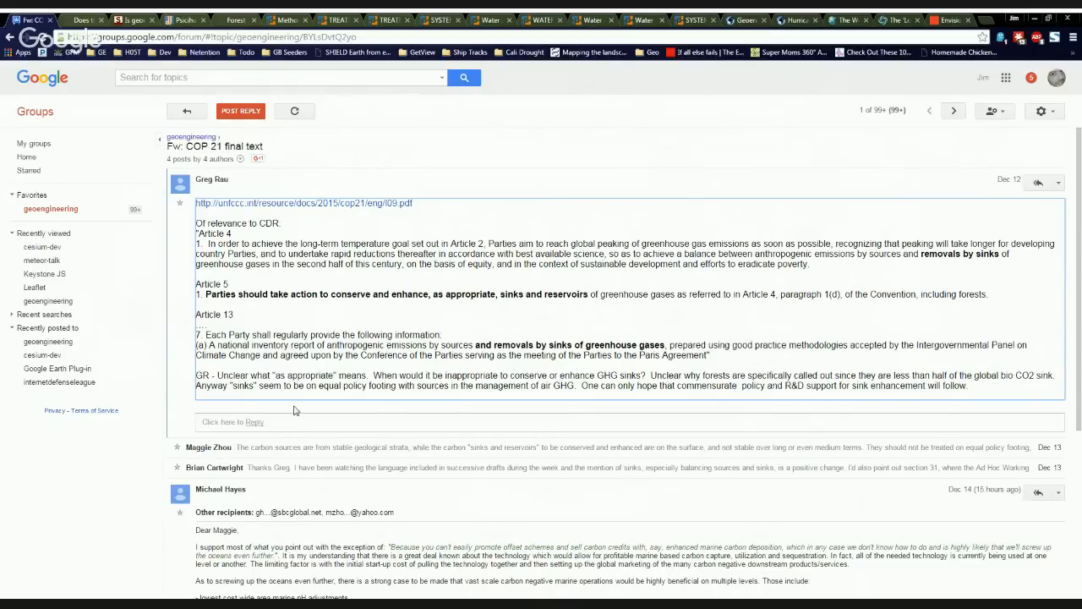
mouse_move(377, 416)
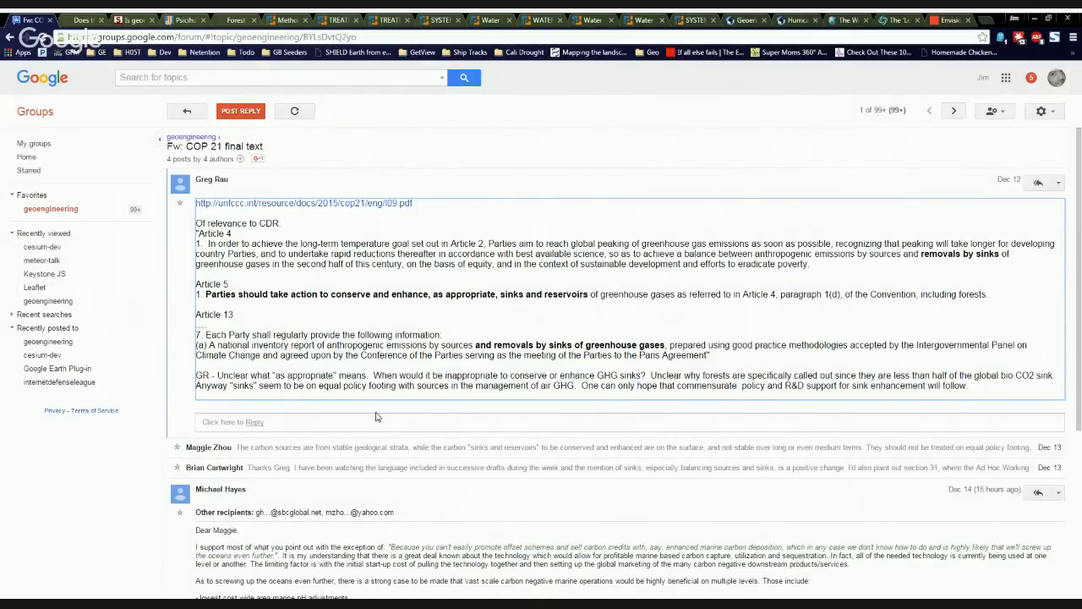
mouse_move(400, 416)
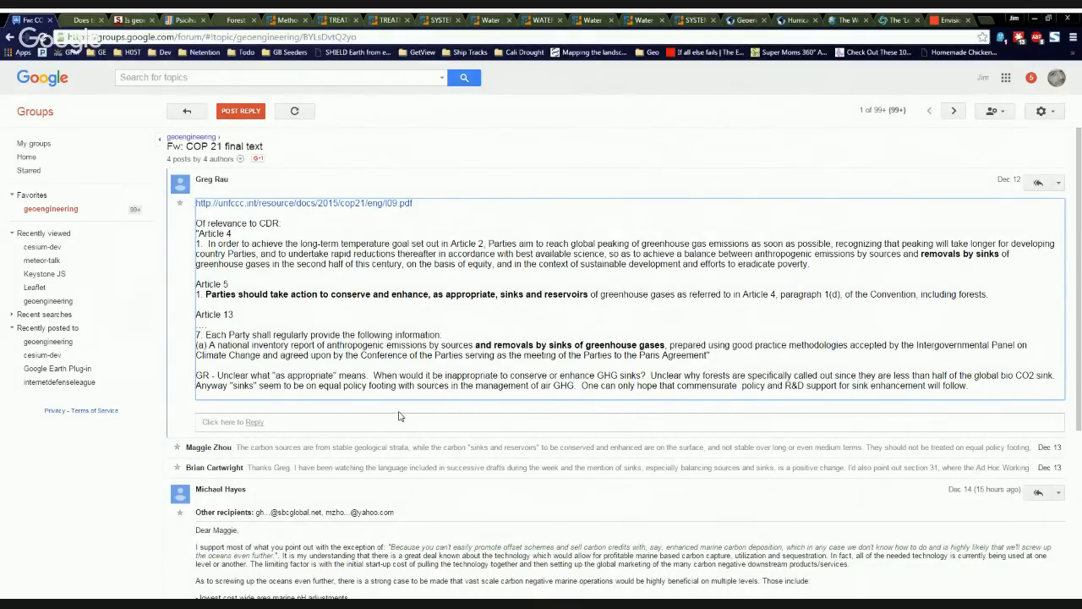
View the FPO page for Rau's patent application on extracting and sequestering carbon dioxide.
left_click(284, 20)
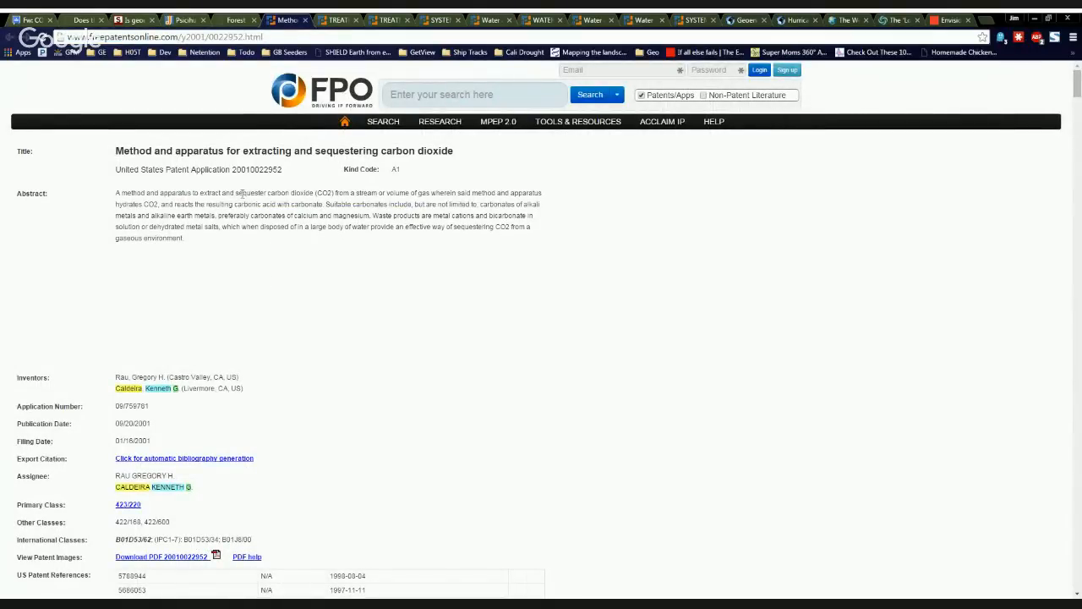
mouse_move(430, 168)
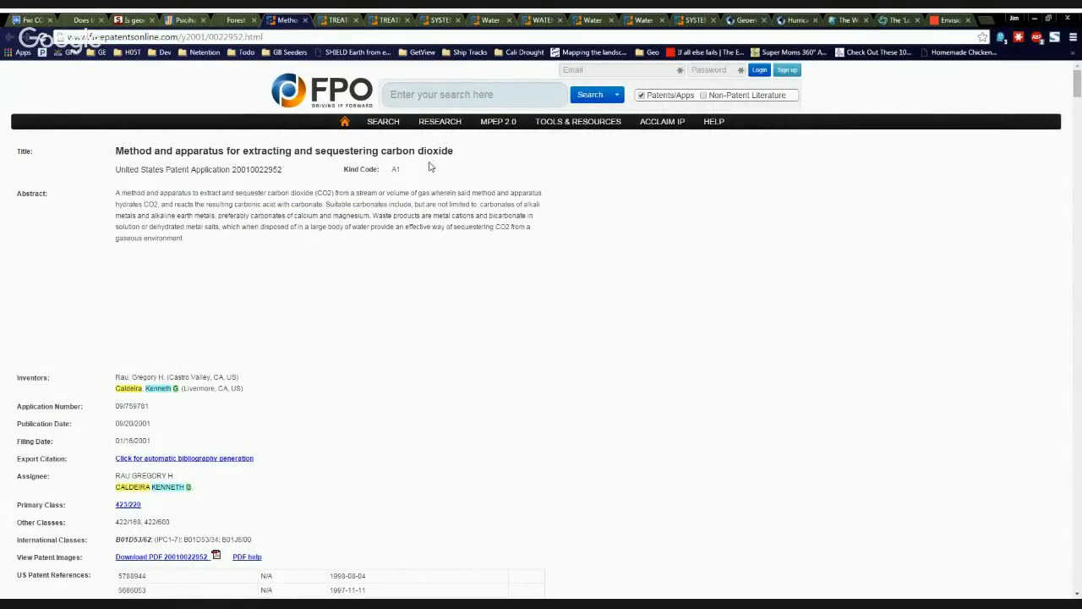
mouse_move(432, 174)
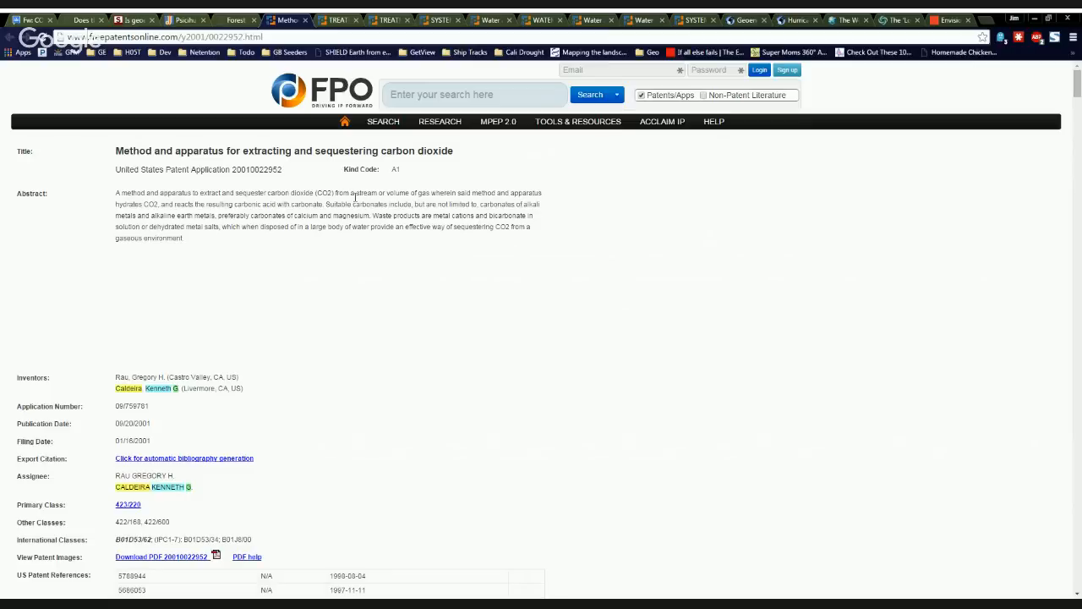
mouse_move(338, 236)
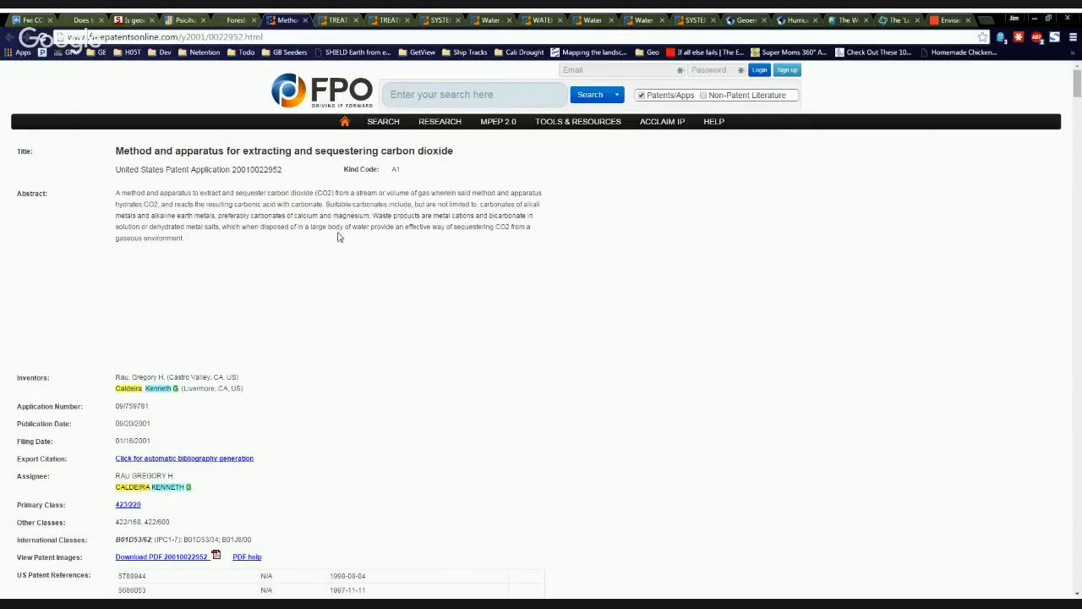
mouse_move(240, 358)
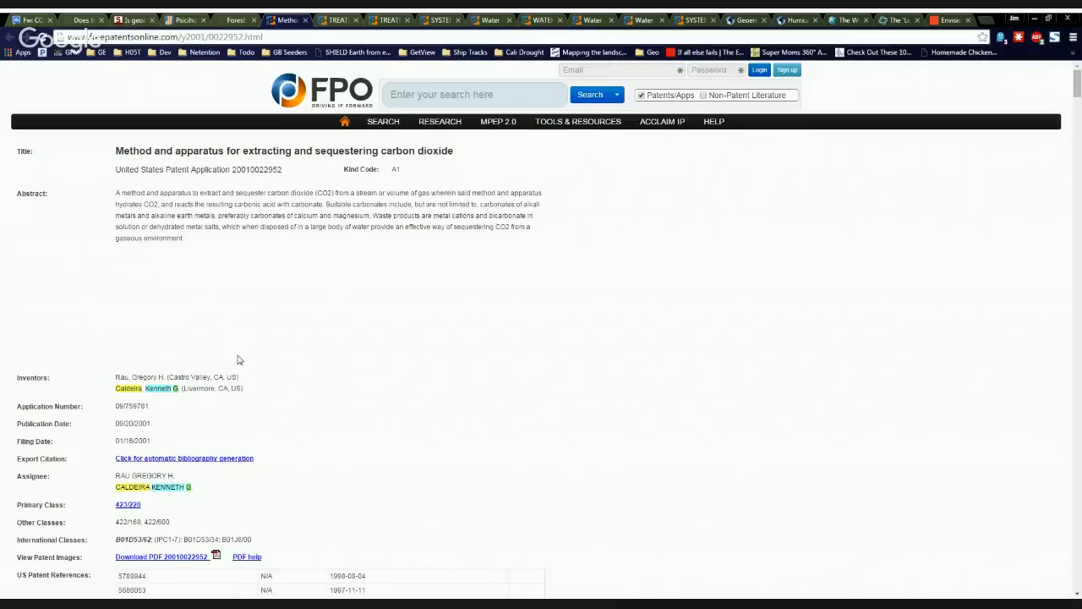
mouse_move(110, 436)
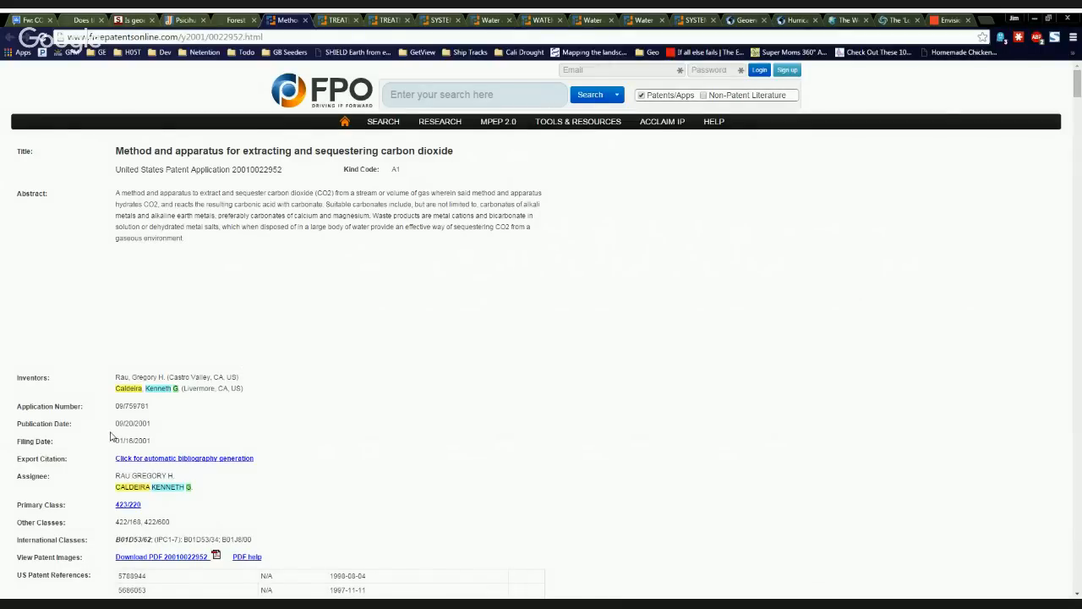
mouse_move(166, 427)
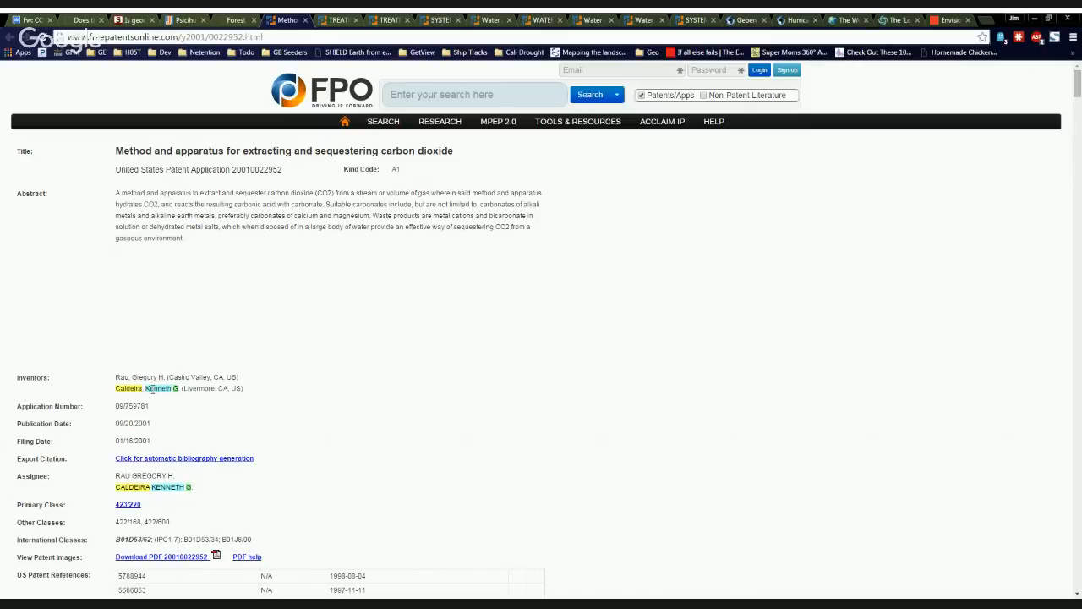
mouse_move(328, 328)
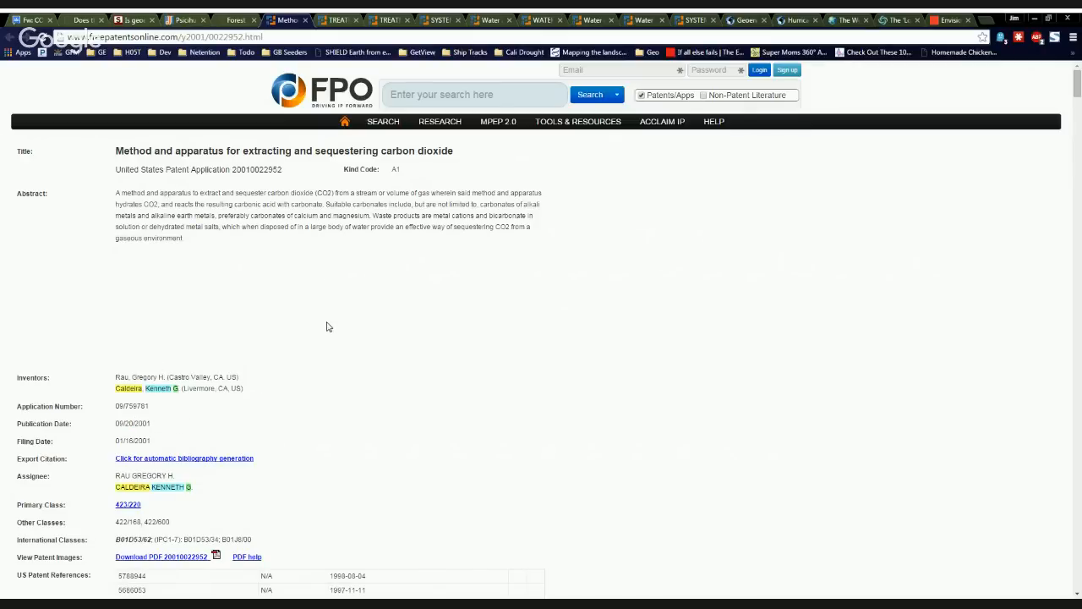
mouse_move(332, 310)
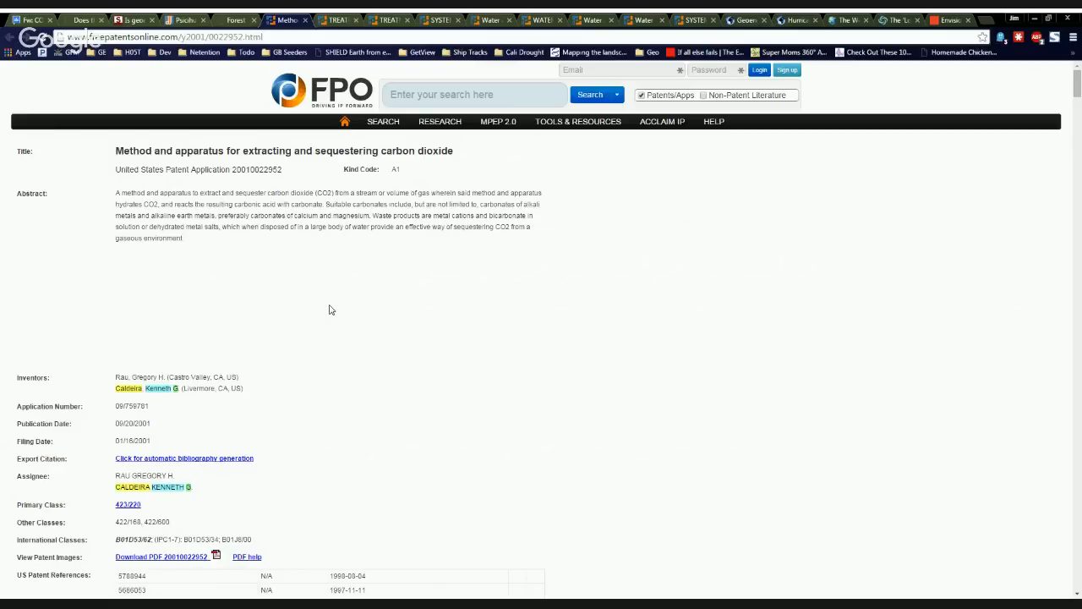
mouse_move(347, 250)
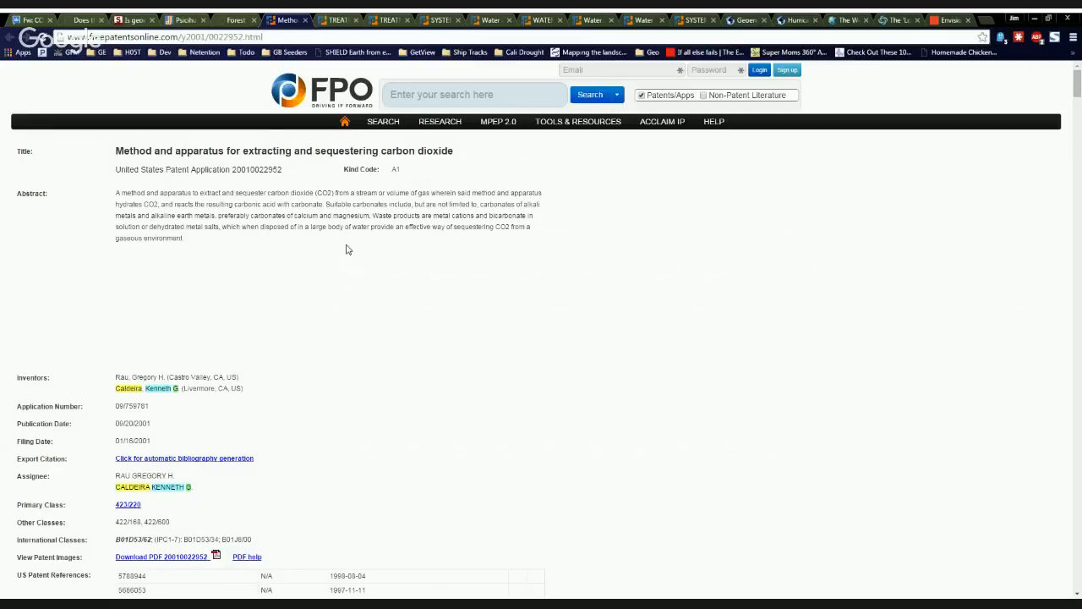
mouse_move(352, 274)
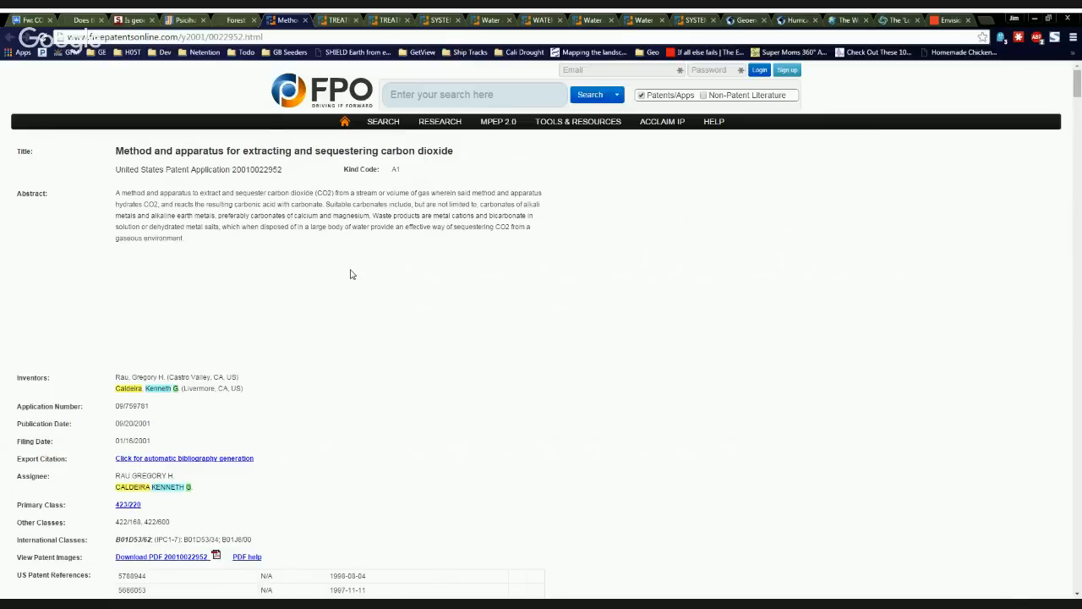
mouse_move(345, 189)
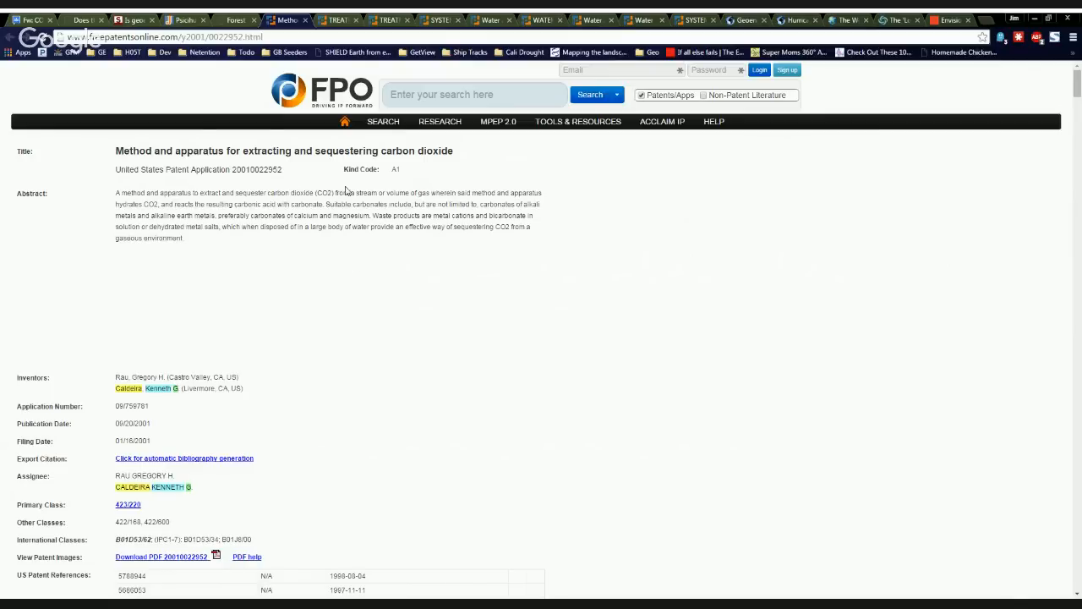
mouse_move(199, 410)
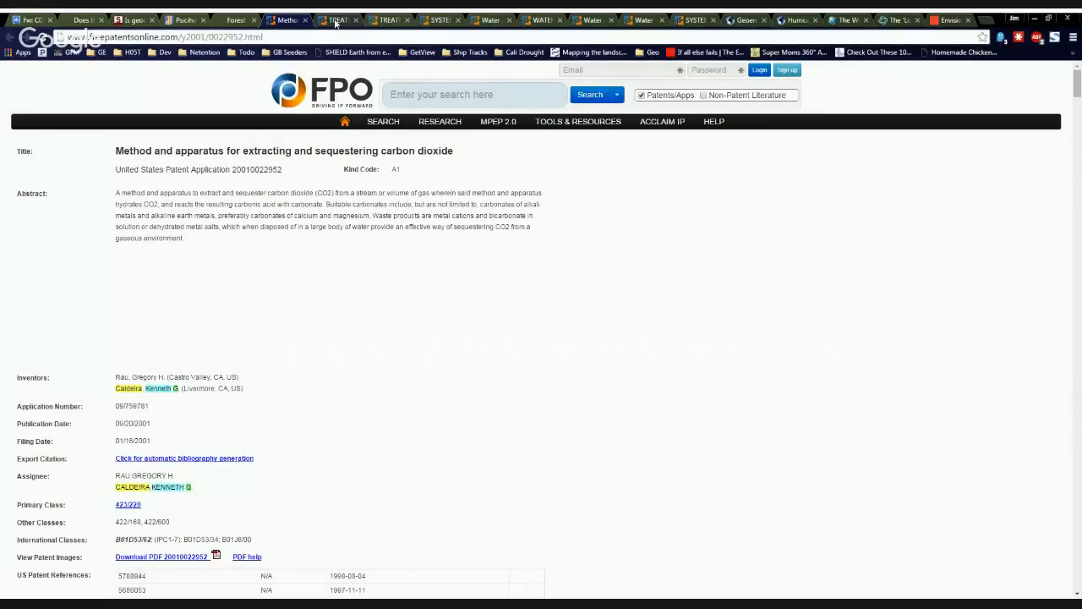
Review the ruminant exhalations and underwater CO2 storage patents, highlighting inventor names on each.
left_click(335, 21)
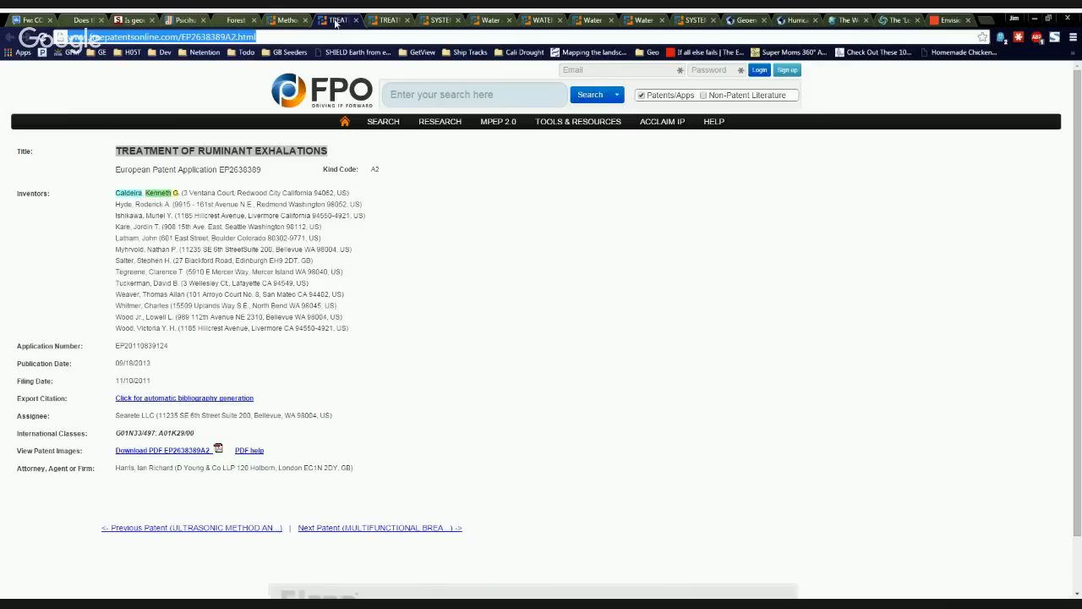
double_click(139, 316)
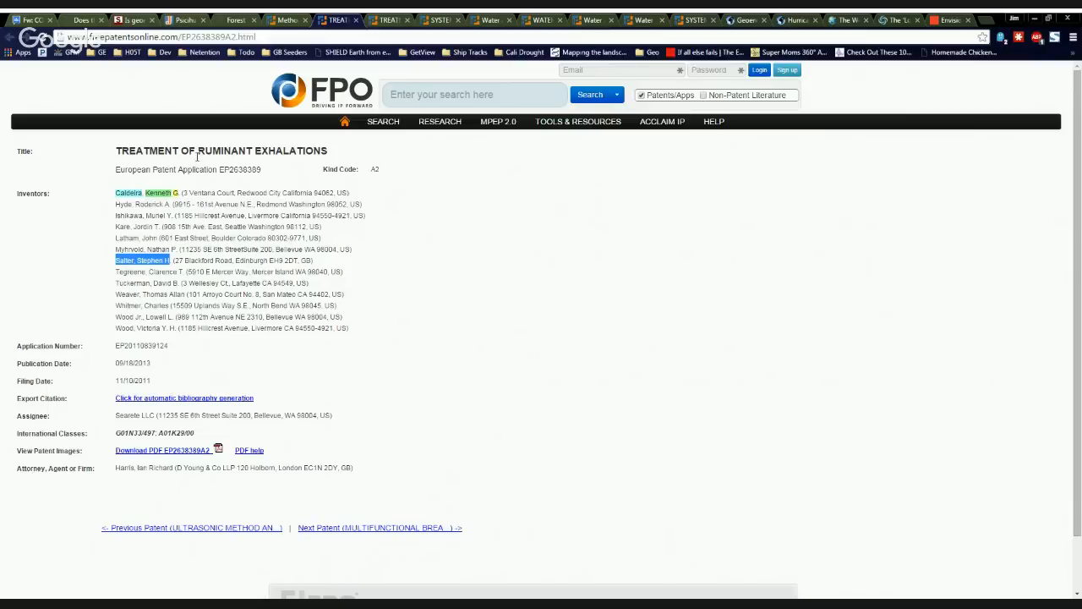
mouse_move(236, 203)
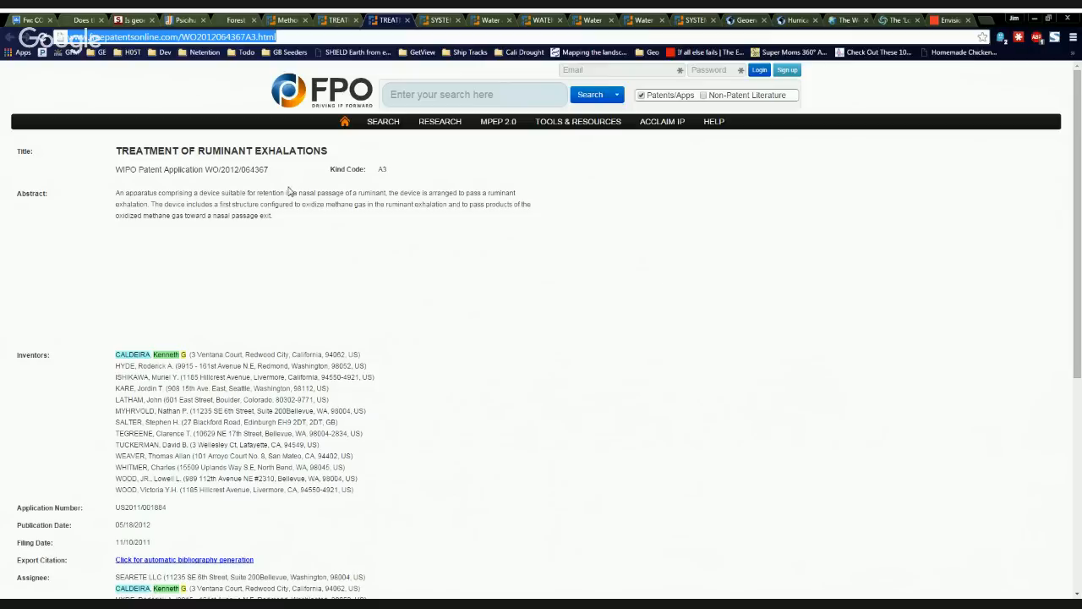
mouse_move(156, 399)
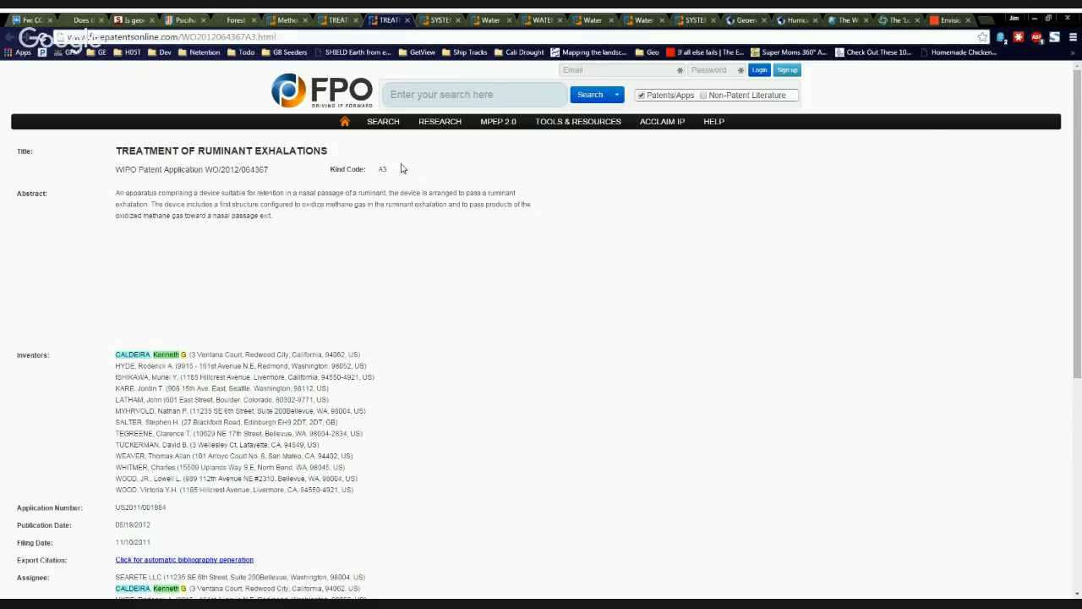
left_click(439, 20)
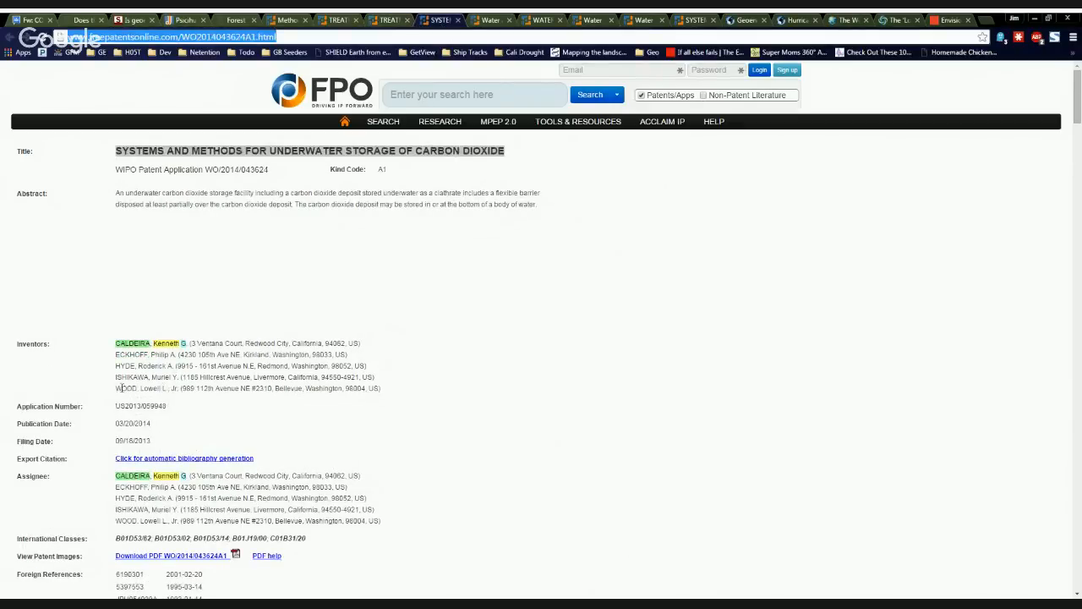
double_click(128, 365)
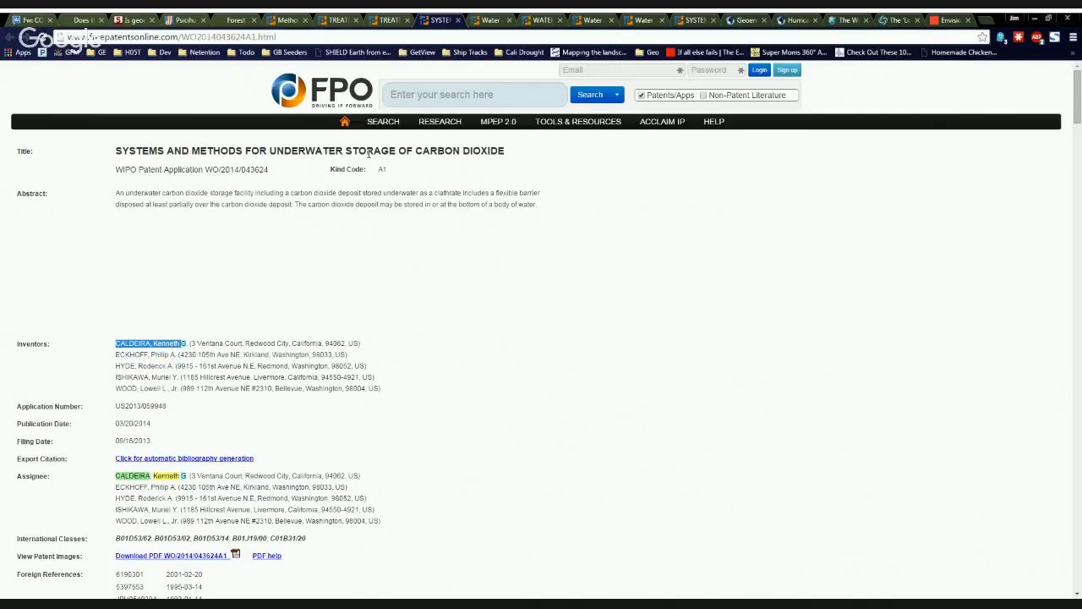
mouse_move(473, 329)
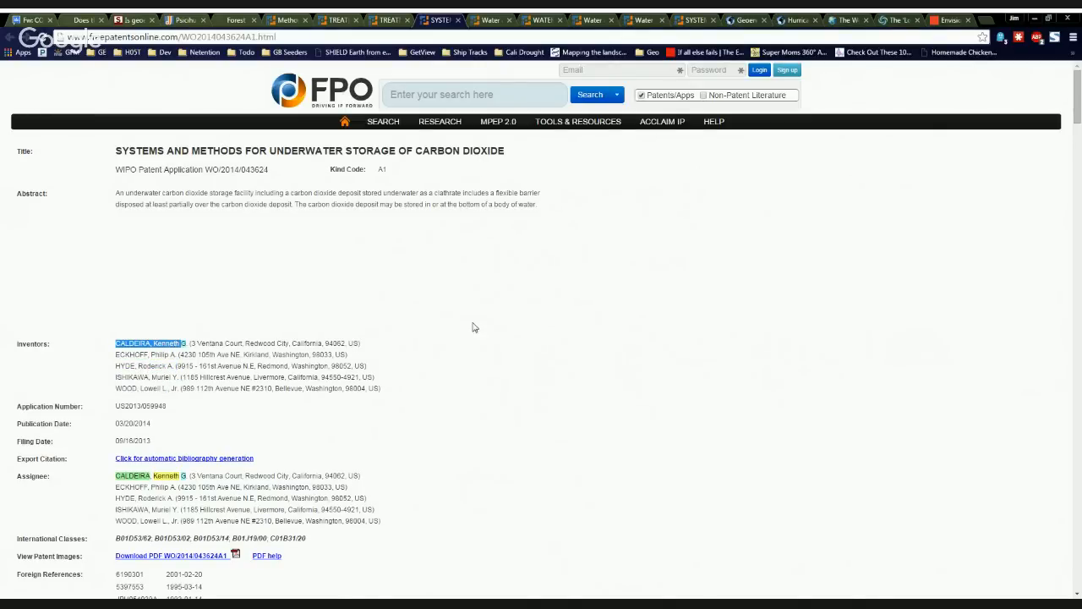
mouse_move(470, 325)
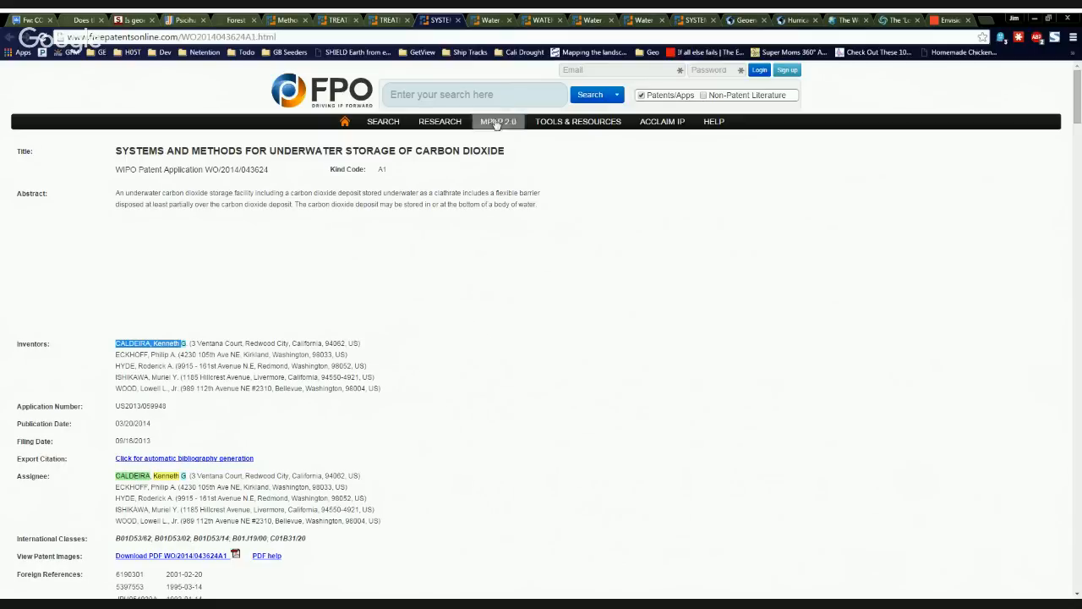
left_click(489, 20)
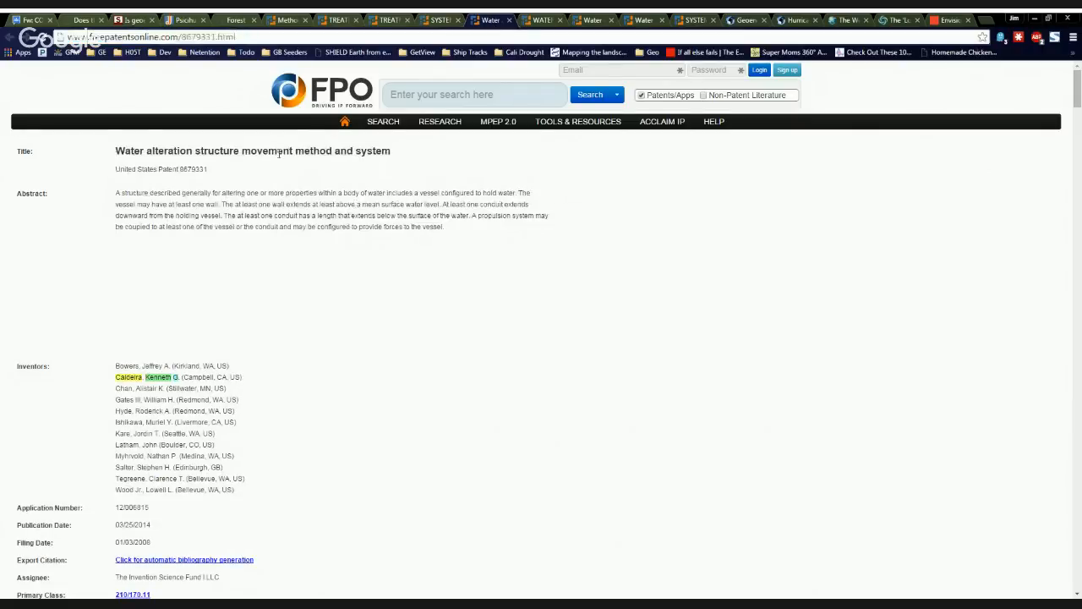
mouse_move(281, 364)
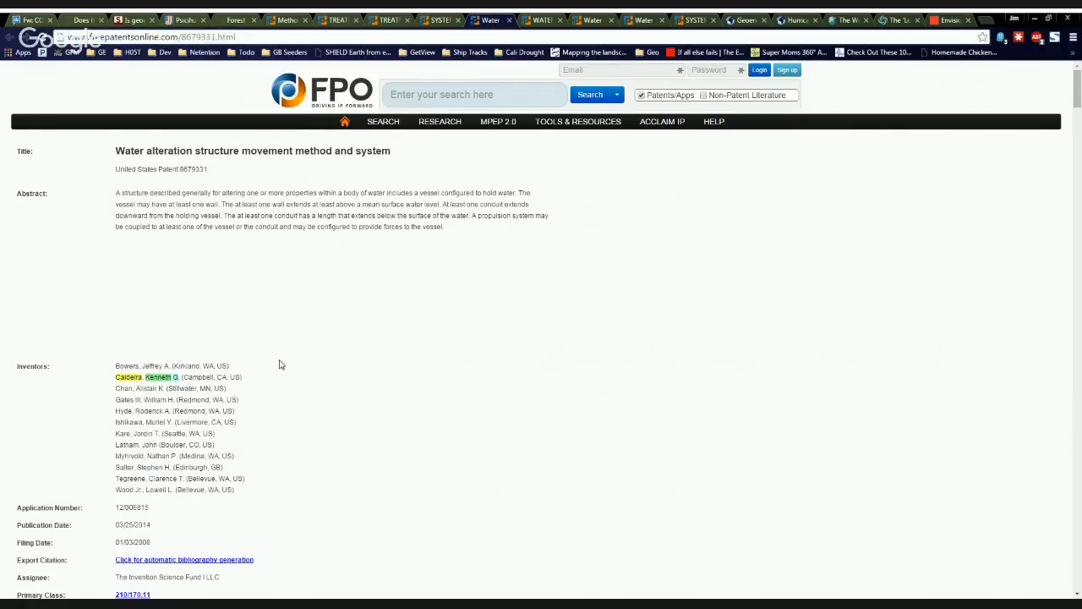
Highlight inventors including Myhrvold, Nathan P. on the heat transfer conduit water alteration application.
double_click(127, 400)
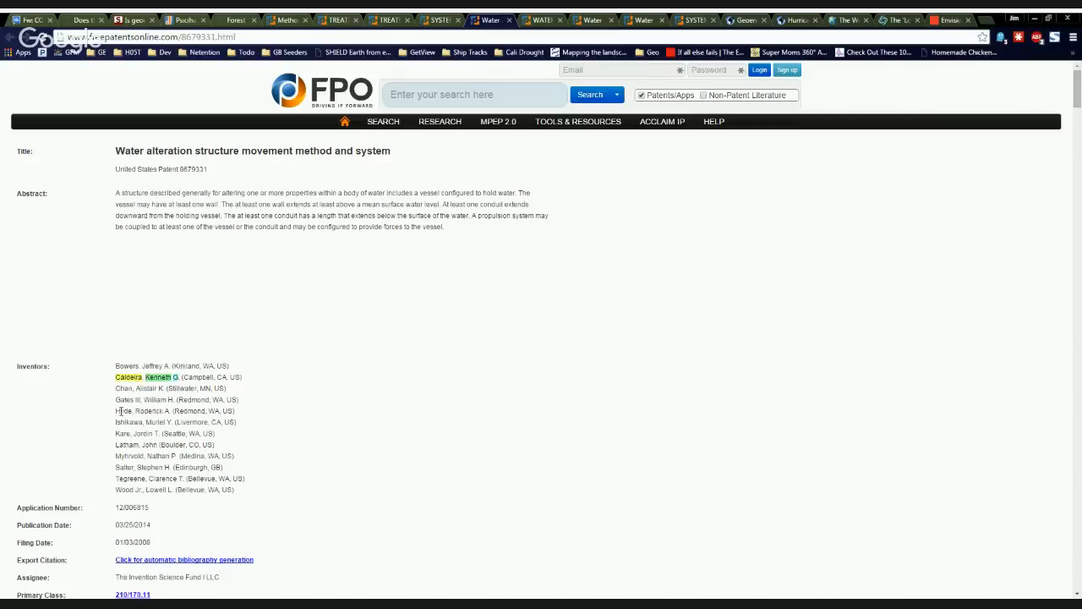
double_click(142, 490)
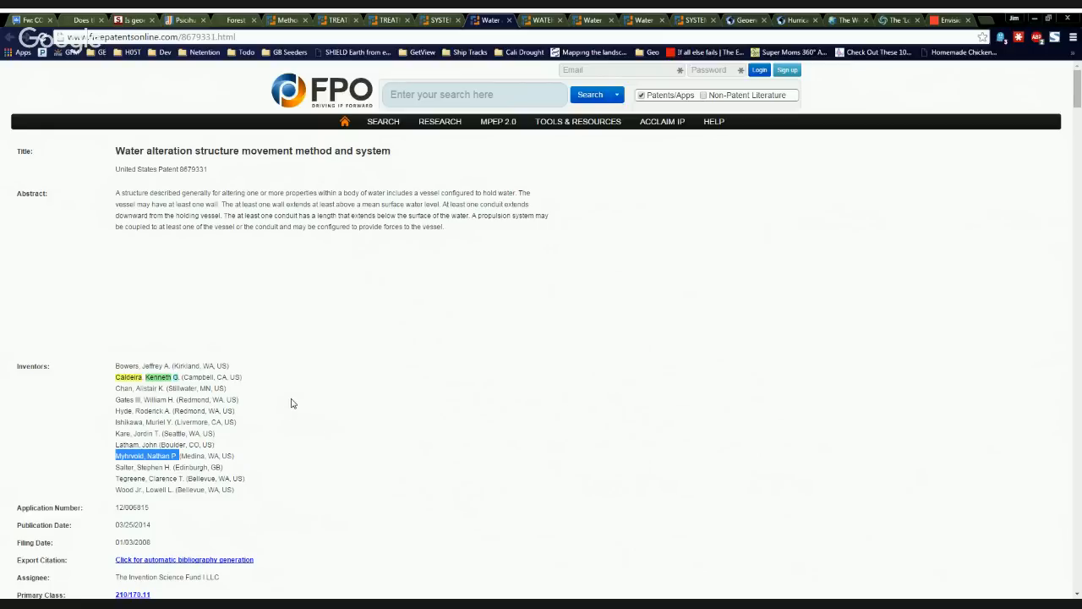
mouse_move(308, 399)
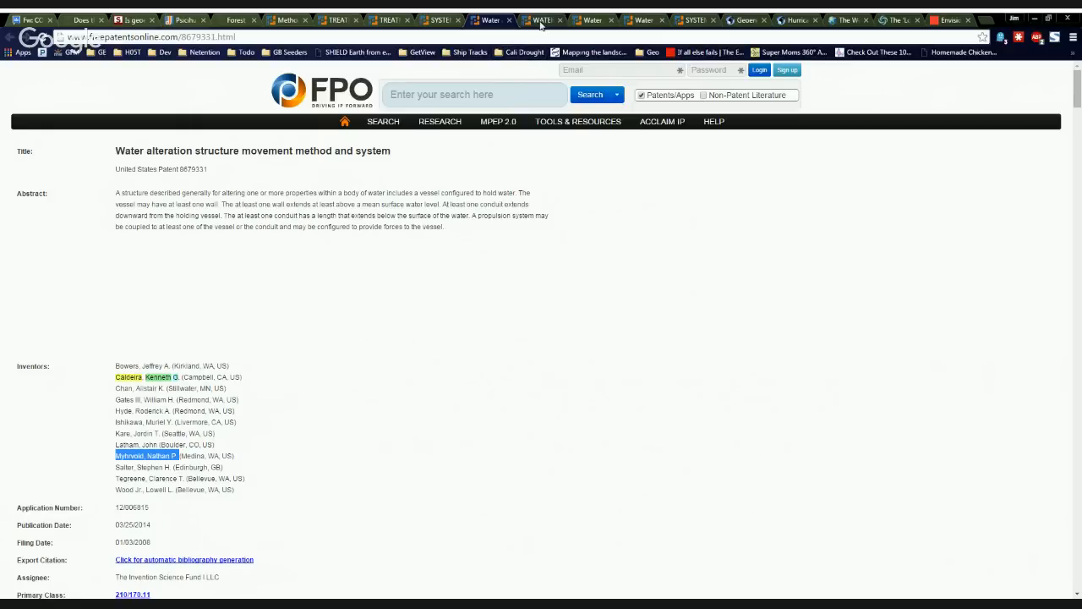
left_click(541, 20)
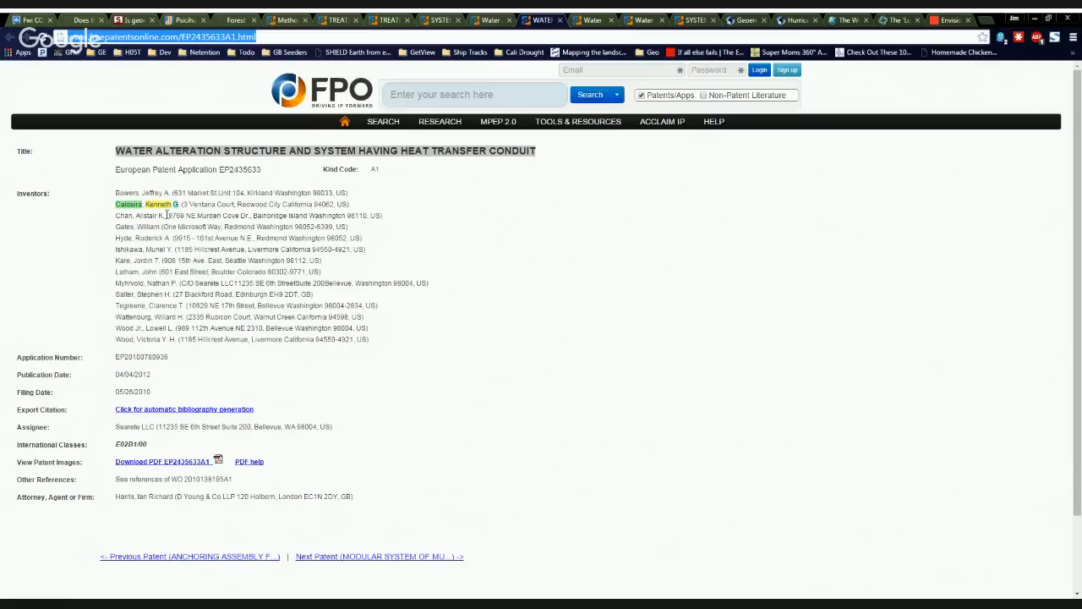
mouse_move(132, 240)
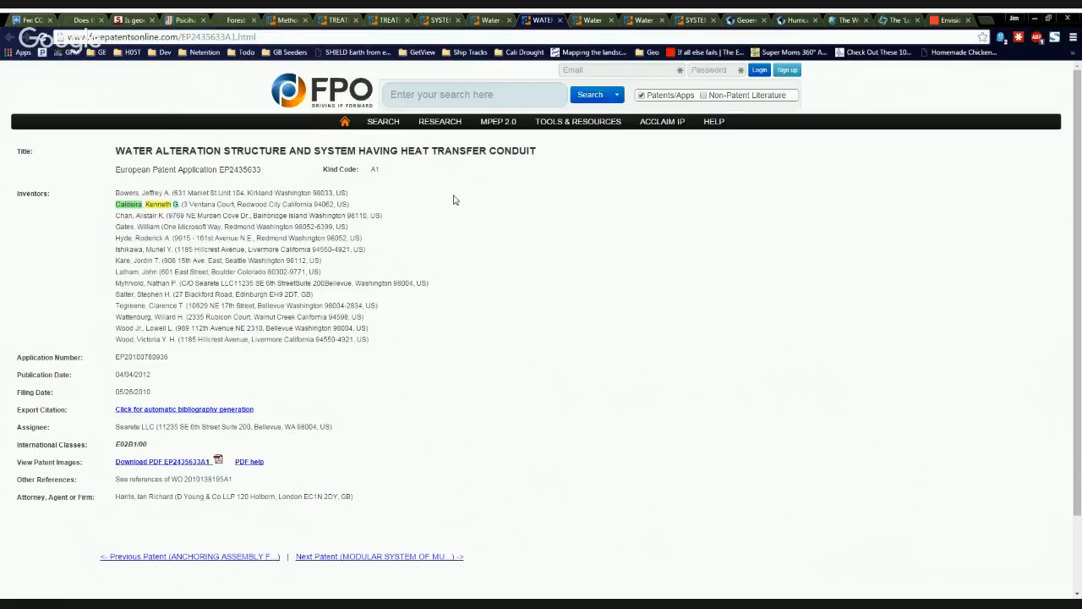
mouse_move(325, 304)
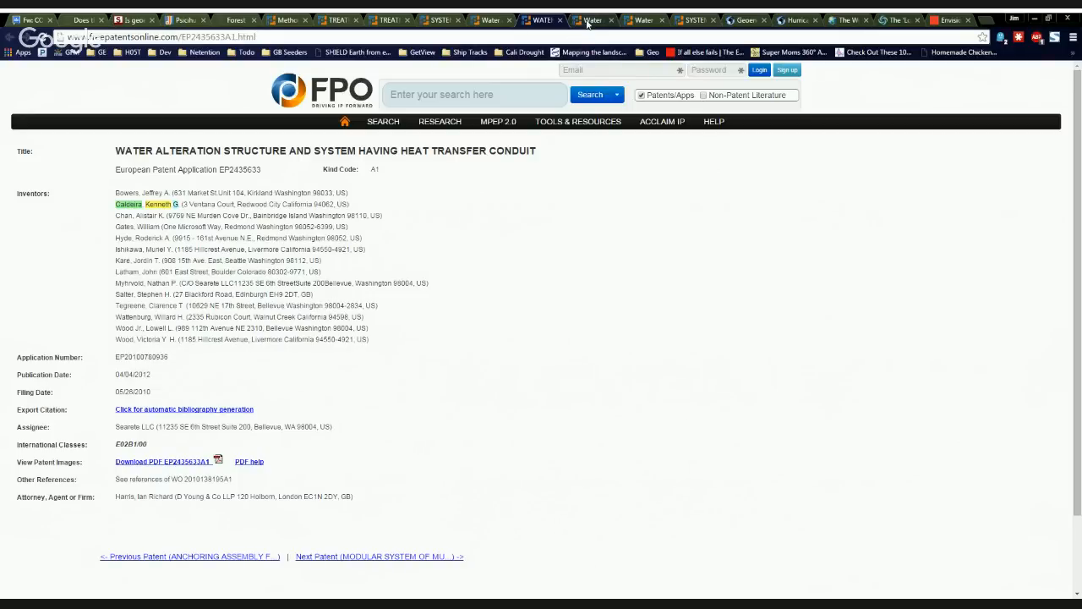
View the US water alteration risk management application 2009/0177569 and highlight the last inventor's name.
left_click(590, 20)
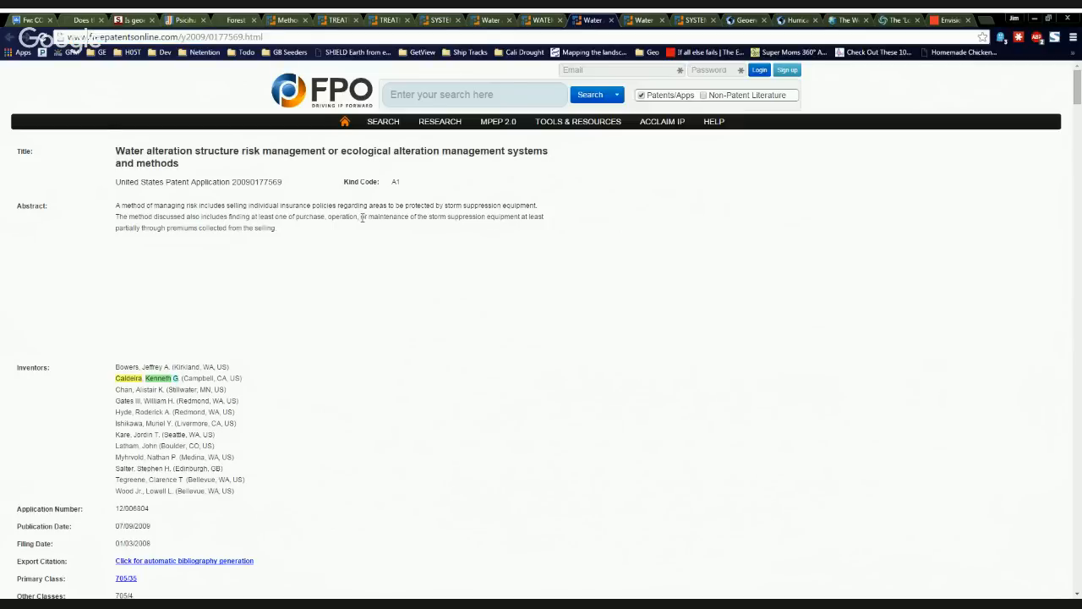
mouse_move(322, 276)
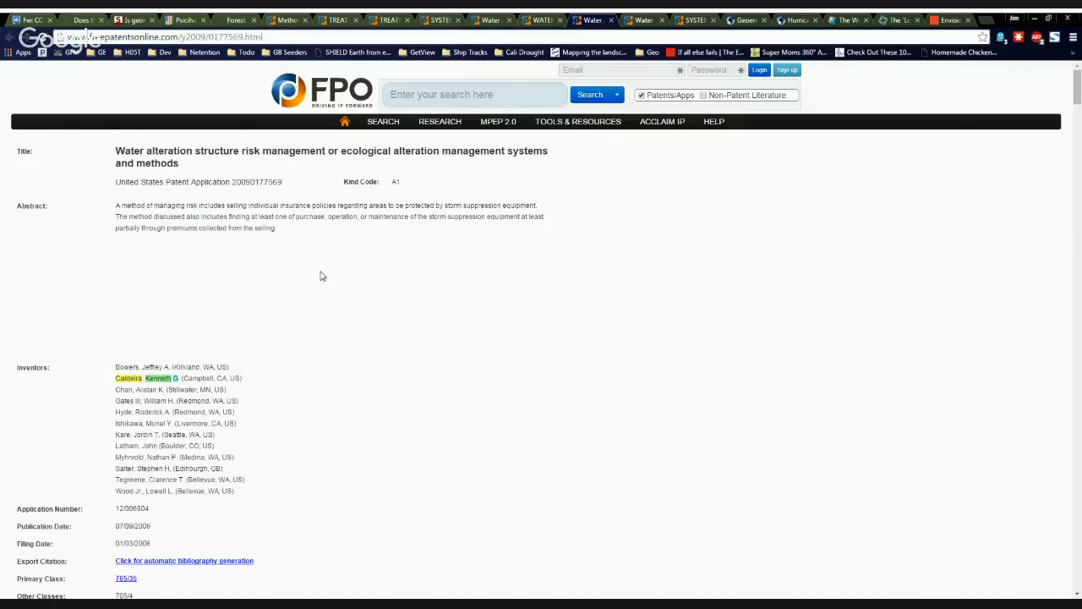
mouse_move(213, 406)
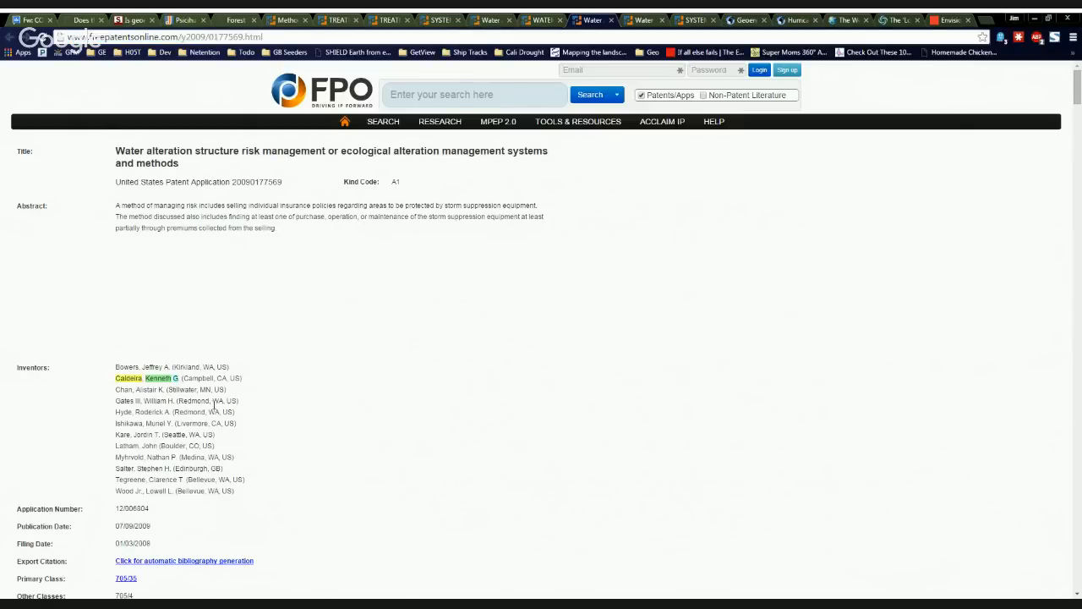
double_click(144, 379)
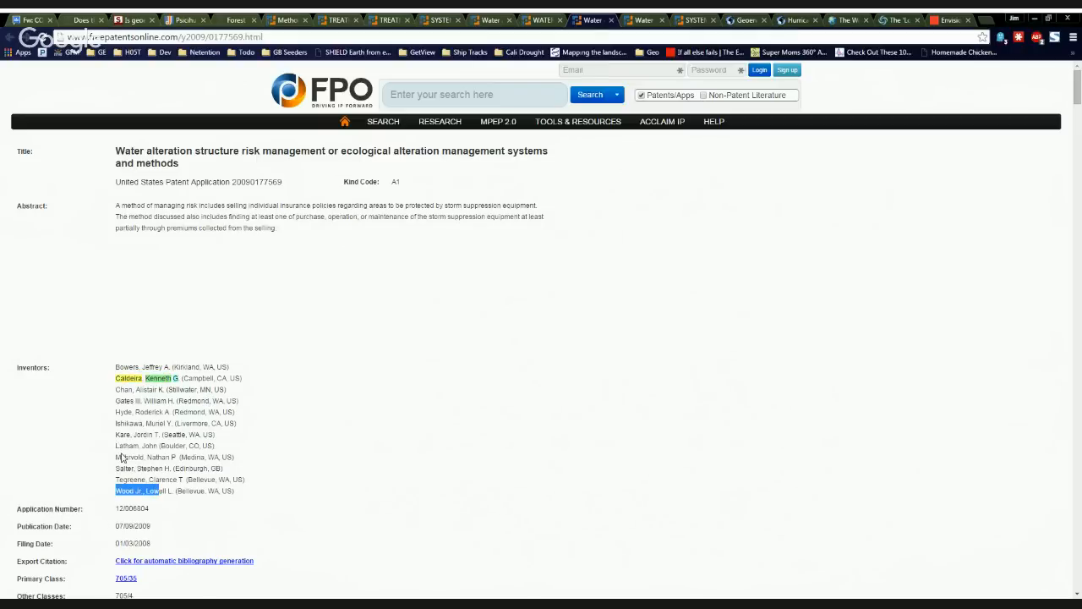
mouse_move(359, 338)
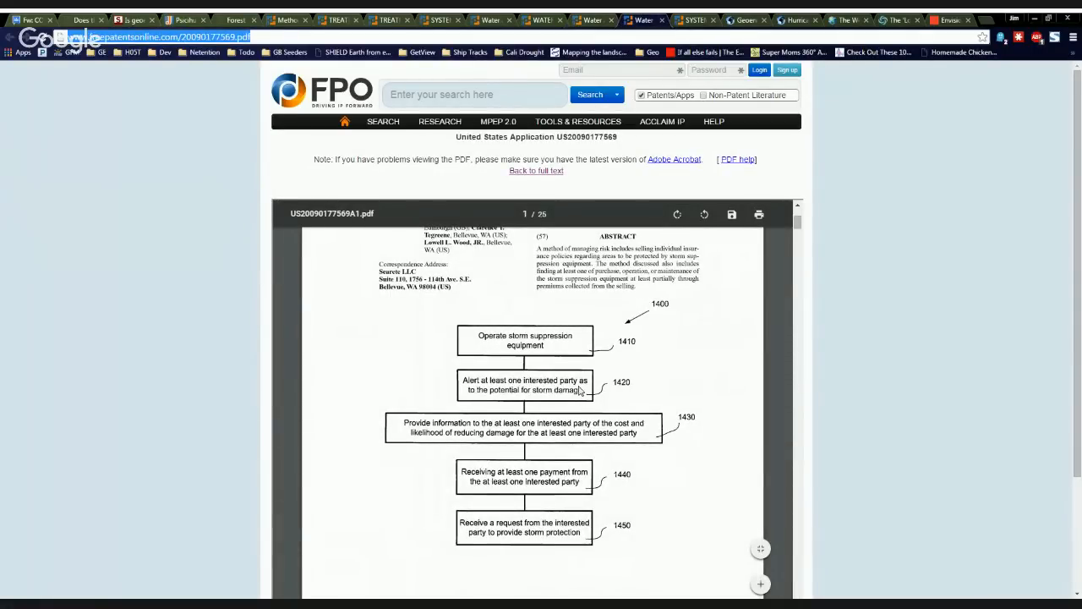
mouse_move(525, 399)
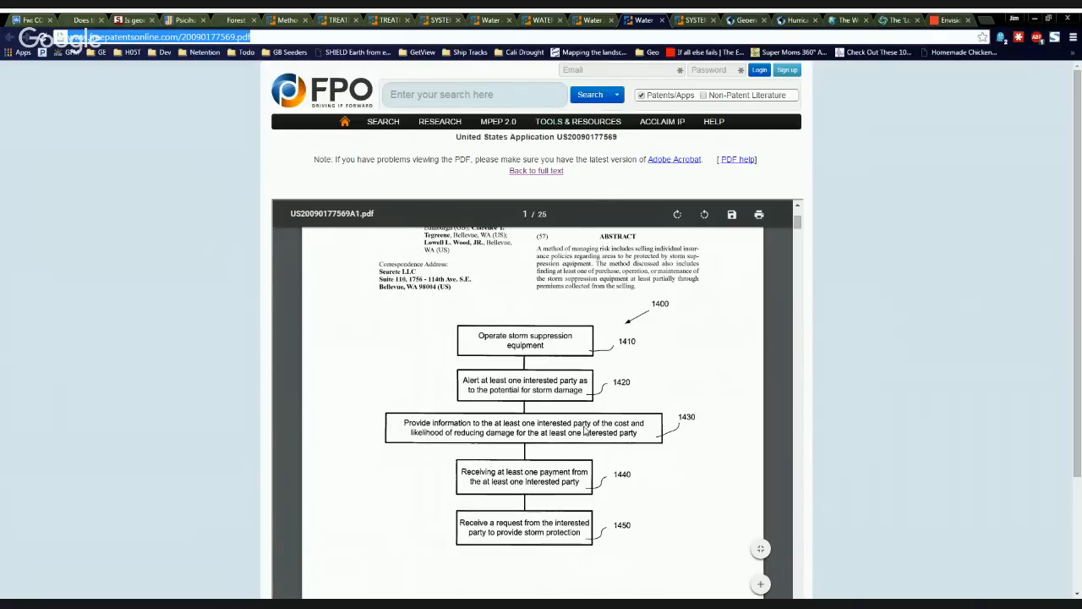
mouse_move(646, 463)
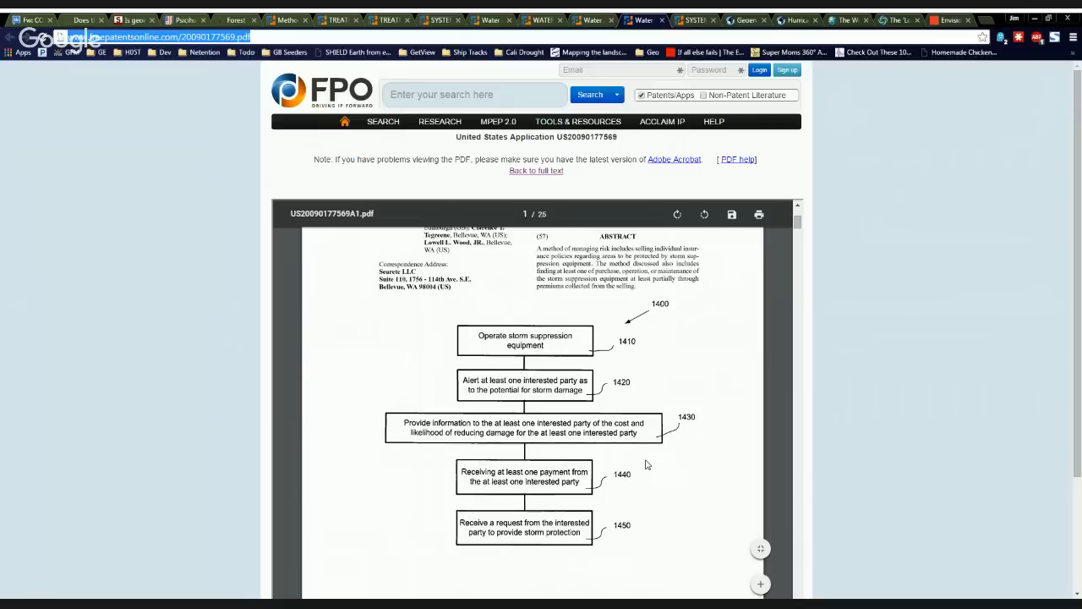
mouse_move(659, 465)
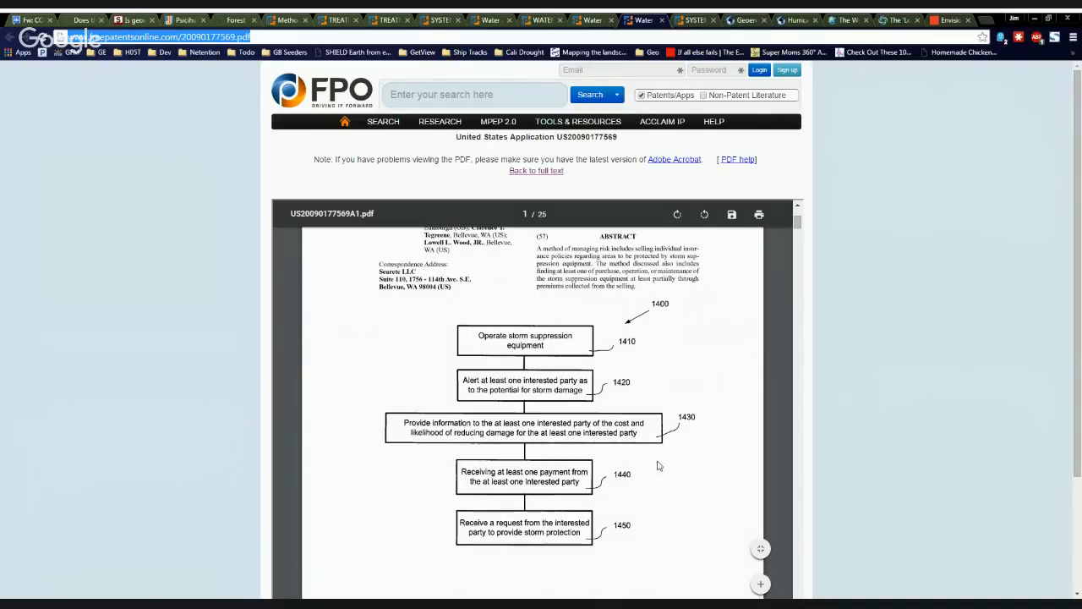
mouse_move(504, 477)
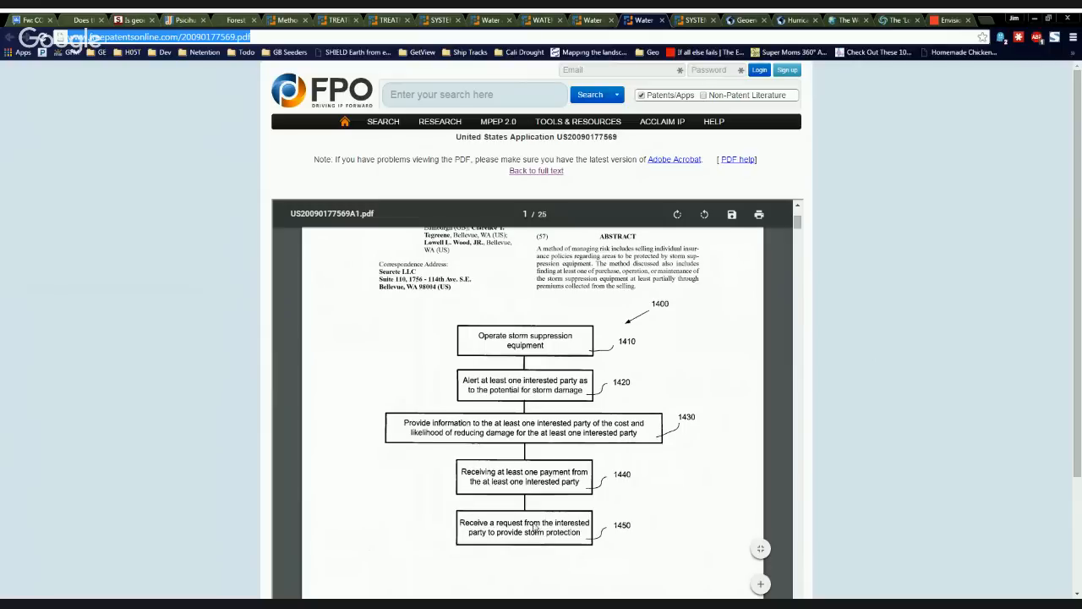
mouse_move(501, 538)
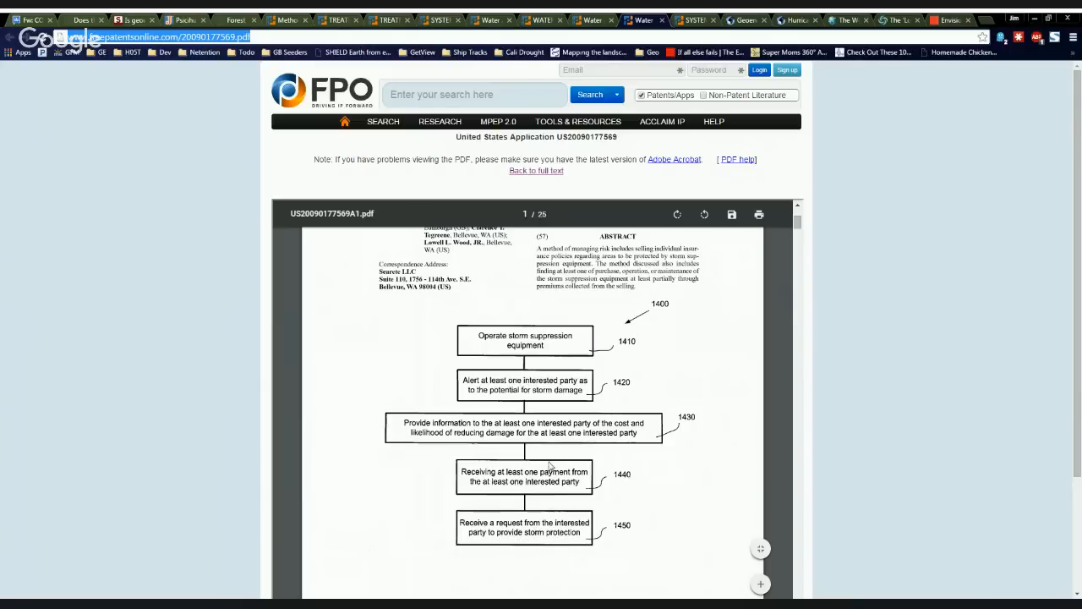
mouse_move(631, 511)
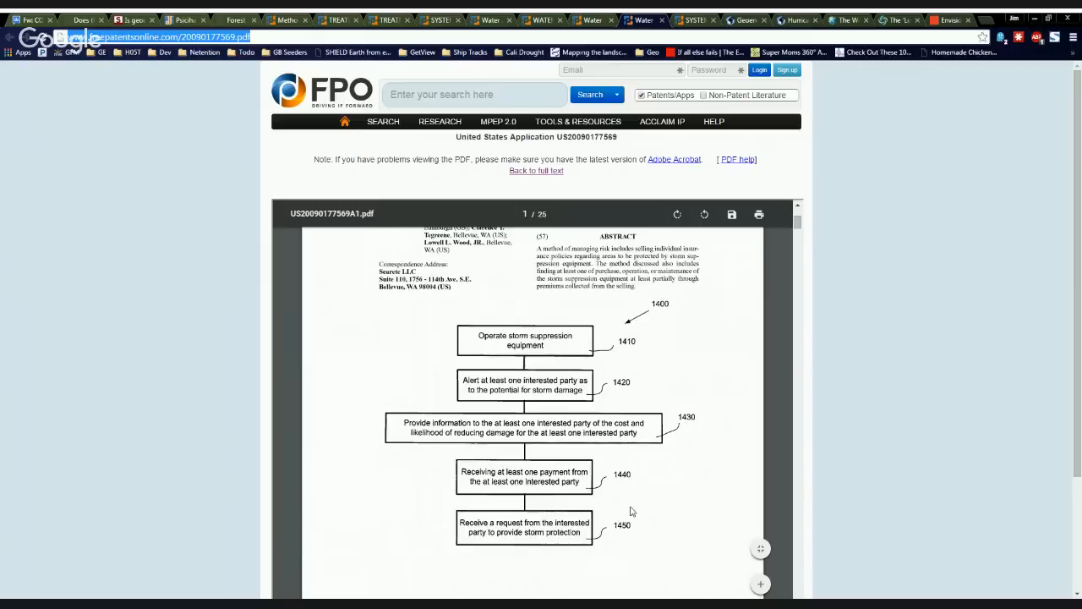
scroll("up", 3)
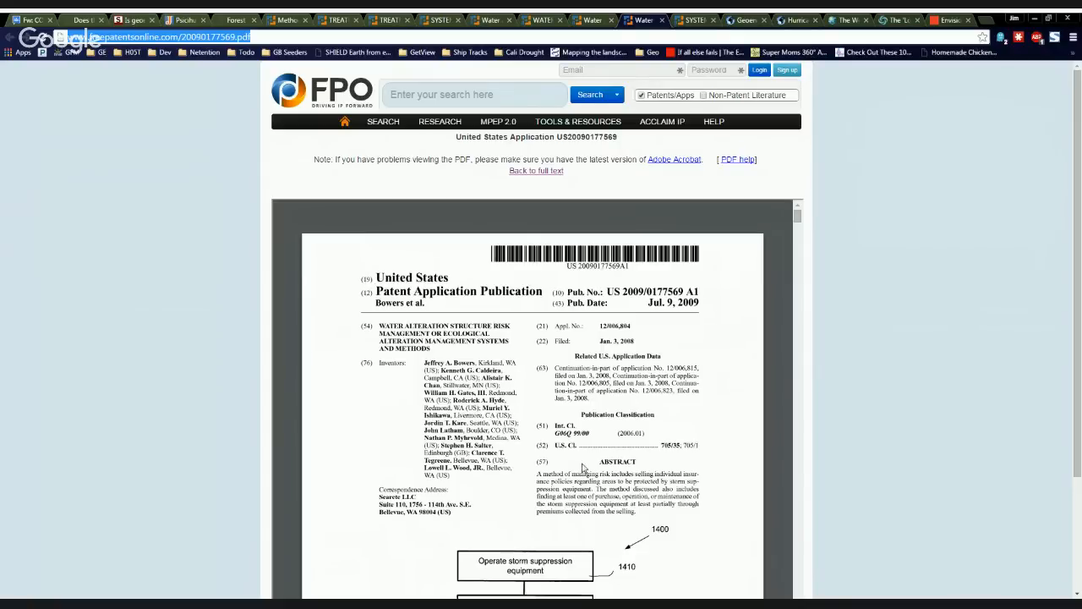
scroll("down", 3)
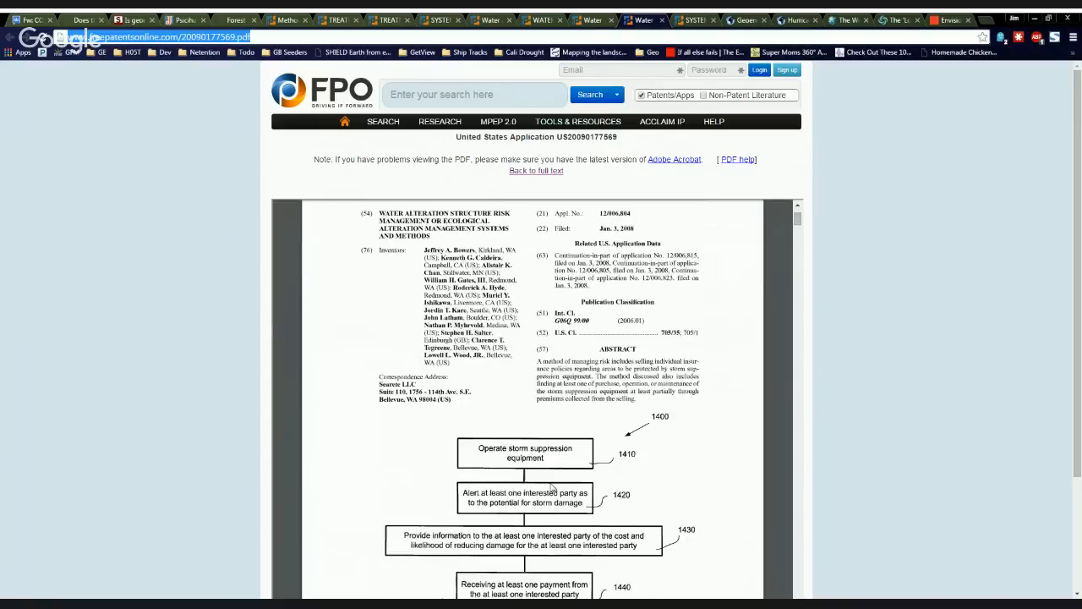
scroll("down", 3)
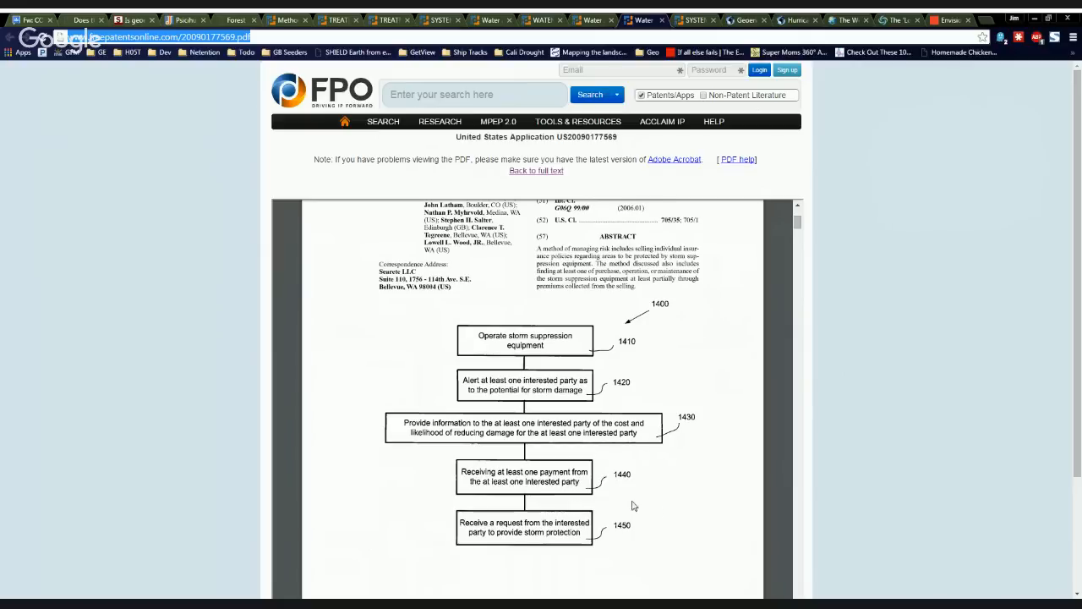
scroll("up", 3)
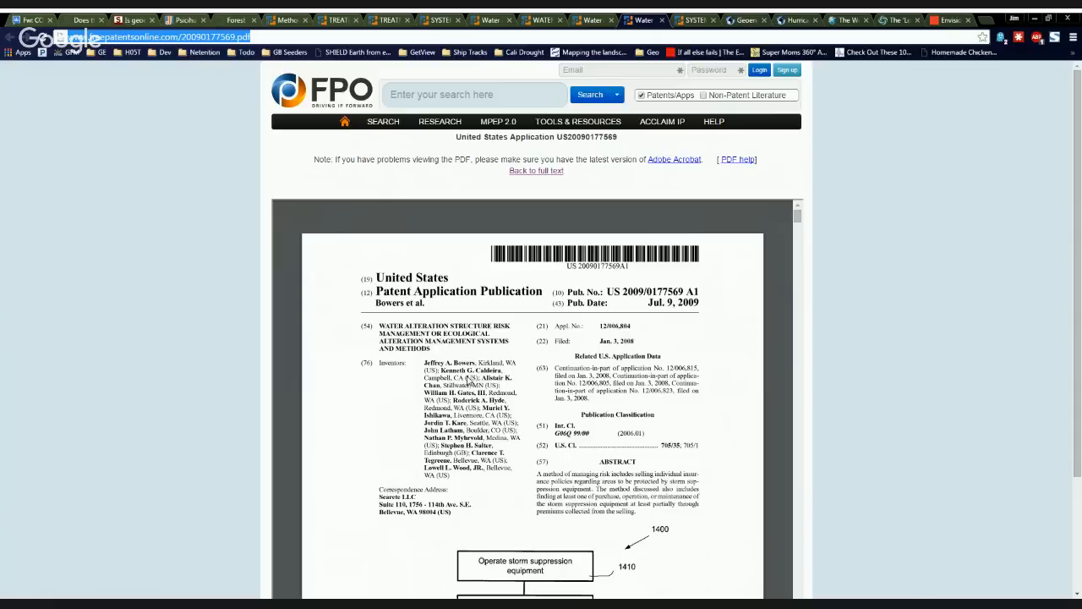
scroll("down", 3)
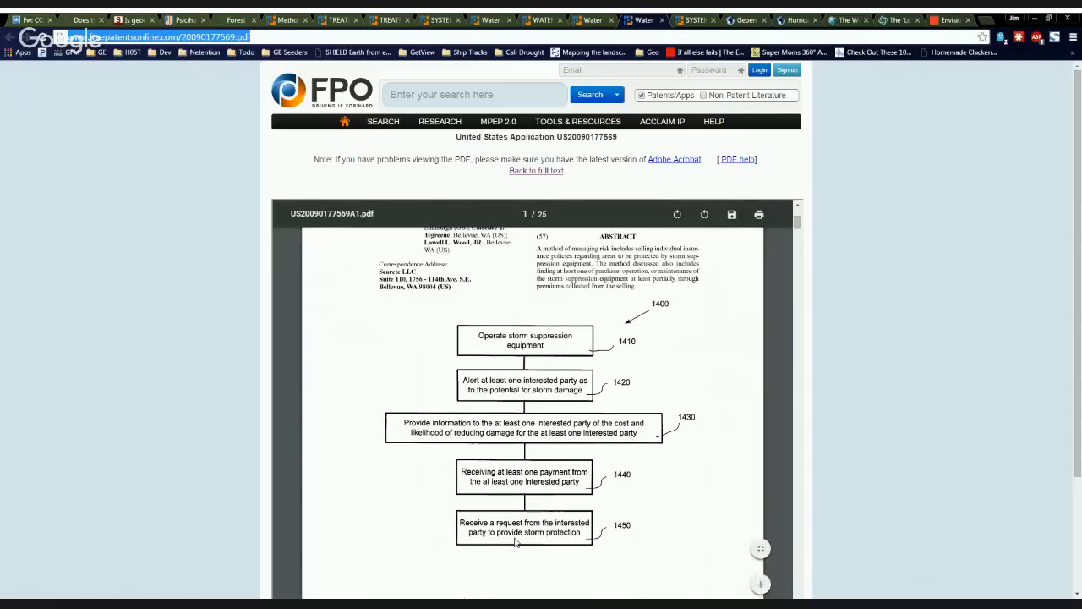
scroll("up", 3)
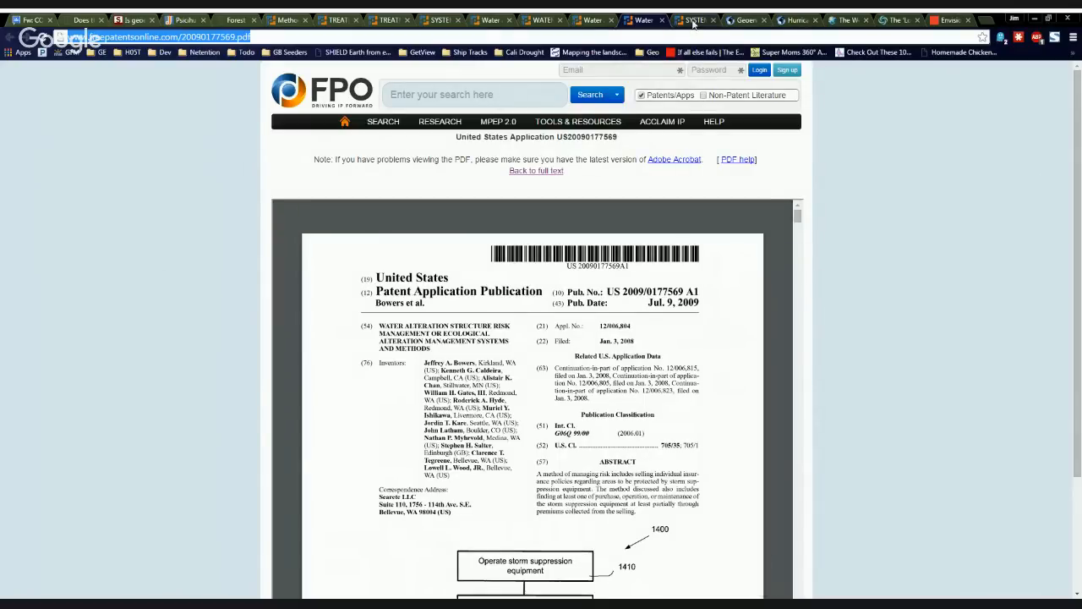
Switch to the Climate Viewer geoengineering article tab and scroll into the Hurricane Hacking piece.
left_click(693, 21)
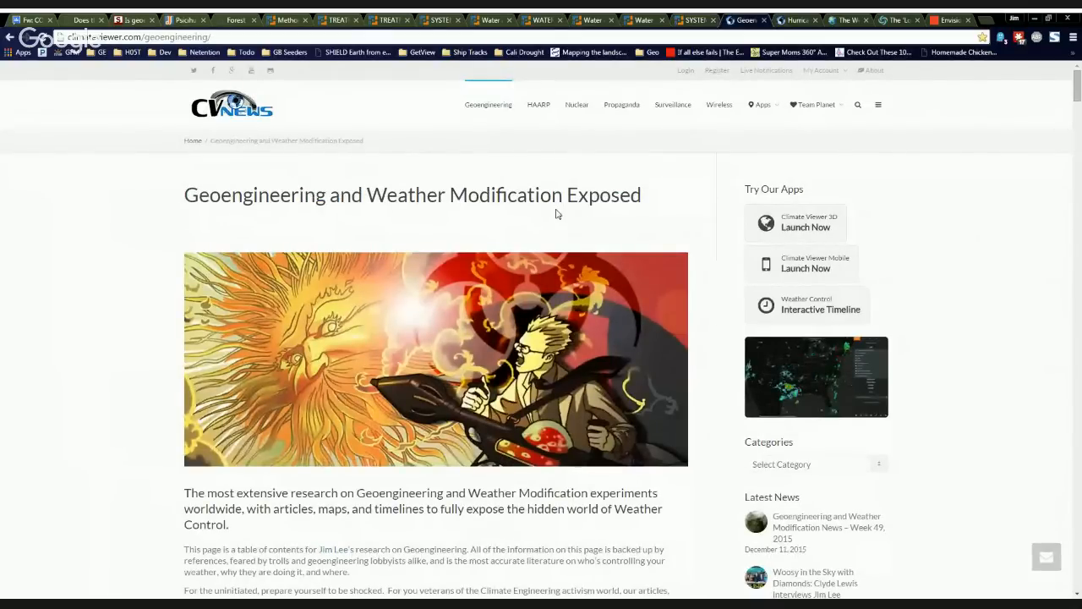
mouse_move(651, 220)
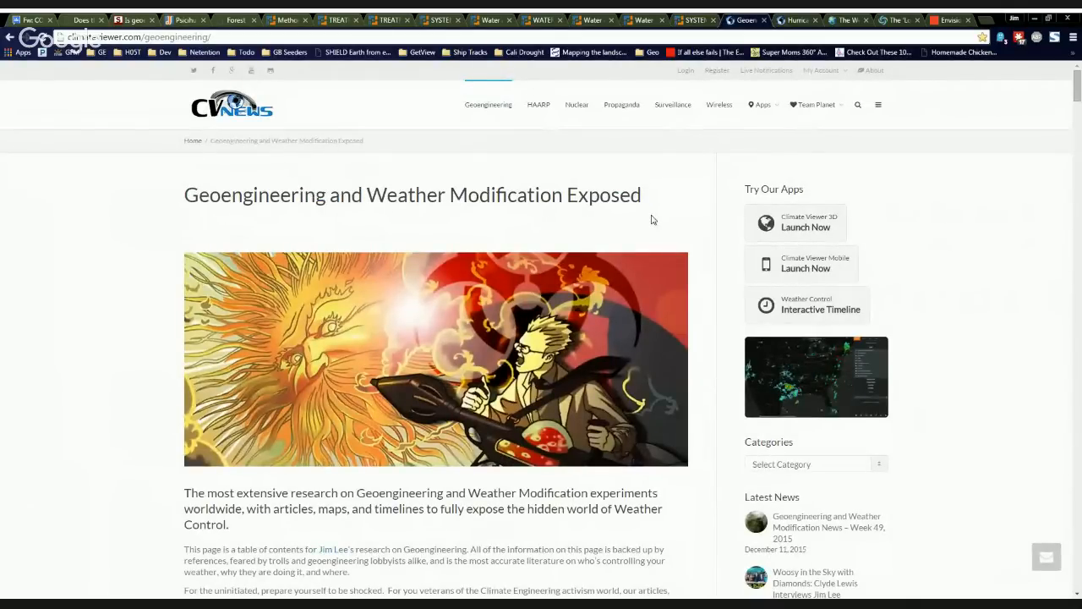
scroll("down", 3)
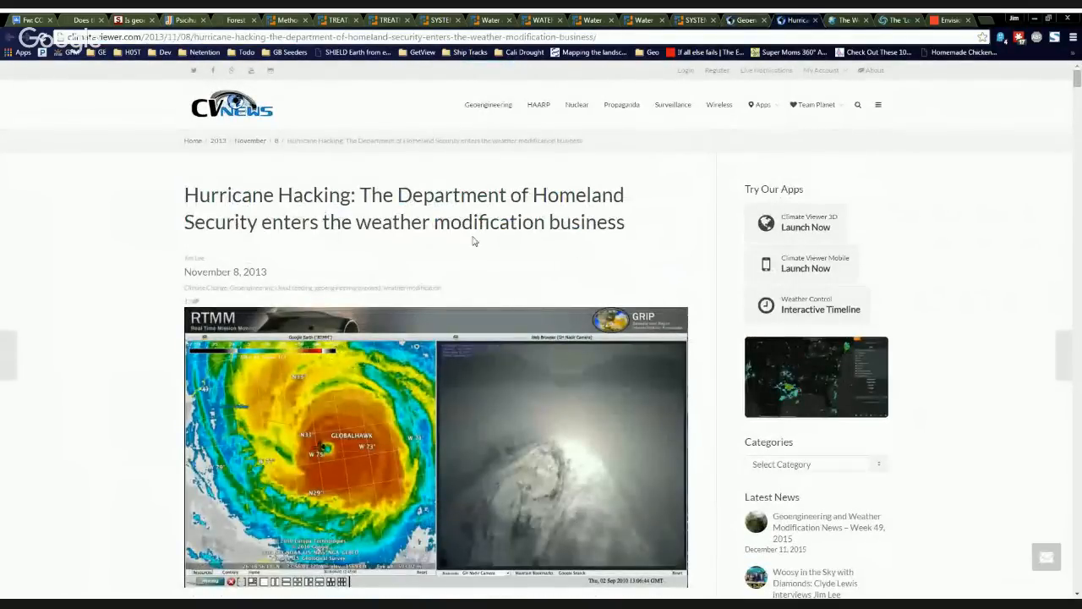
scroll("down", 3)
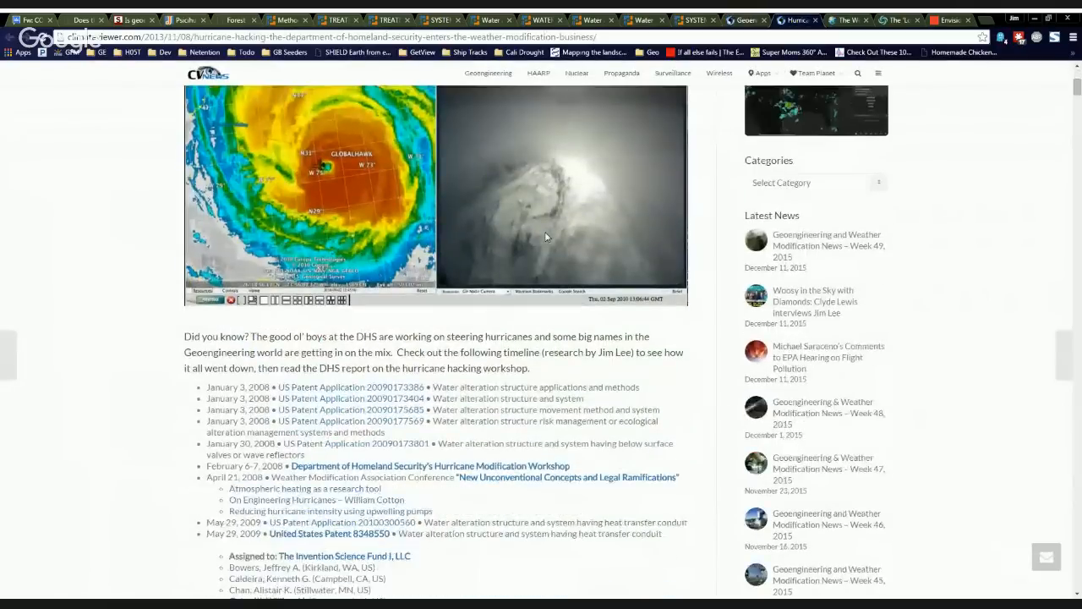
scroll("down", 3)
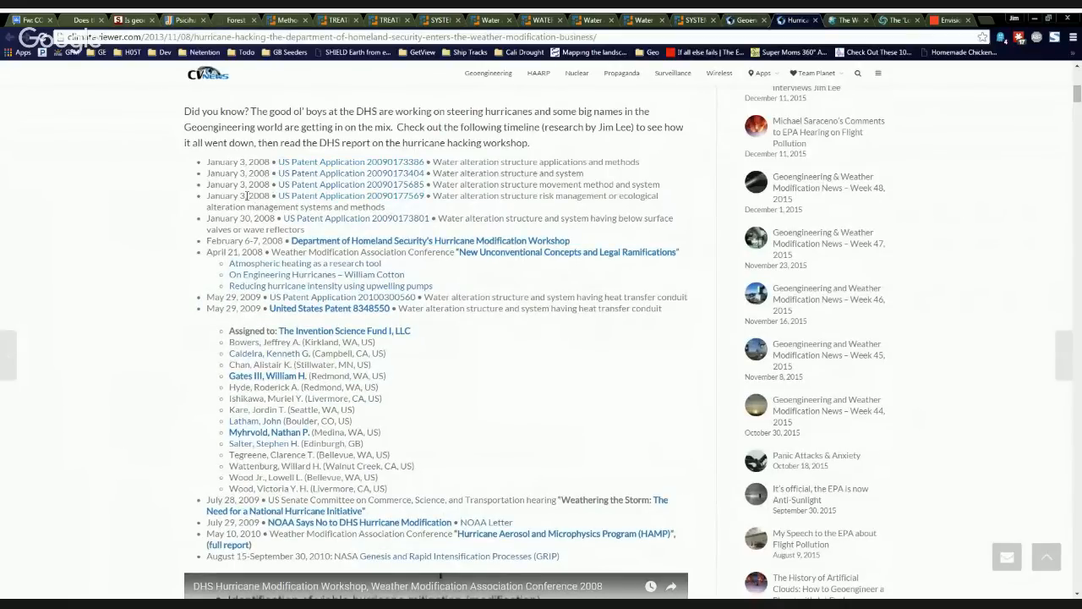
double_click(251, 196)
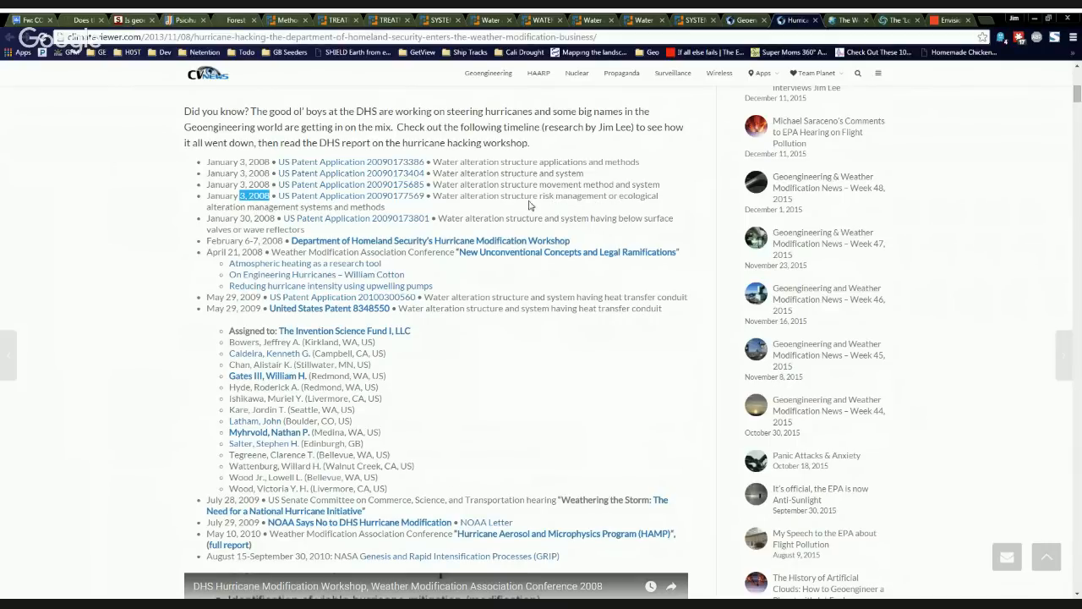
mouse_move(338, 254)
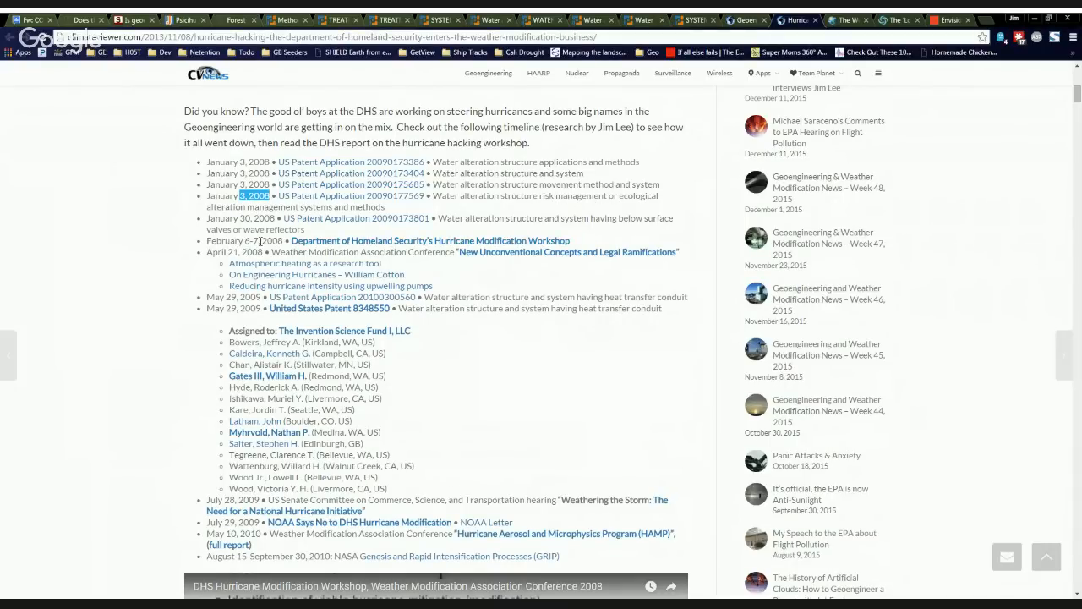
mouse_move(439, 245)
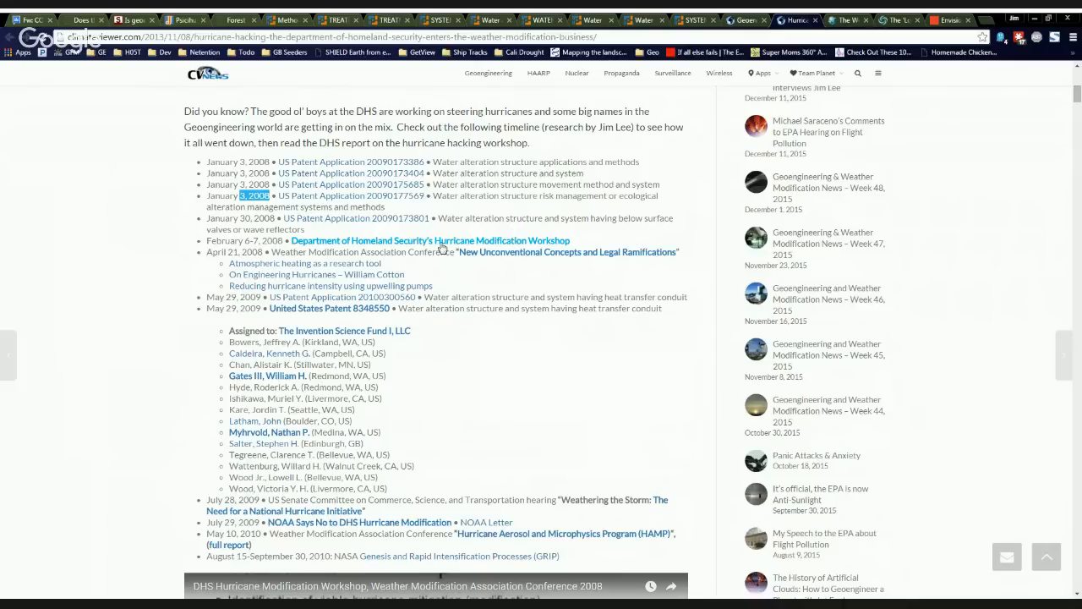
mouse_move(482, 246)
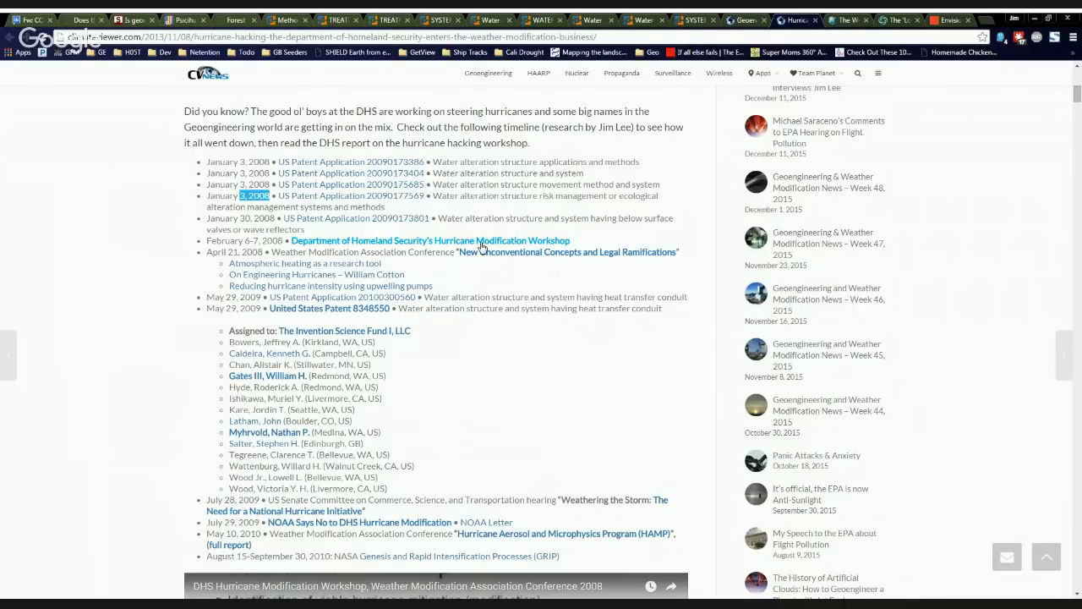
scroll("down", 3)
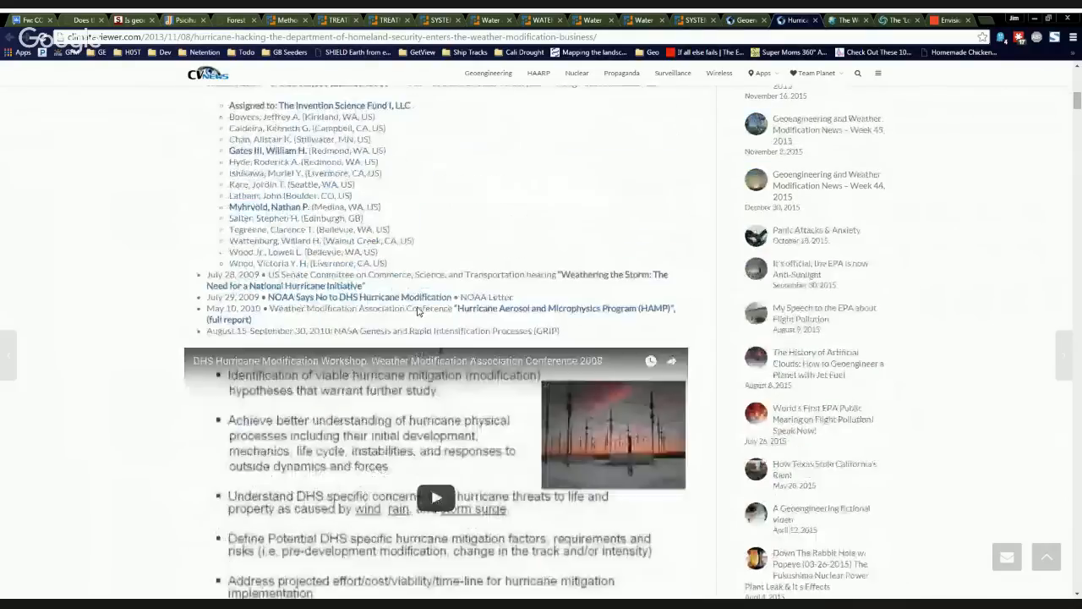
scroll("up", 3)
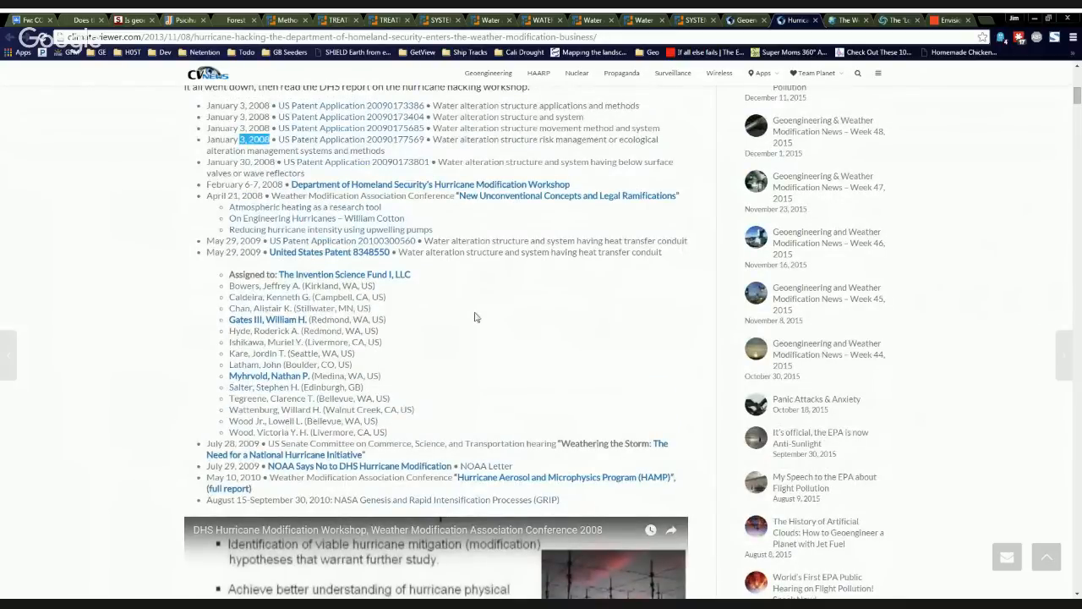
mouse_move(362, 226)
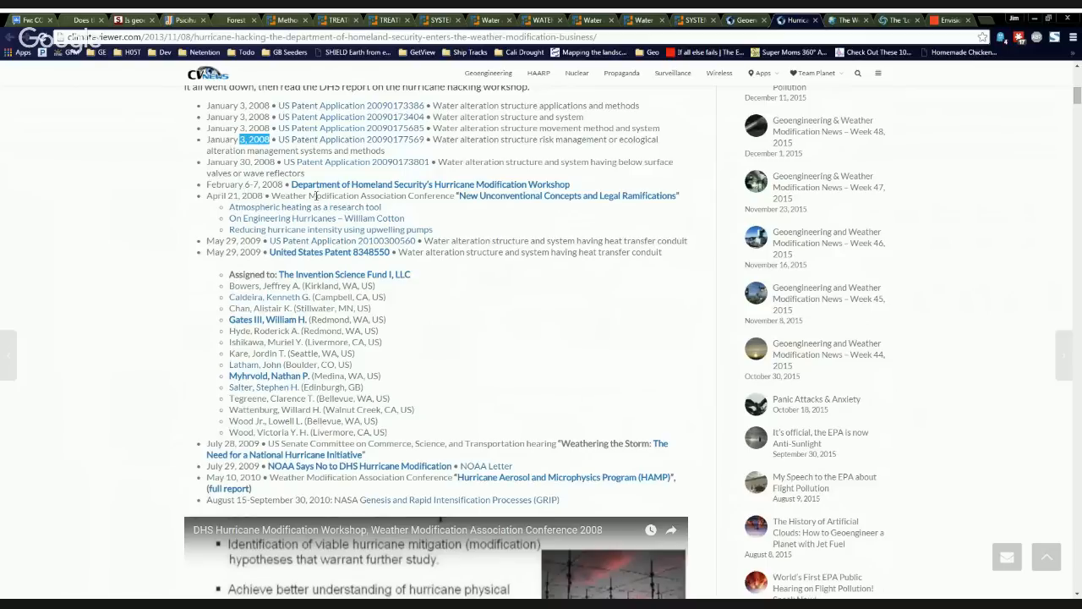
mouse_move(499, 203)
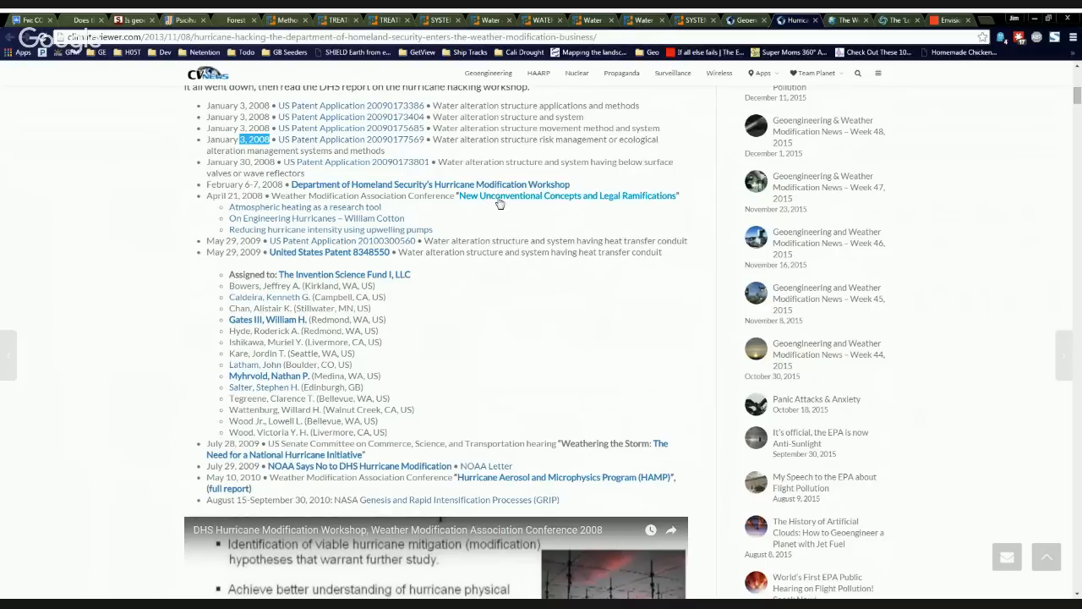
mouse_move(616, 204)
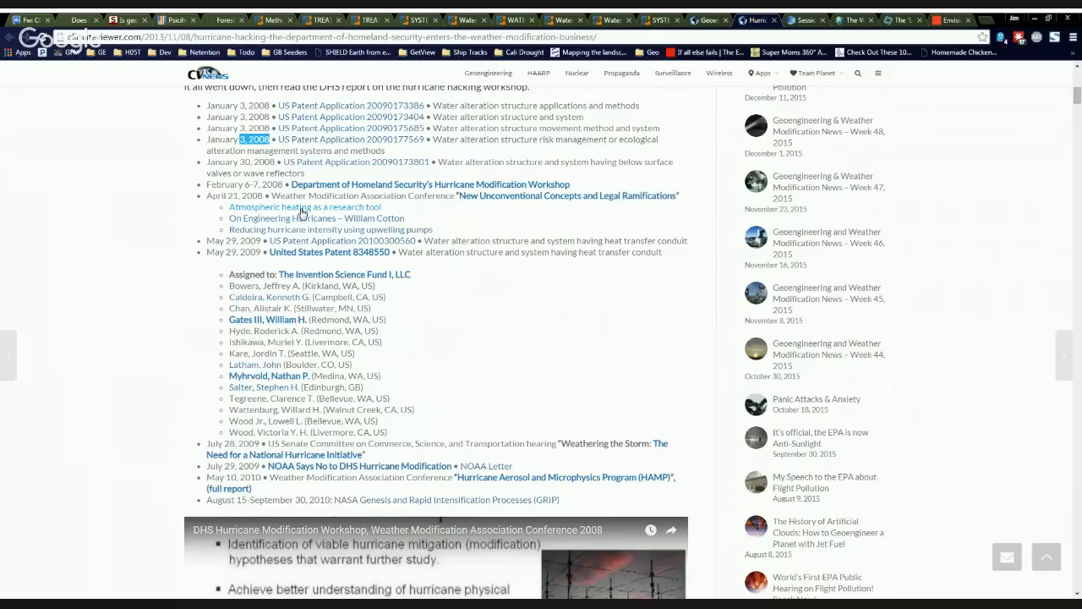
mouse_move(295, 230)
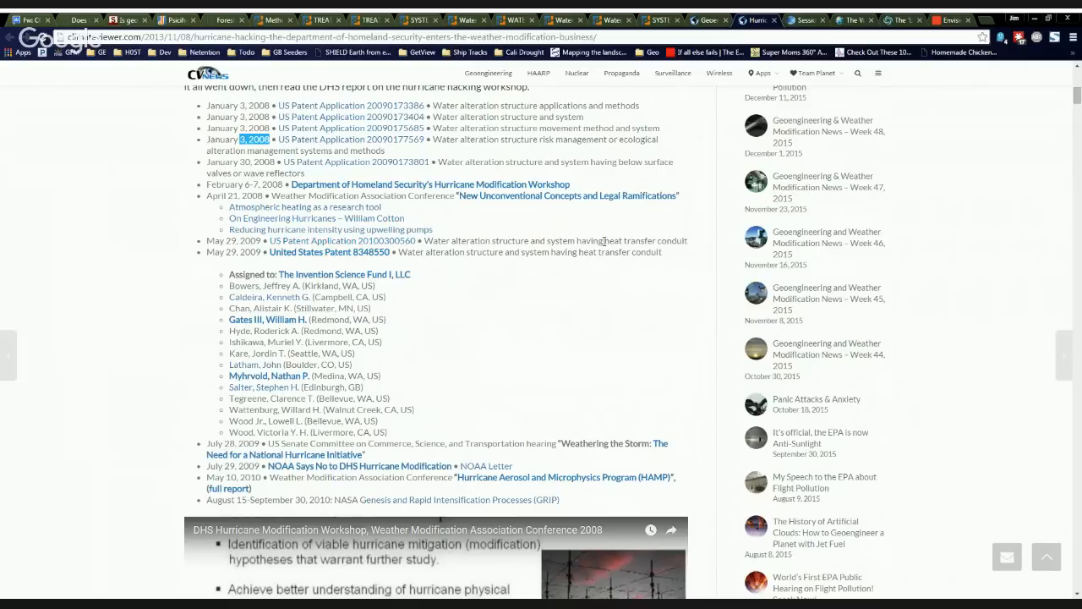
double_click(643, 240)
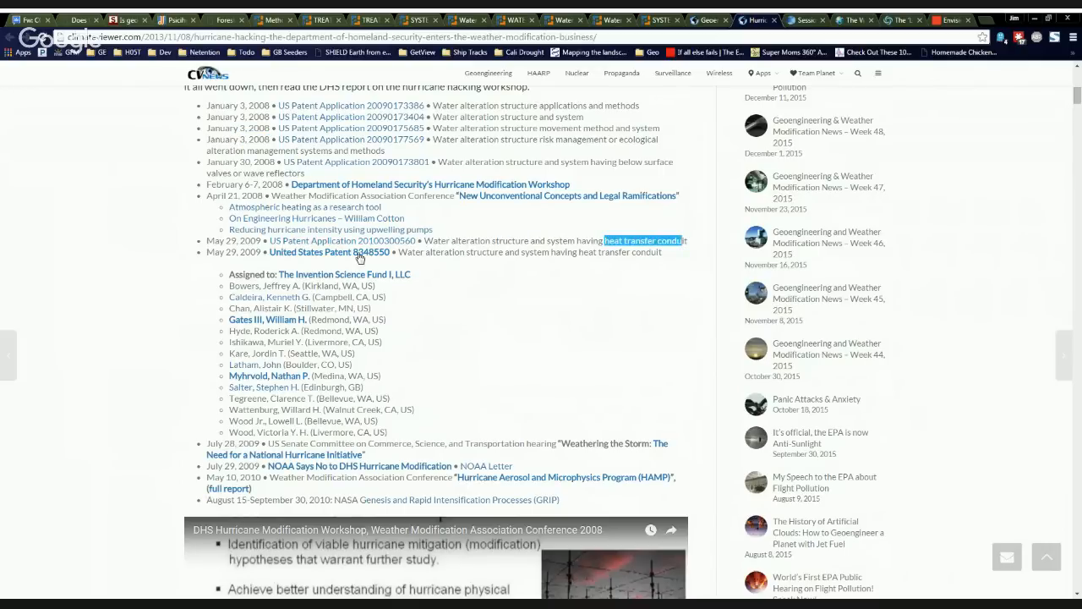
mouse_move(497, 264)
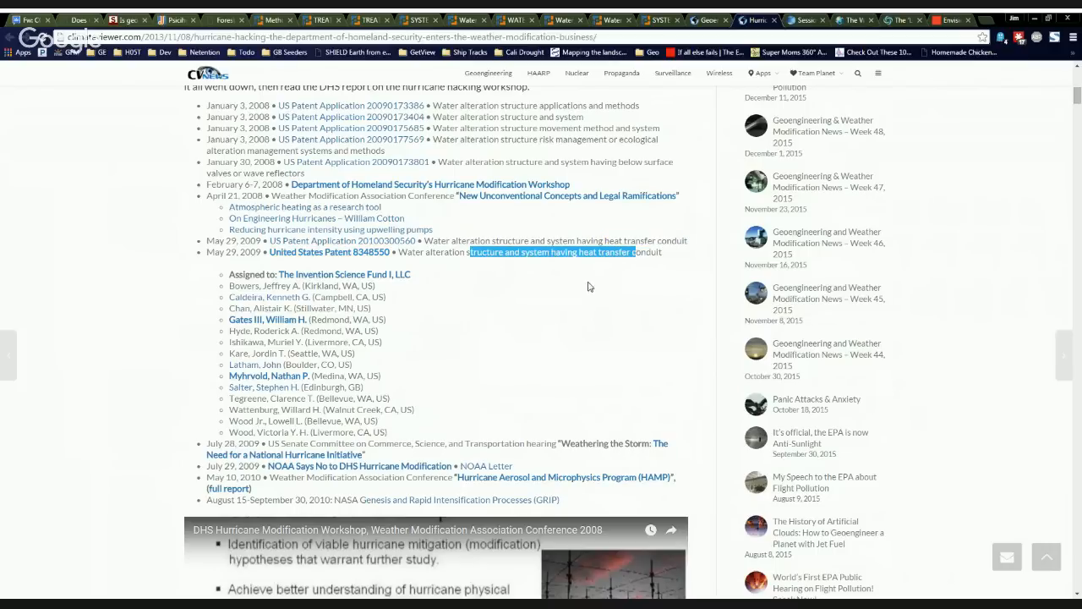
scroll("down", 3)
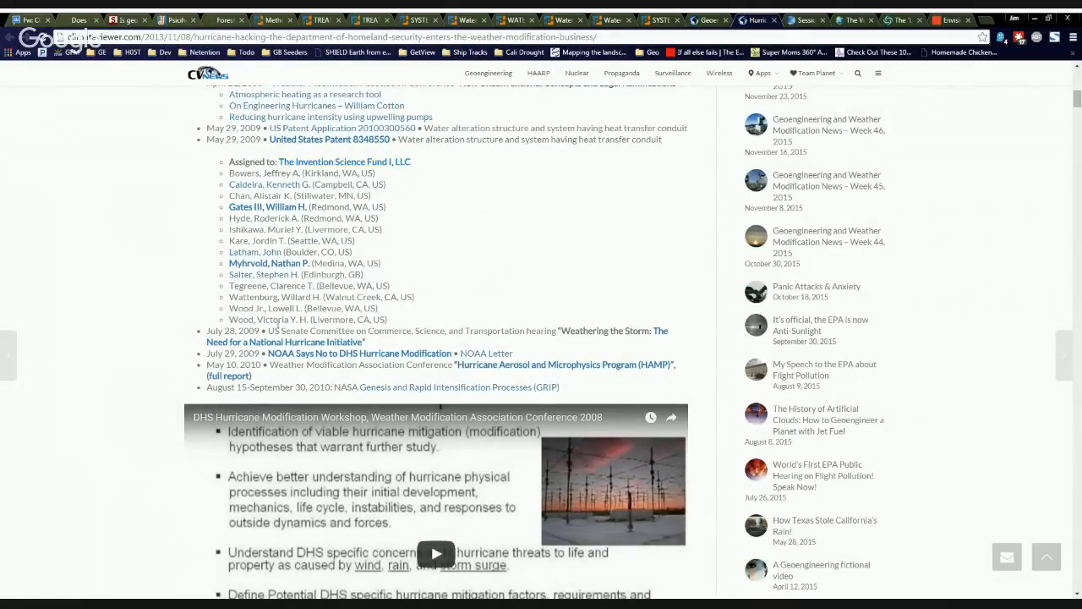
scroll("down", 3)
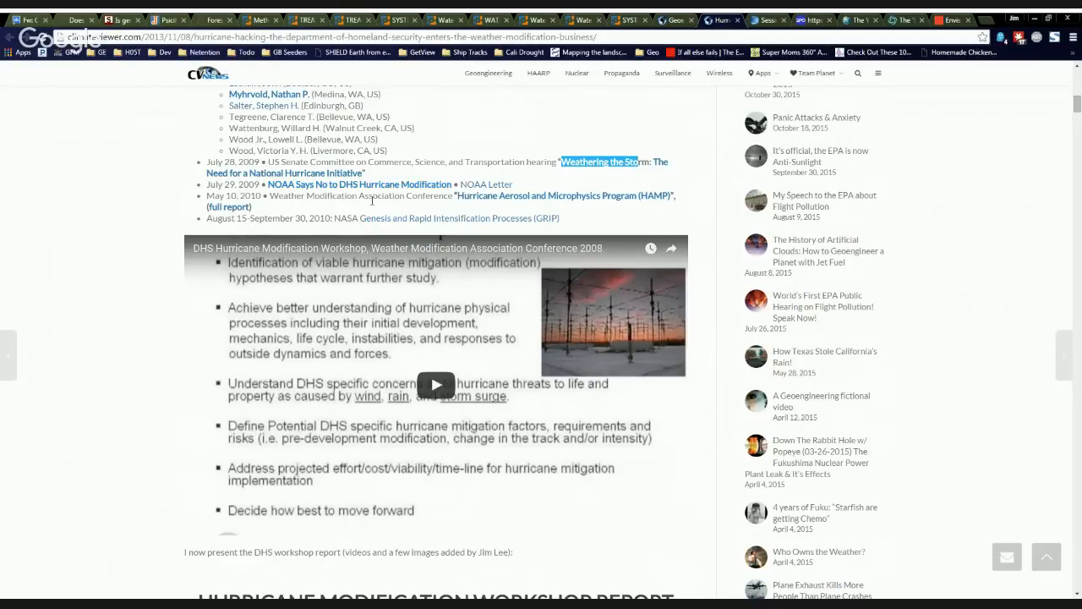
scroll("up", 3)
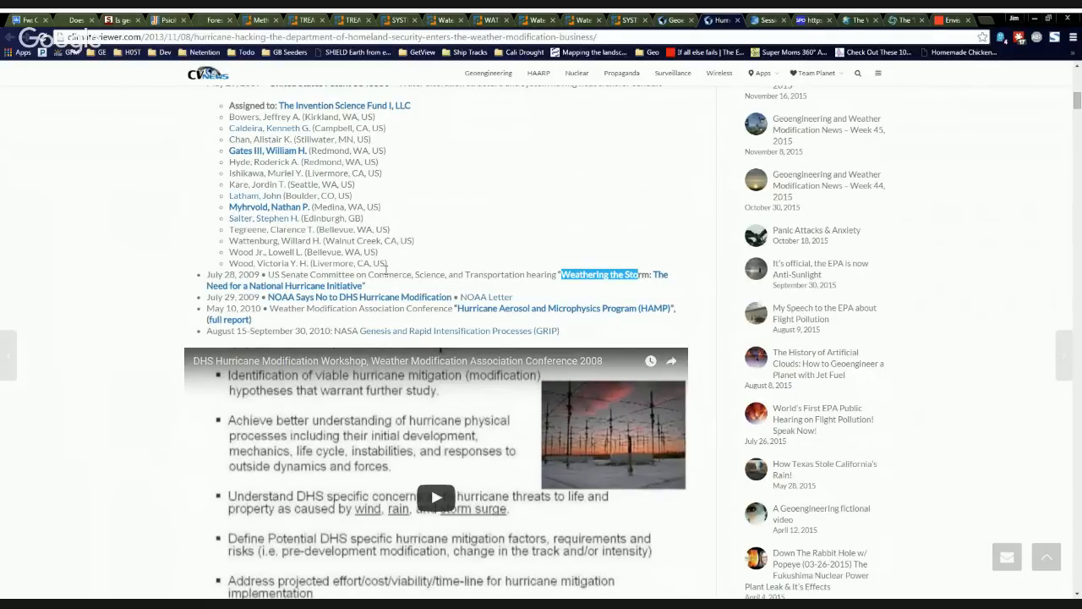
scroll("down", 3)
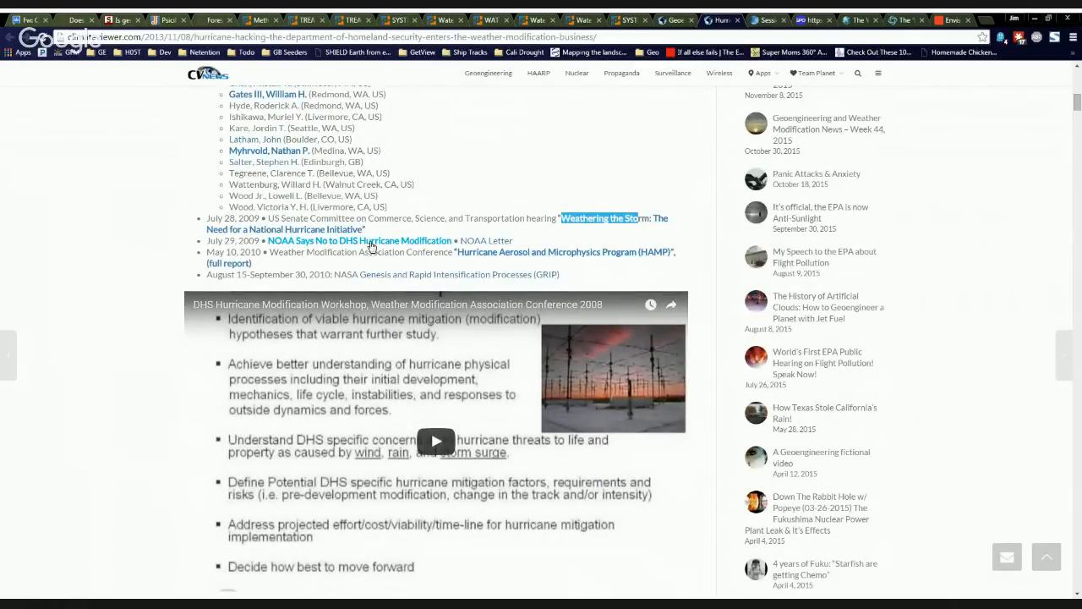
mouse_move(399, 250)
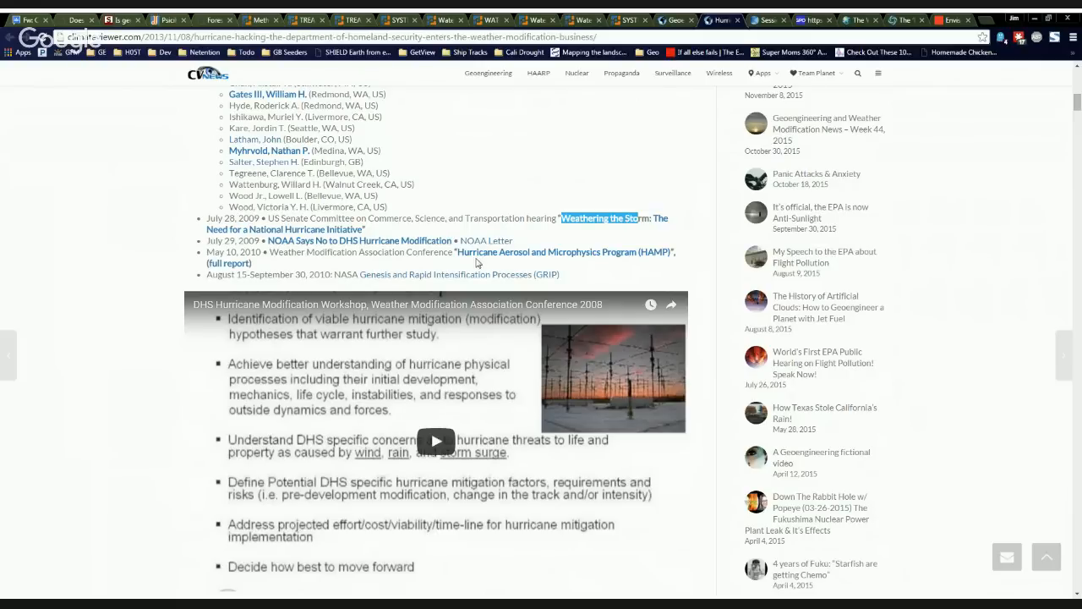
mouse_move(420, 264)
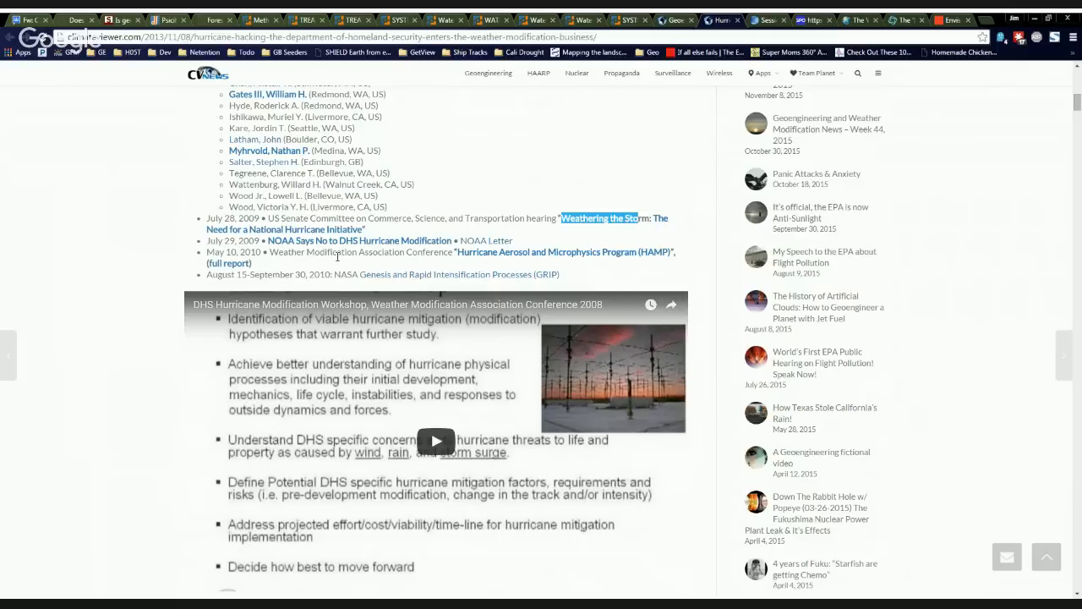
mouse_move(531, 260)
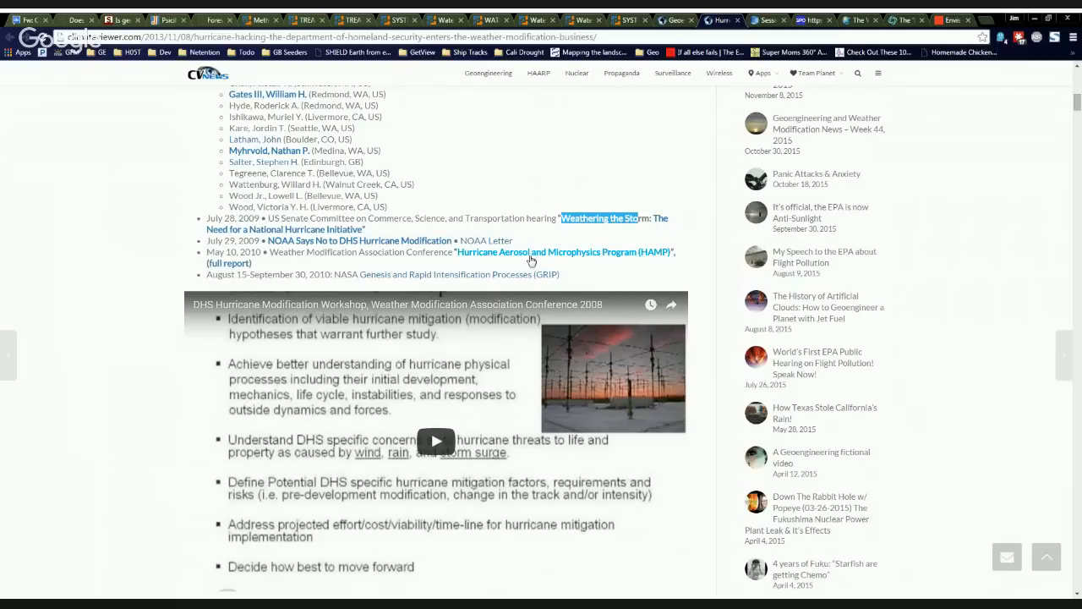
mouse_move(651, 260)
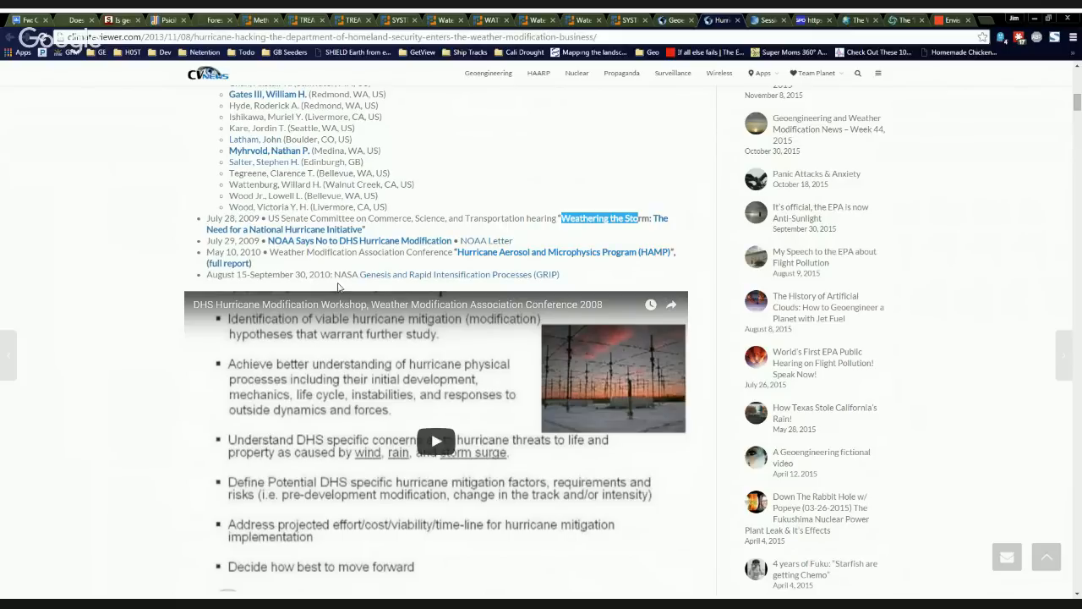
mouse_move(443, 279)
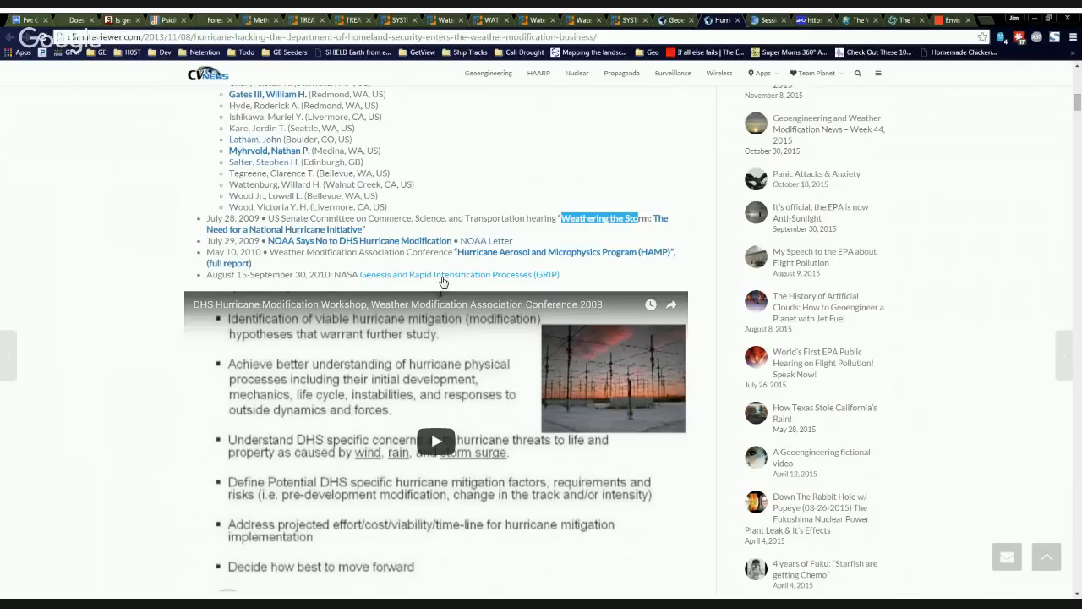
mouse_move(531, 279)
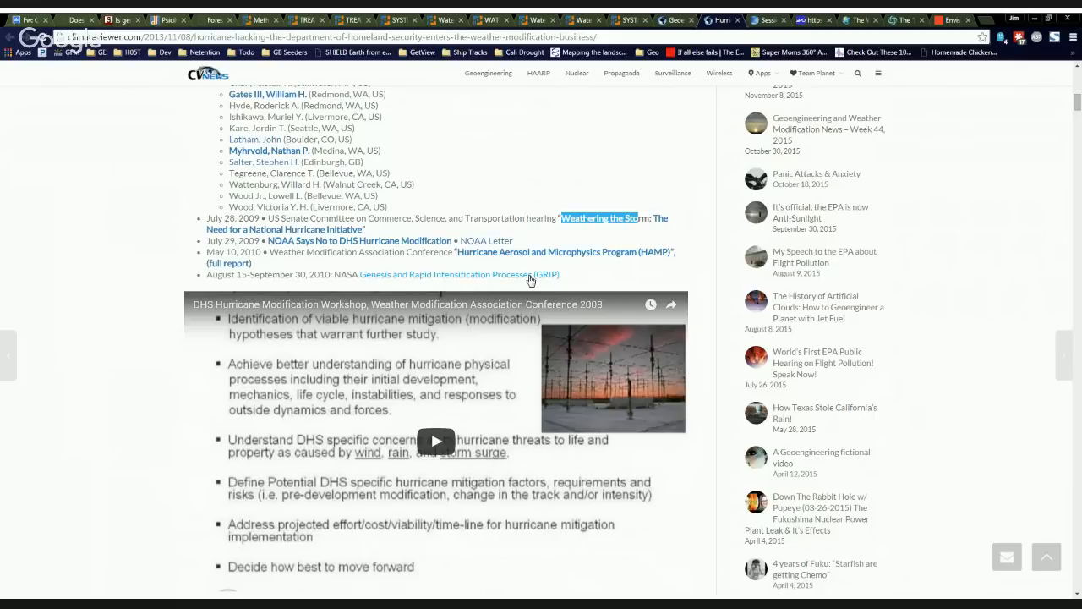
mouse_move(584, 264)
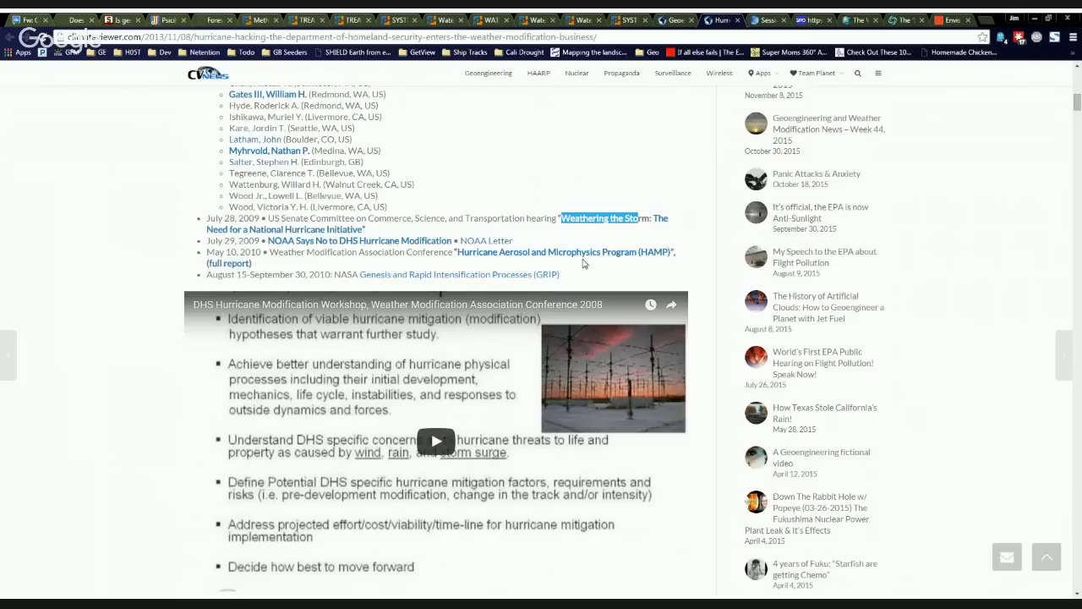
scroll("up", 3)
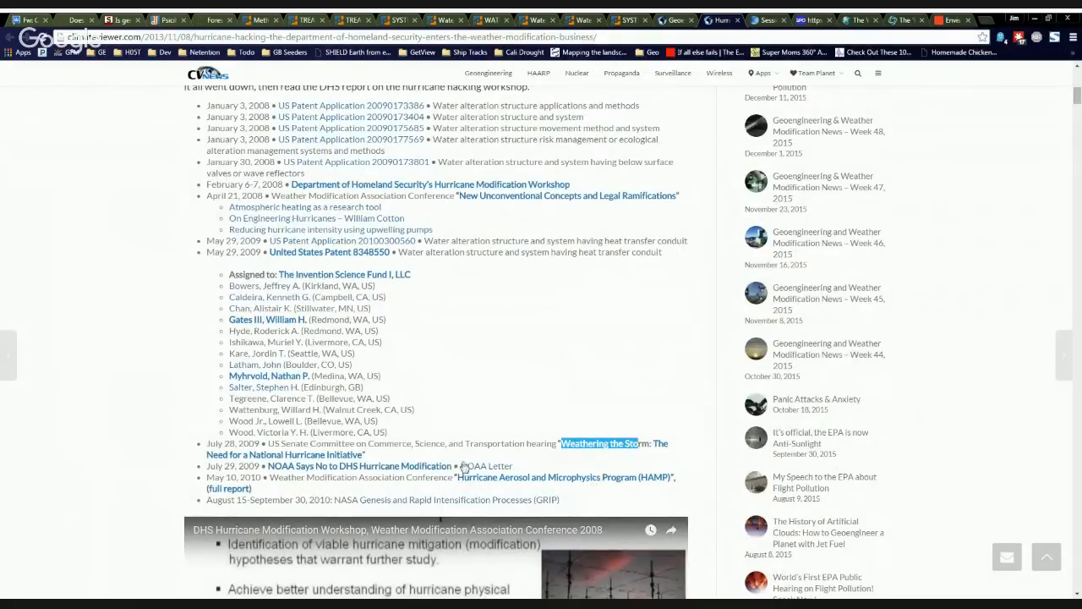
scroll("down", 3)
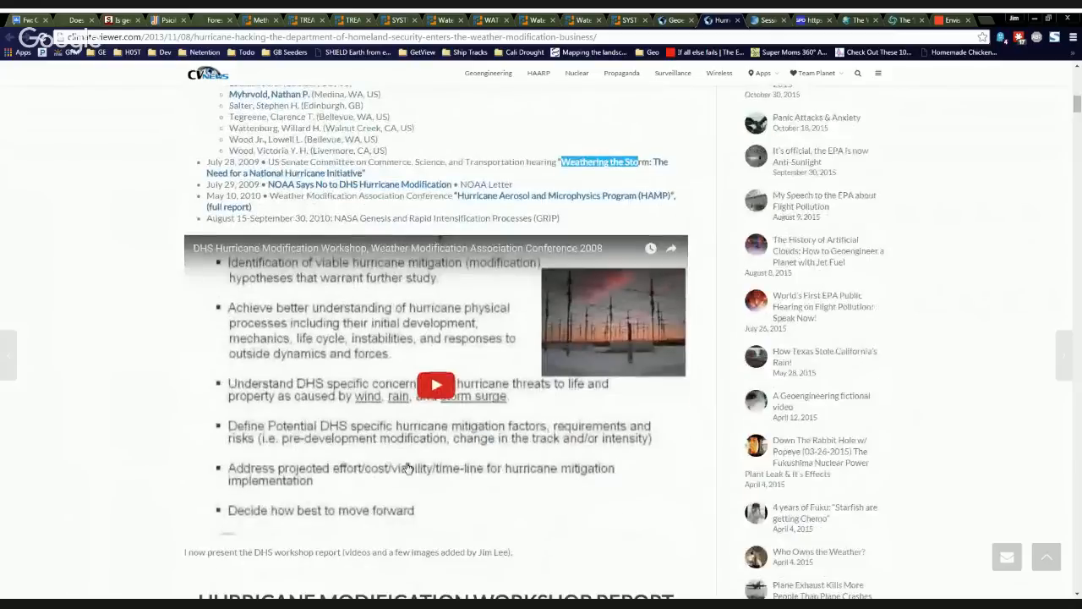
Scroll down the workshop report to the limited field tests and select the Monolayer Films entry.
scroll("down", 3)
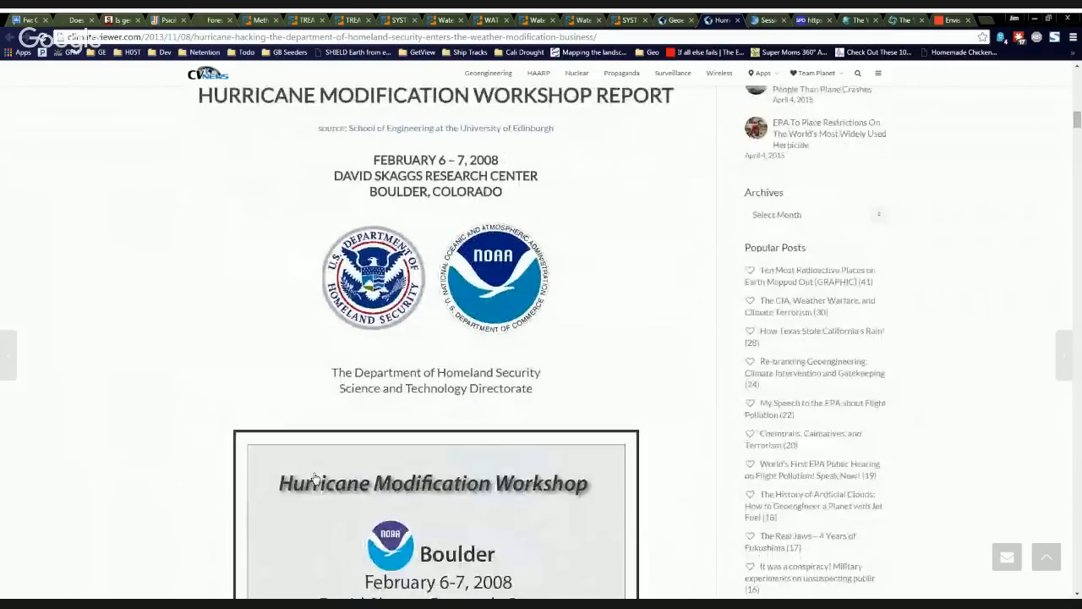
scroll("down", 3)
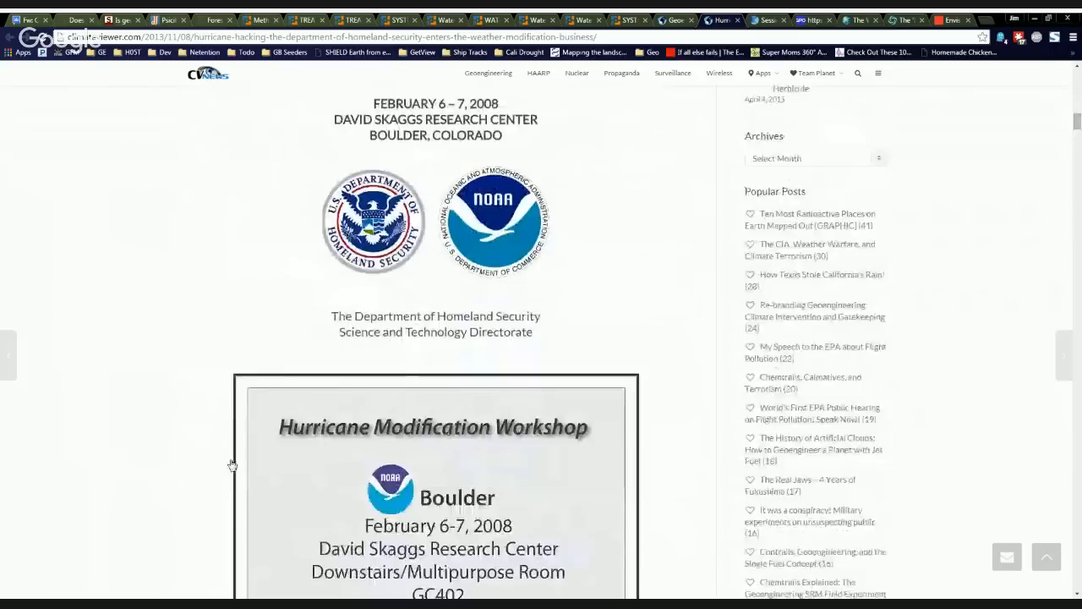
scroll("down", 3)
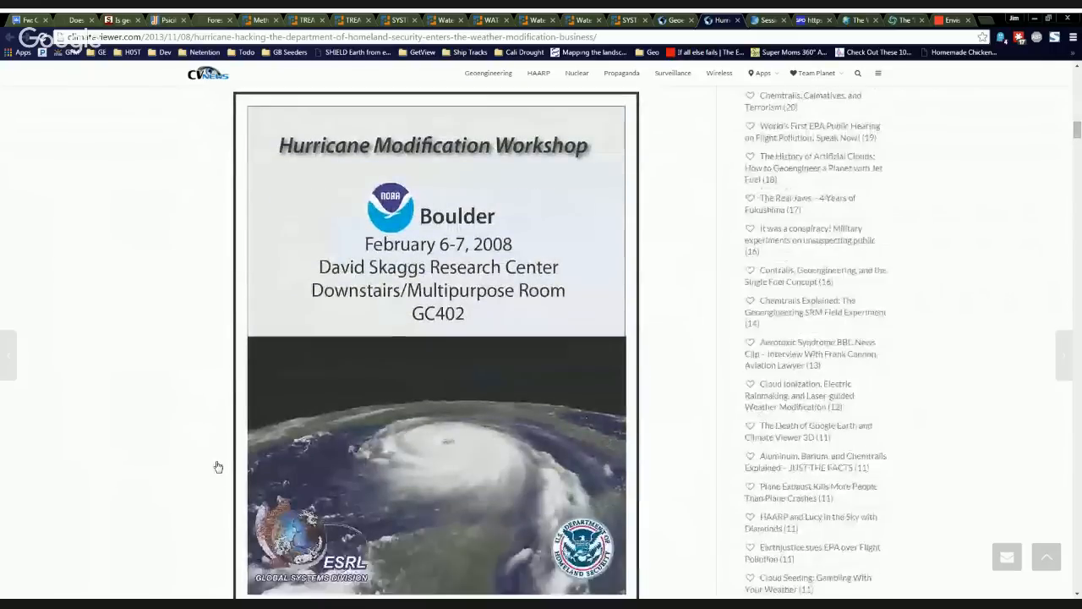
scroll("down", 3)
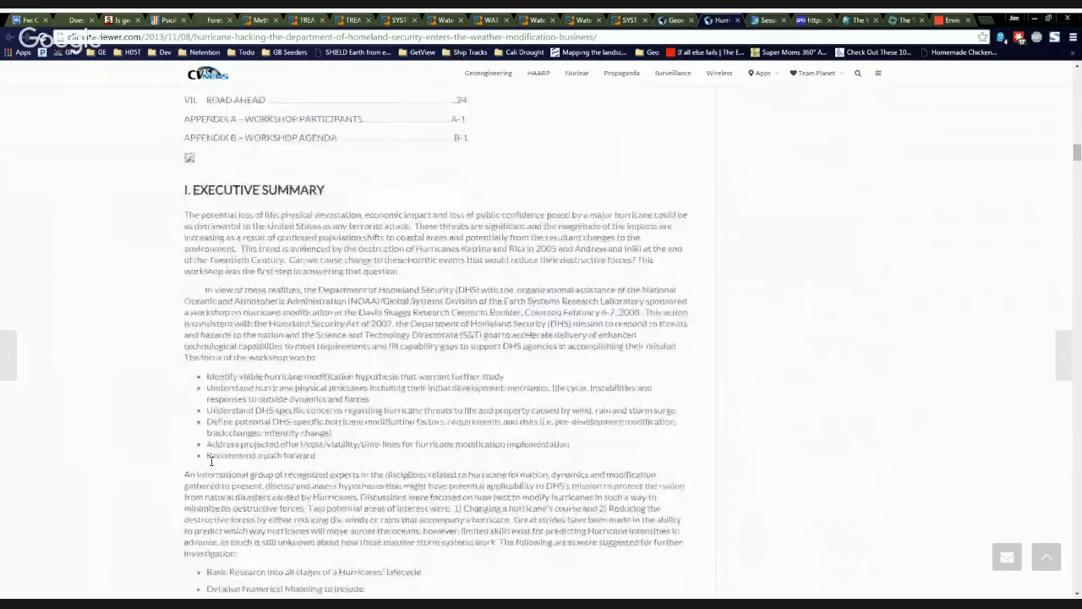
scroll("down", 3)
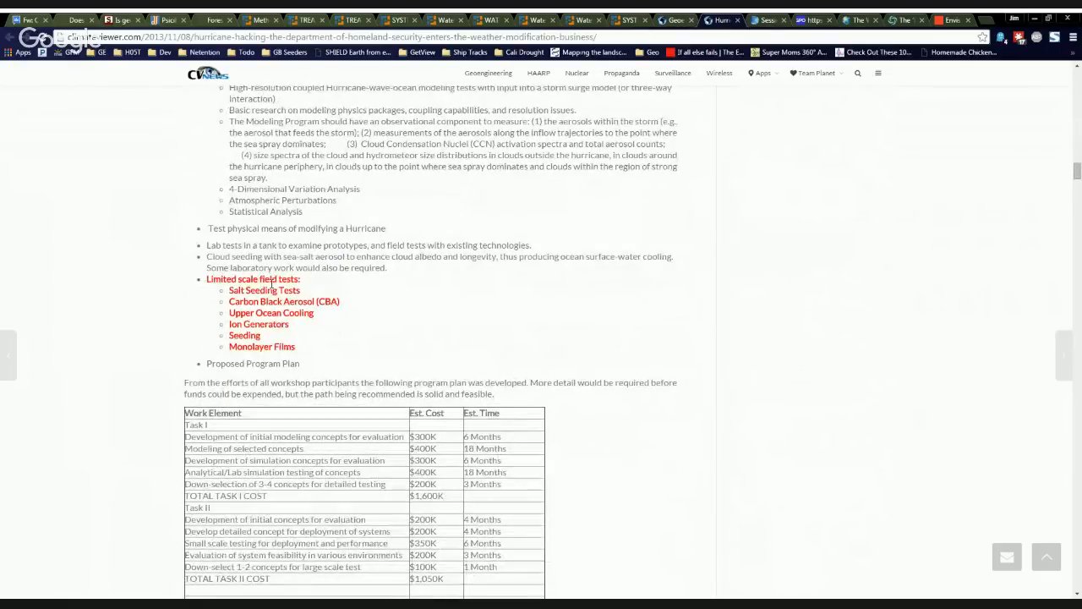
mouse_move(254, 301)
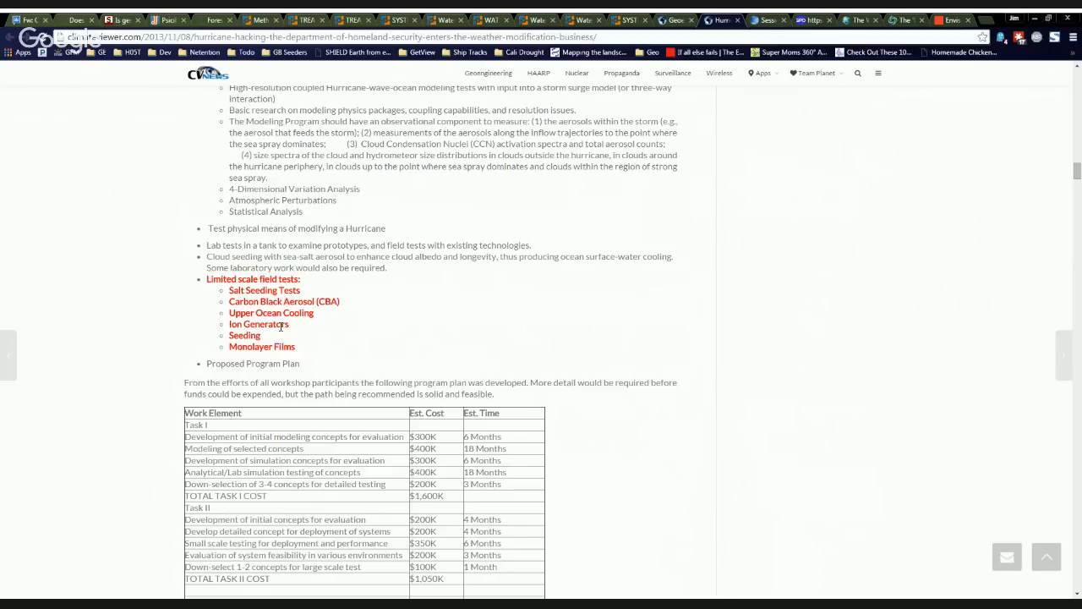
mouse_move(301, 335)
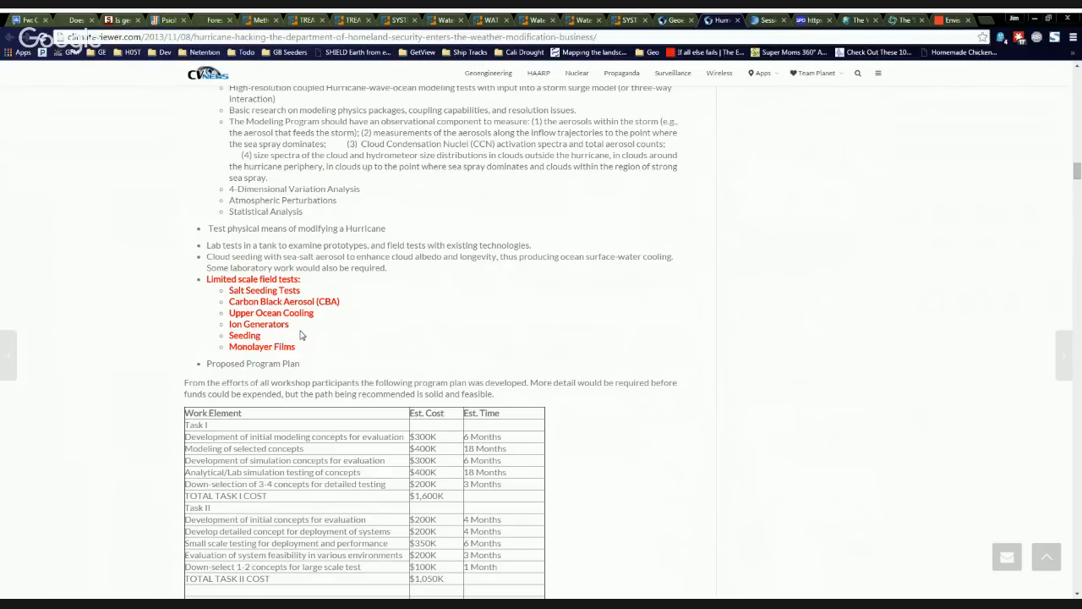
double_click(244, 335)
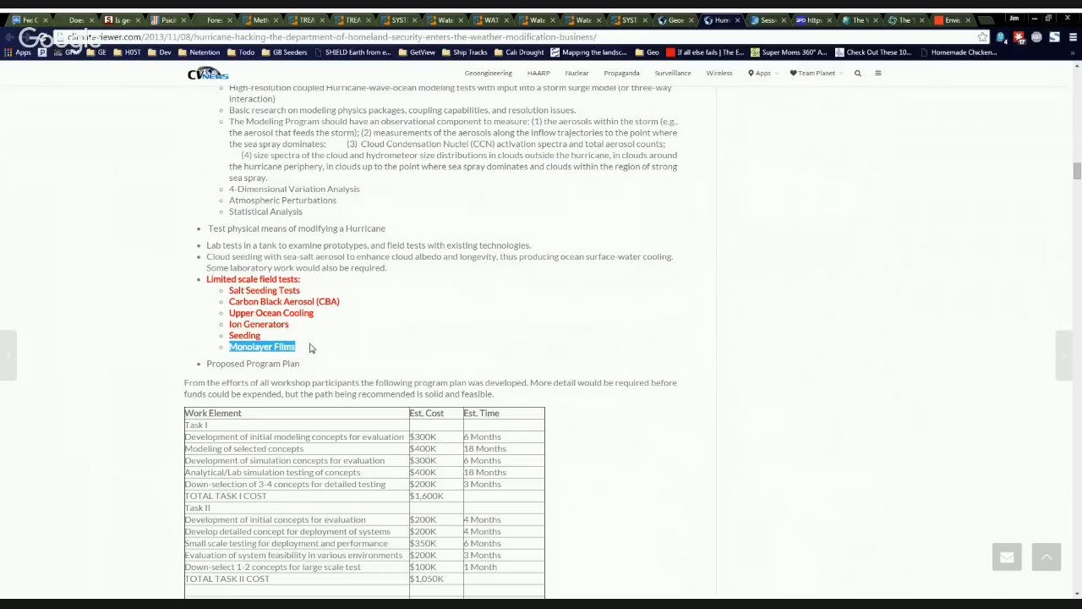
Review the field test section, then scroll back up to the Hurricane Modification Workshop table of contents.
scroll("down", 3)
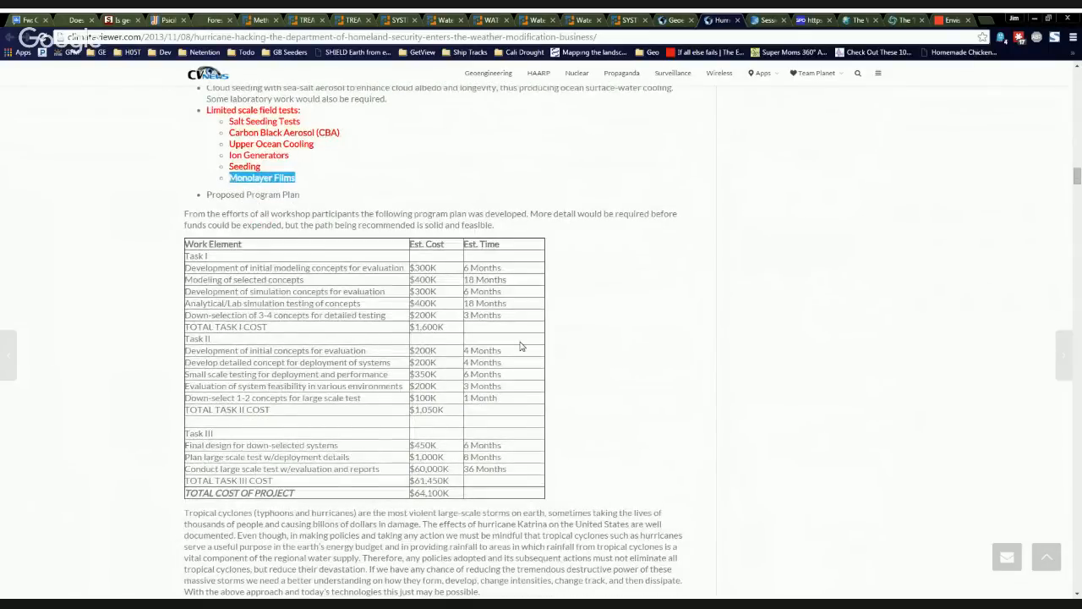
scroll("up", 3)
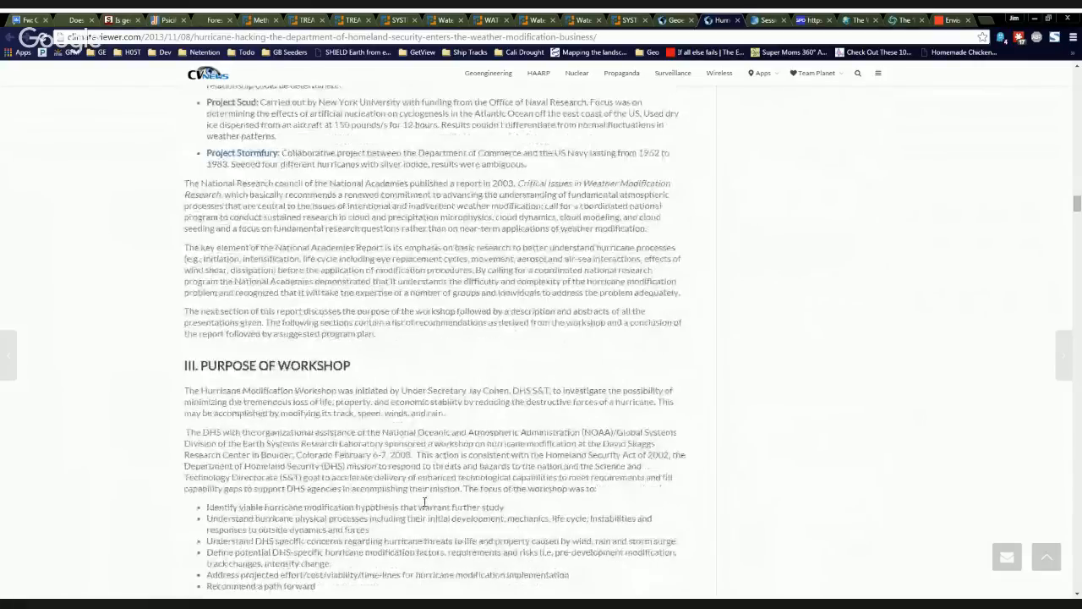
scroll("down", 3)
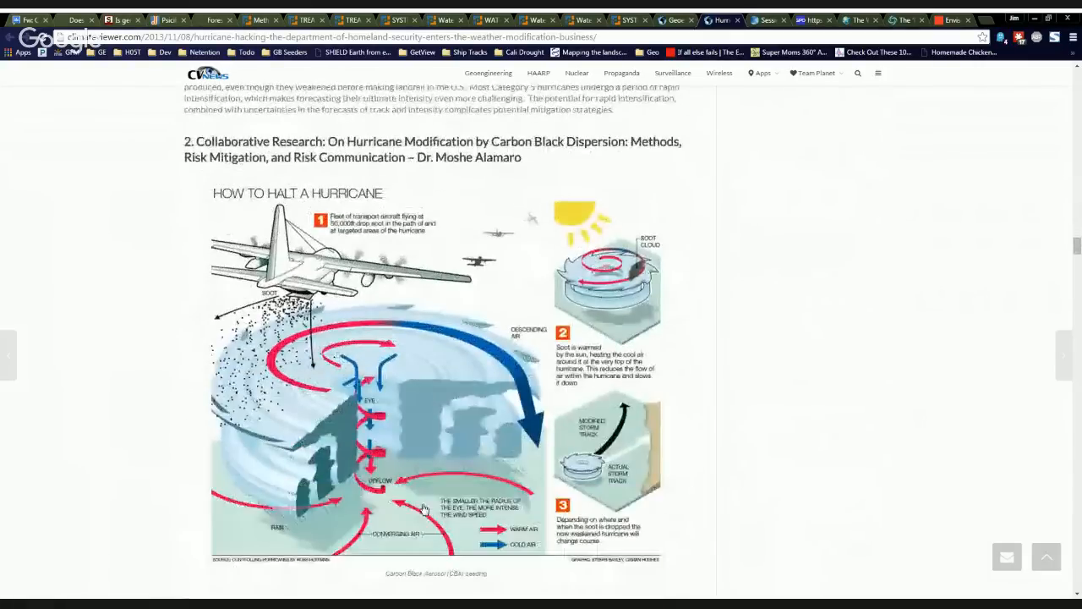
scroll("down", 3)
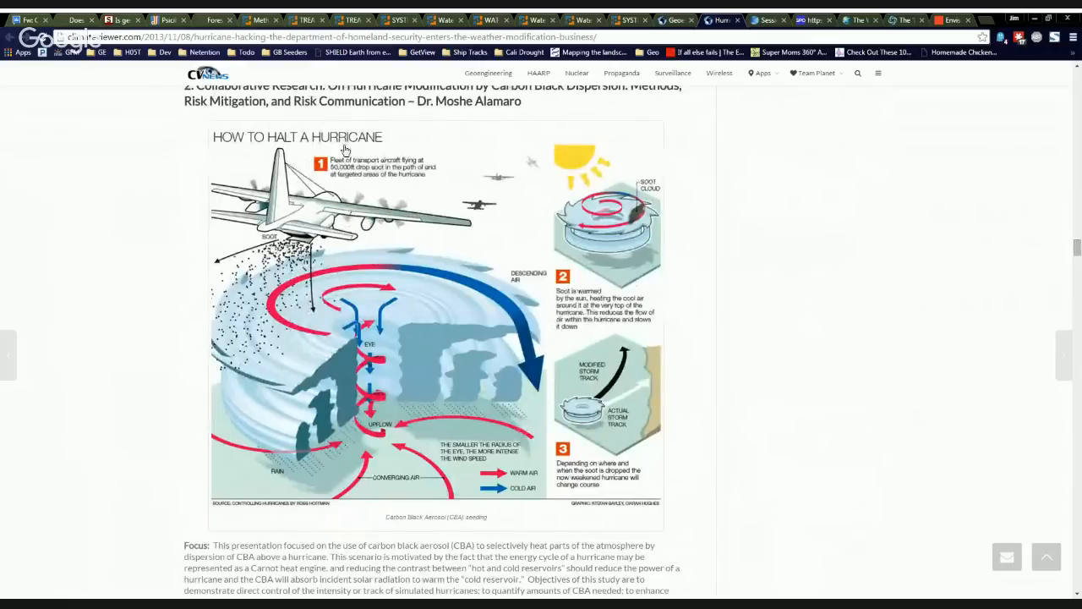
scroll("up", 3)
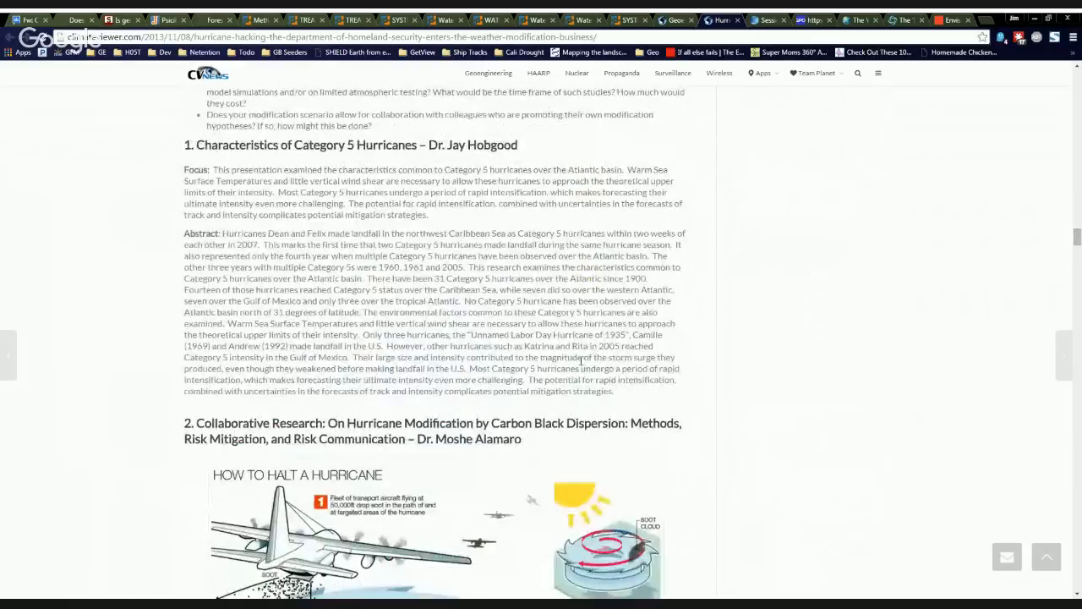
scroll("up", 3)
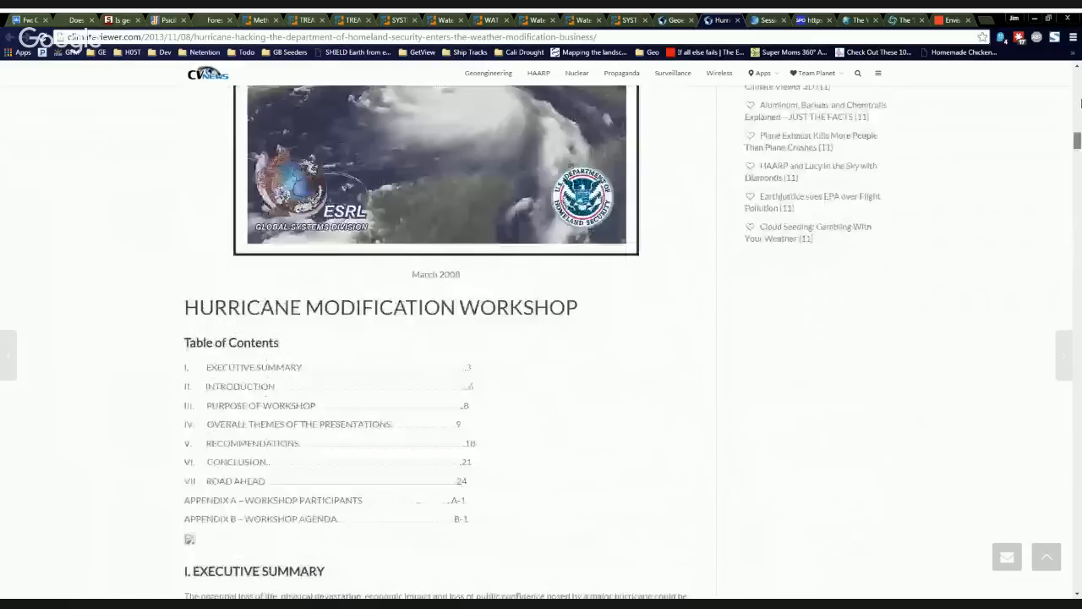
scroll("up", 3)
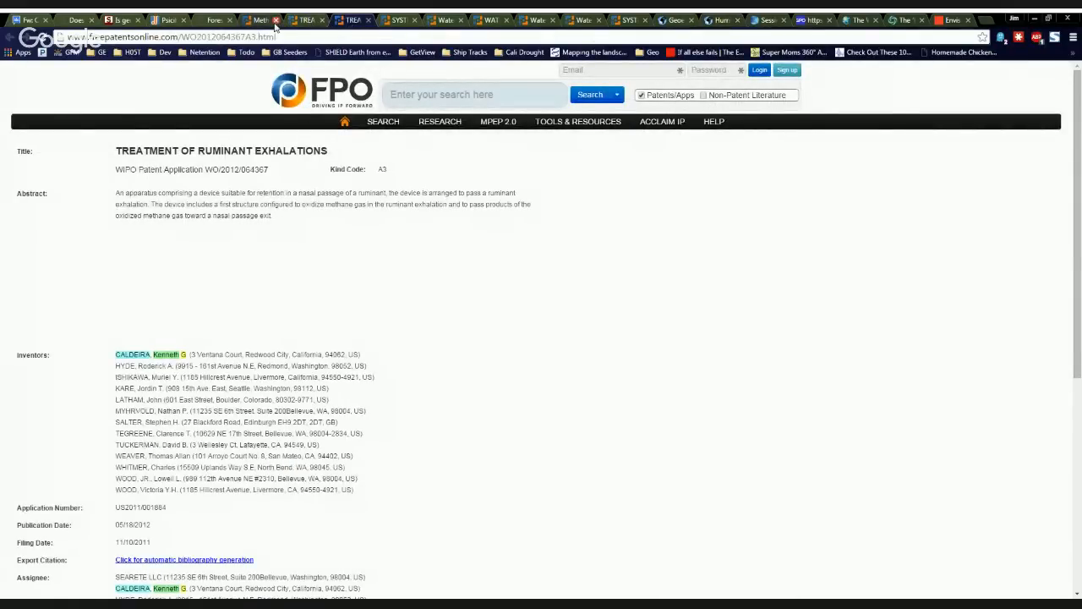
mouse_move(293, 247)
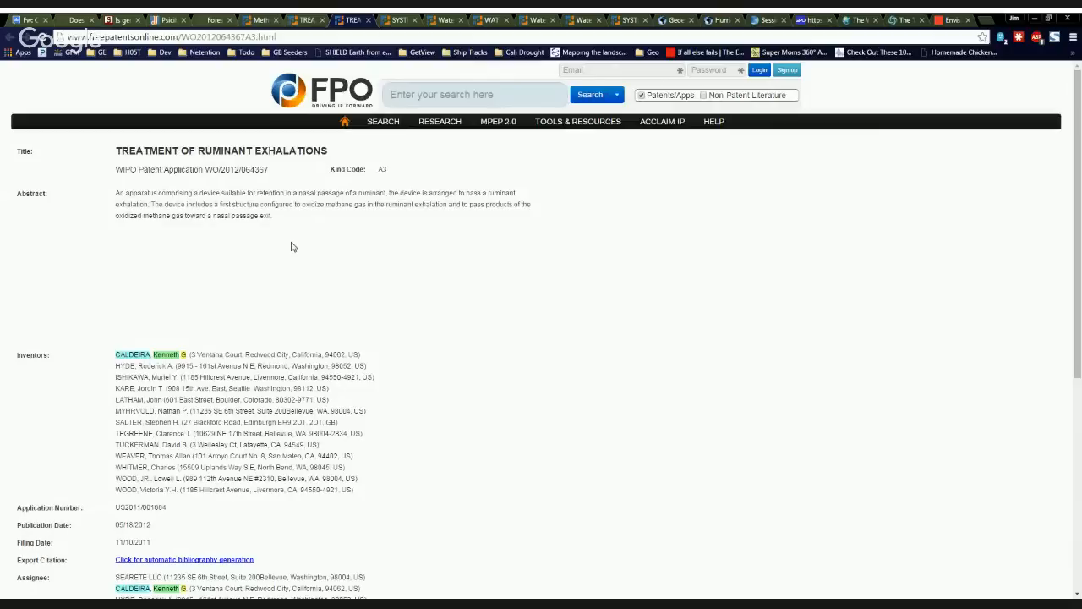
mouse_move(210, 189)
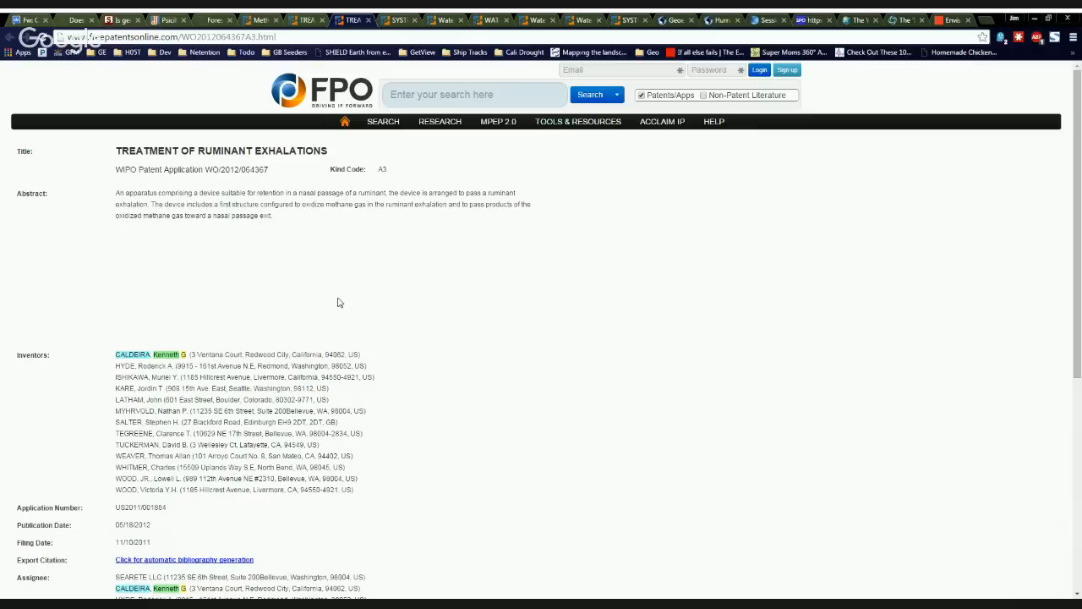
mouse_move(409, 382)
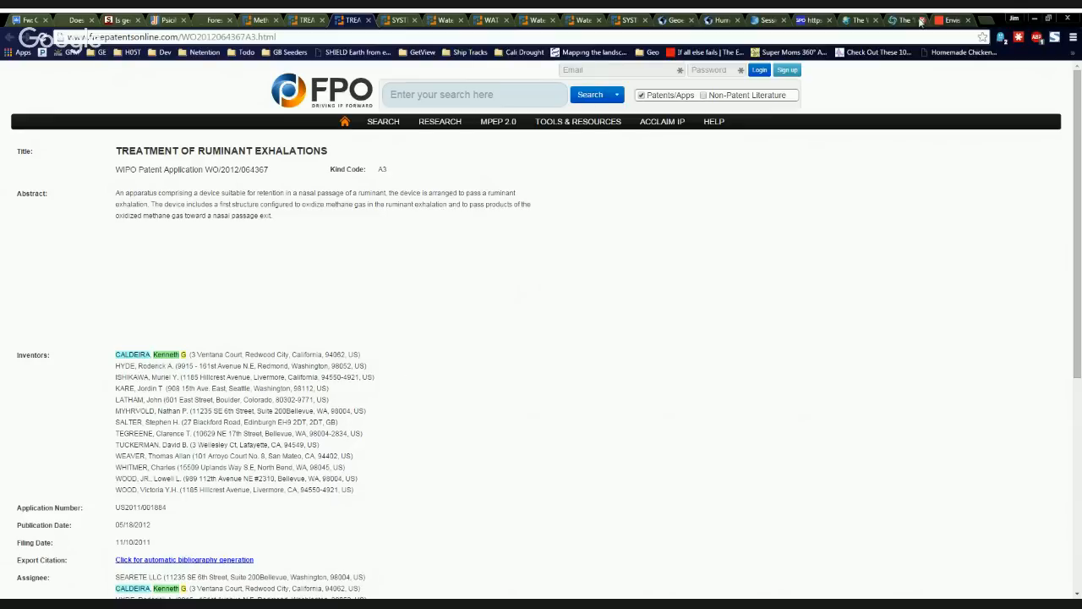
Switch to The Weather Effect timeline site tab.
left_click(859, 21)
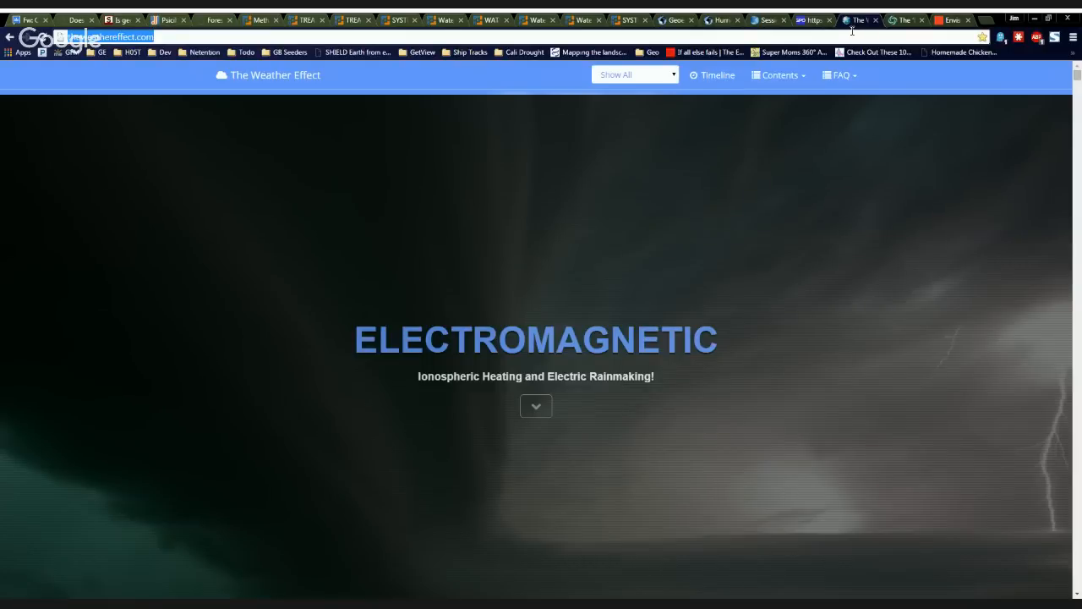
Scroll the timeline to the FOIA Reveals Navy Weather Control Plans entry and its proposal document.
scroll("down", 3)
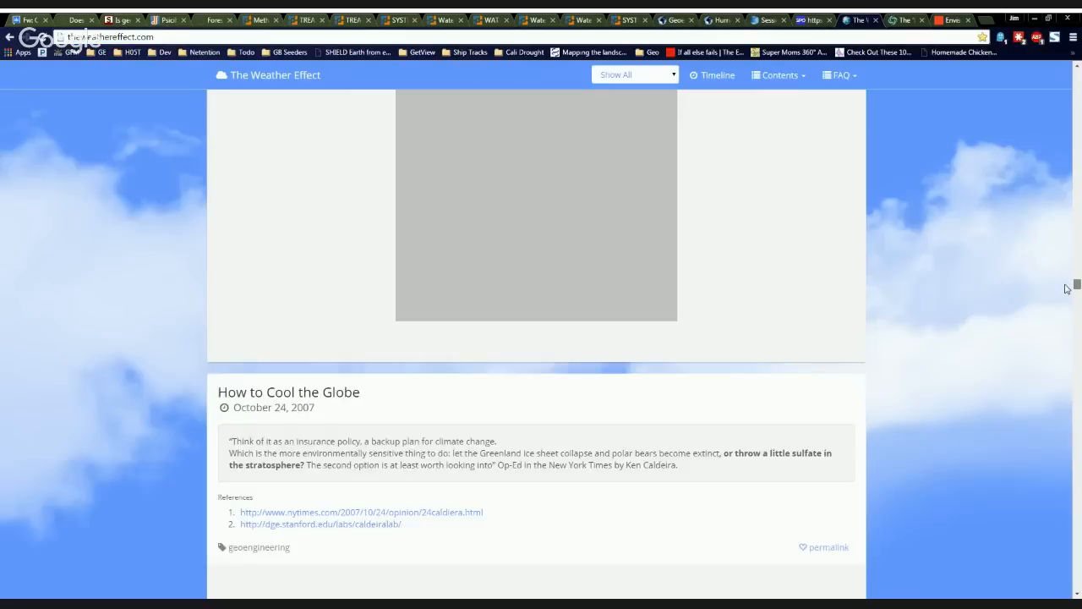
scroll("down", 3)
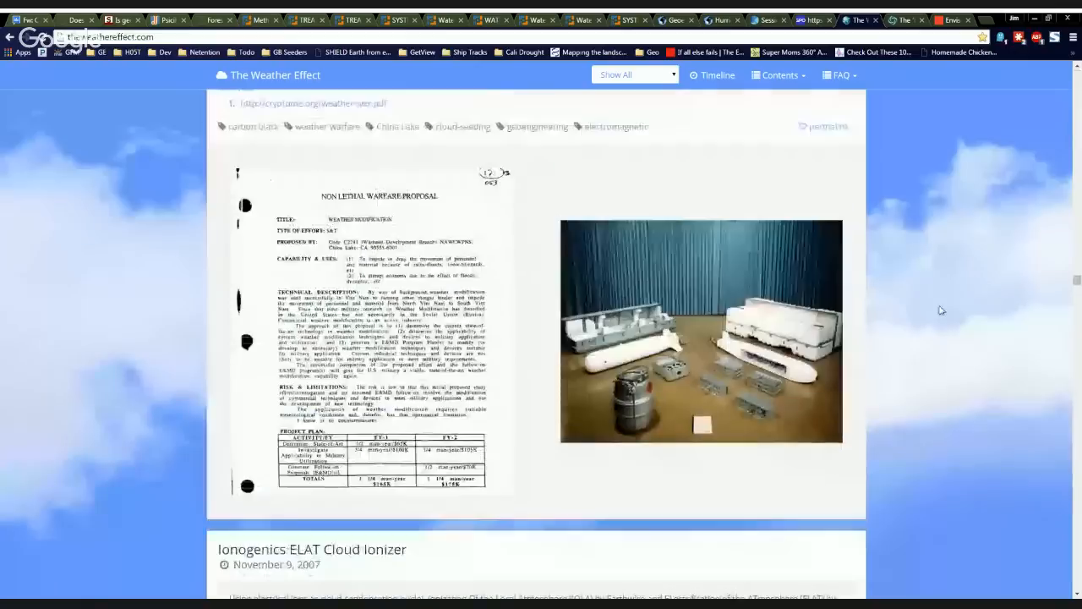
scroll("up", 3)
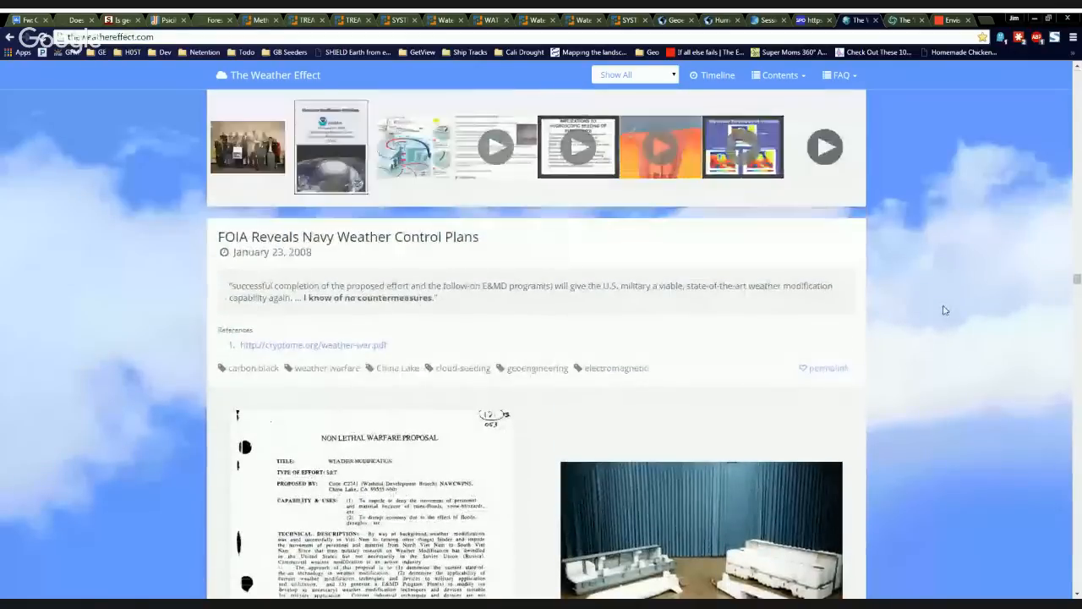
scroll("down", 3)
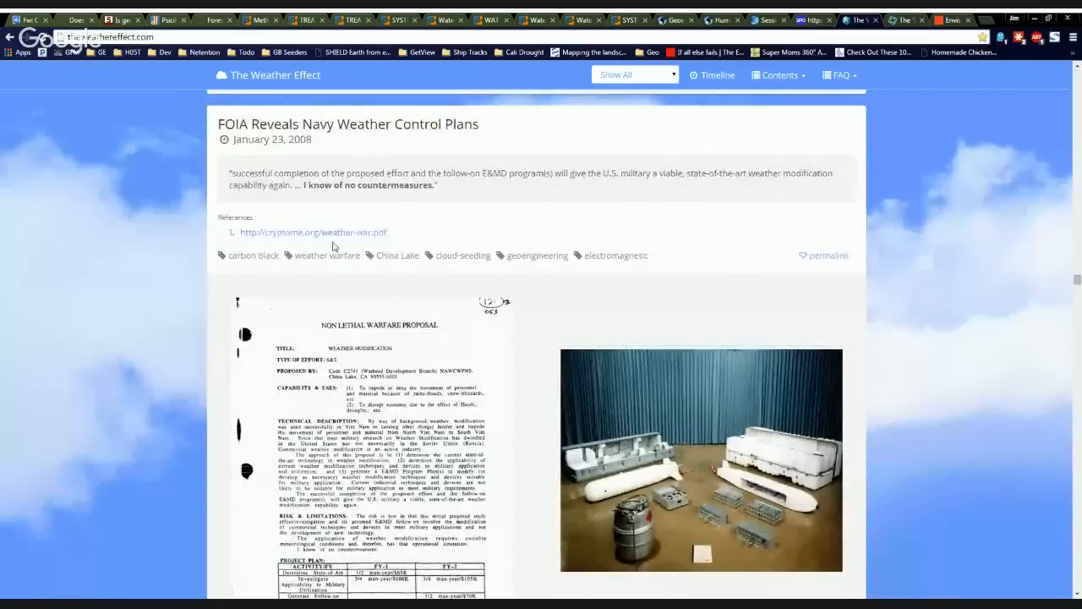
mouse_move(480, 227)
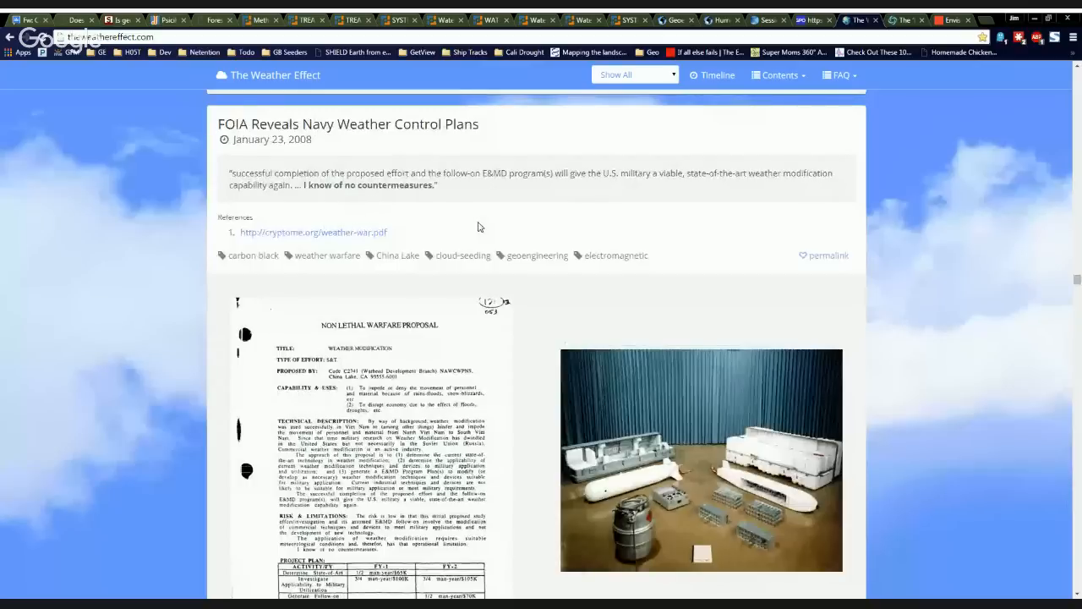
mouse_move(480, 200)
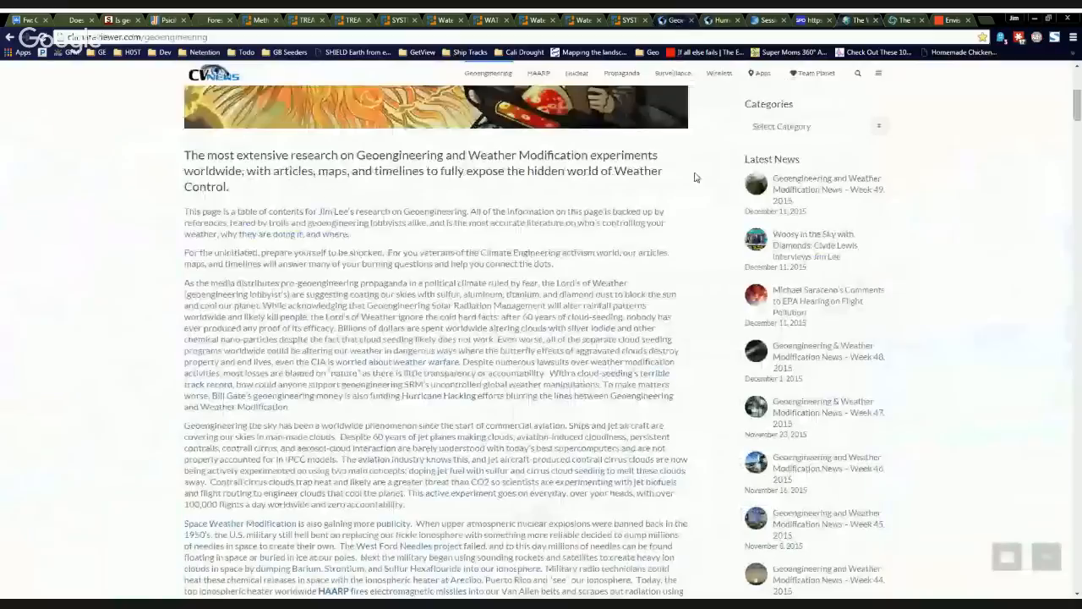
Scroll past the sponsors and researchers charts to the Weather Modification Experiment Map section.
scroll("up", 3)
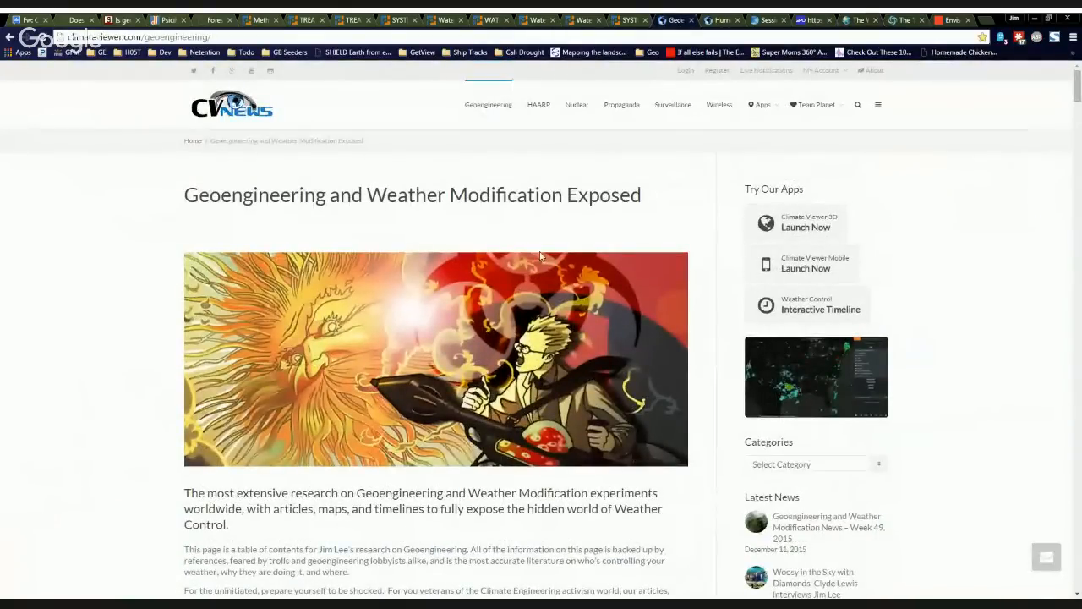
scroll("down", 3)
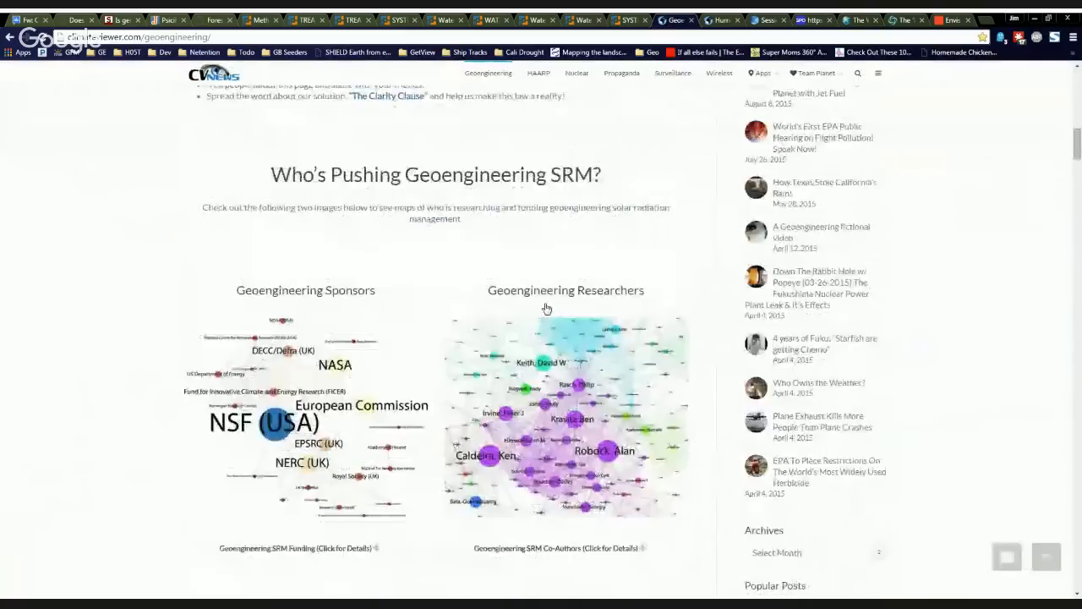
scroll("down", 3)
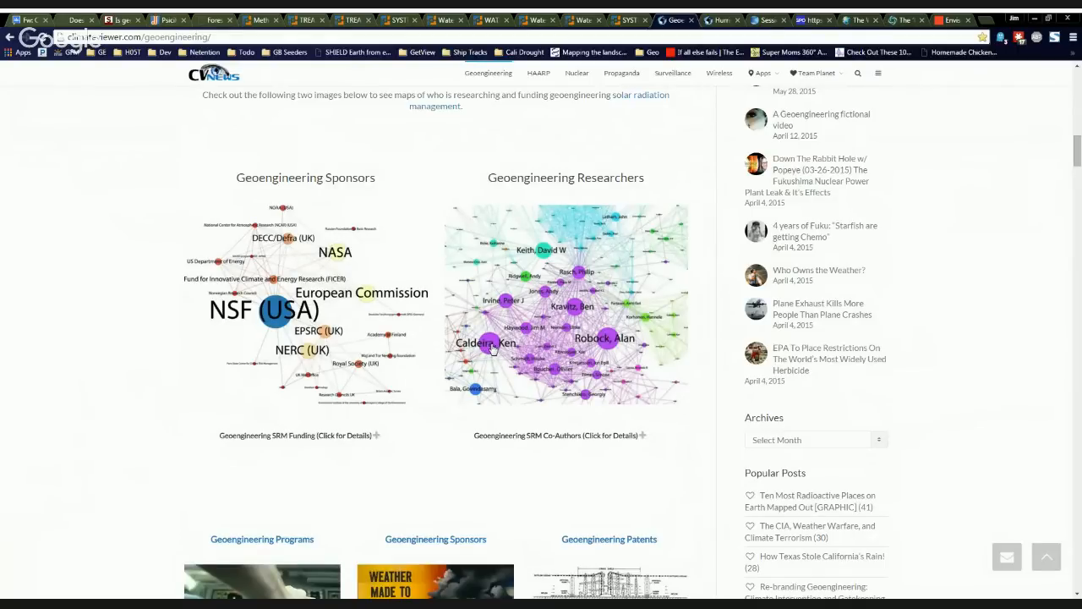
scroll("down", 3)
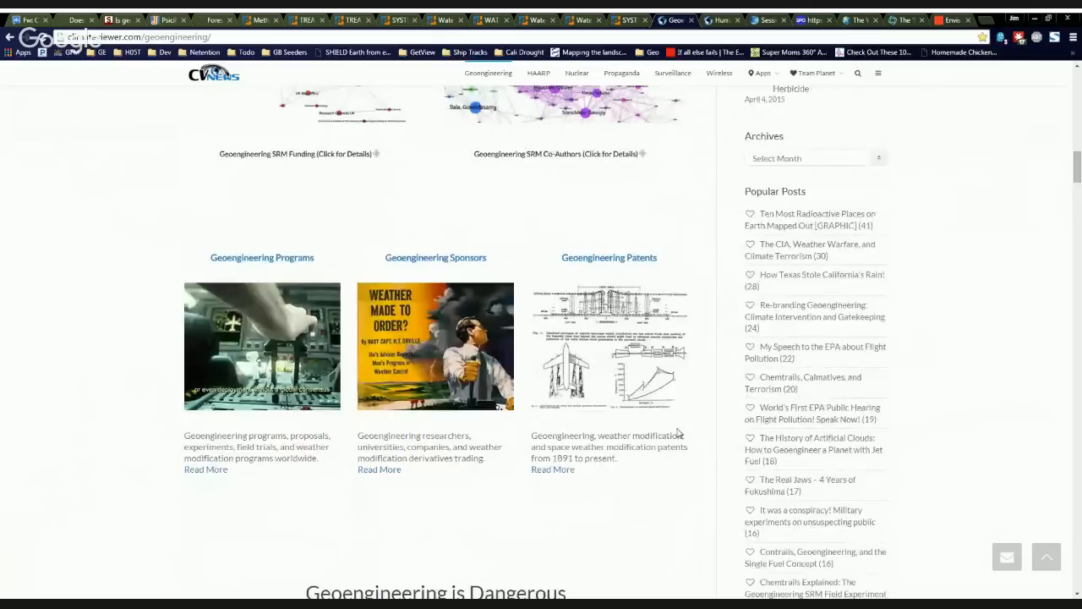
scroll("down", 3)
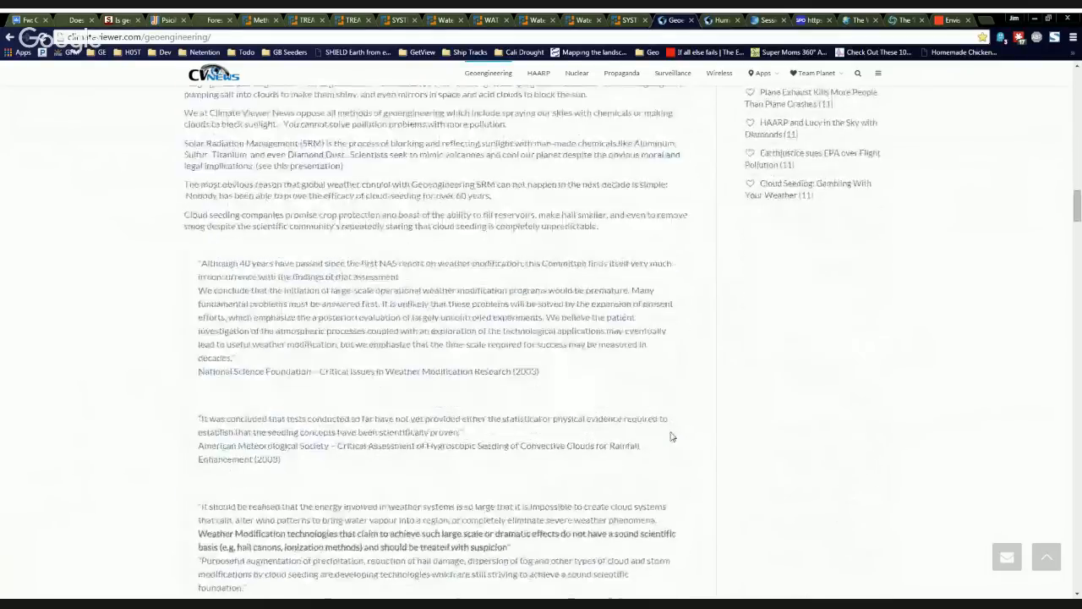
scroll("down", 3)
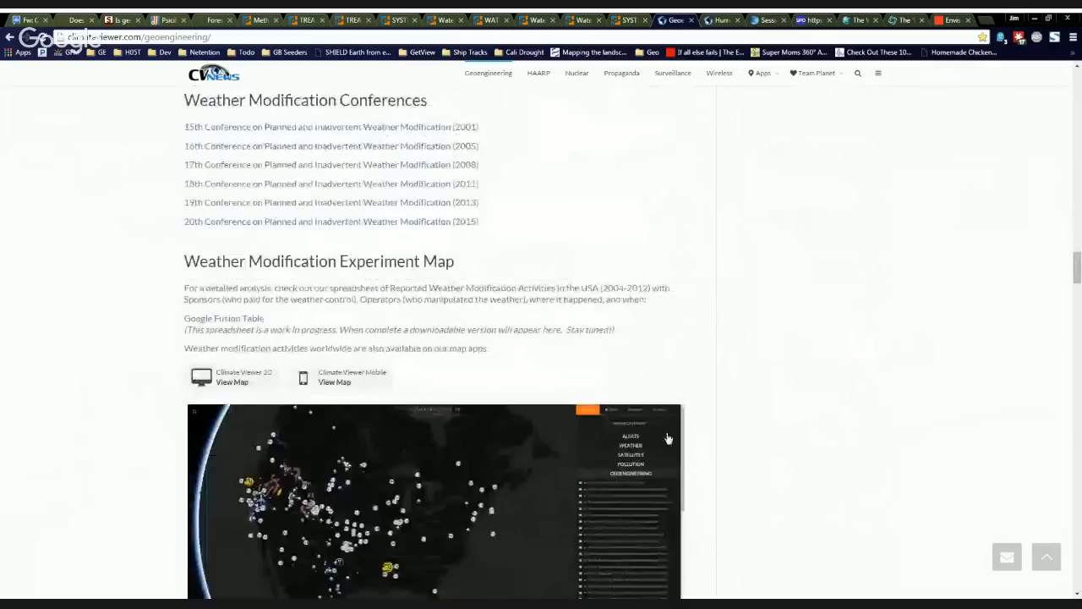
scroll("down", 3)
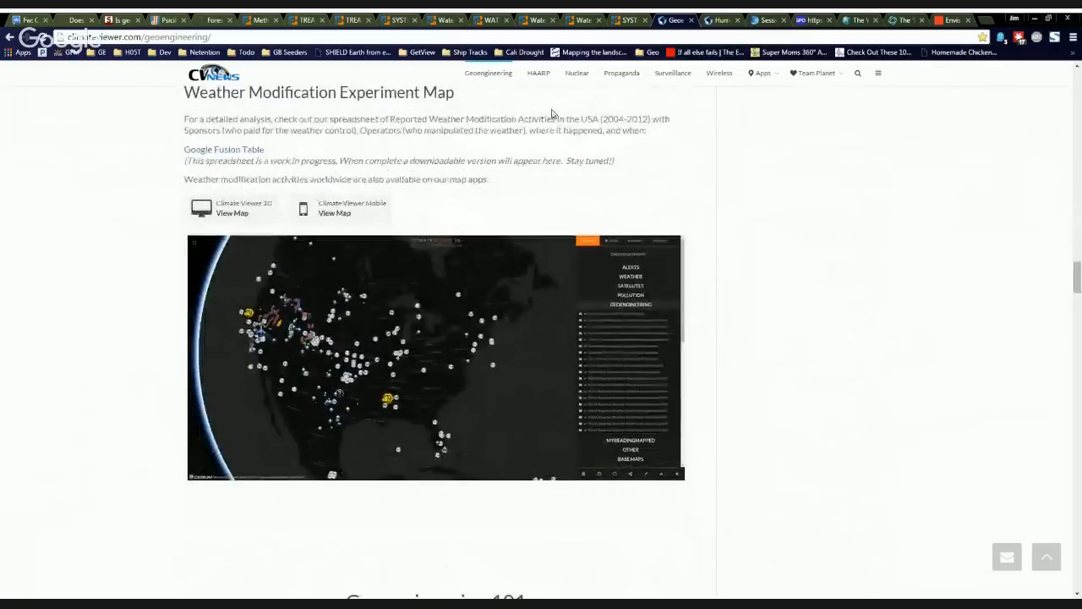
left_click(630, 305)
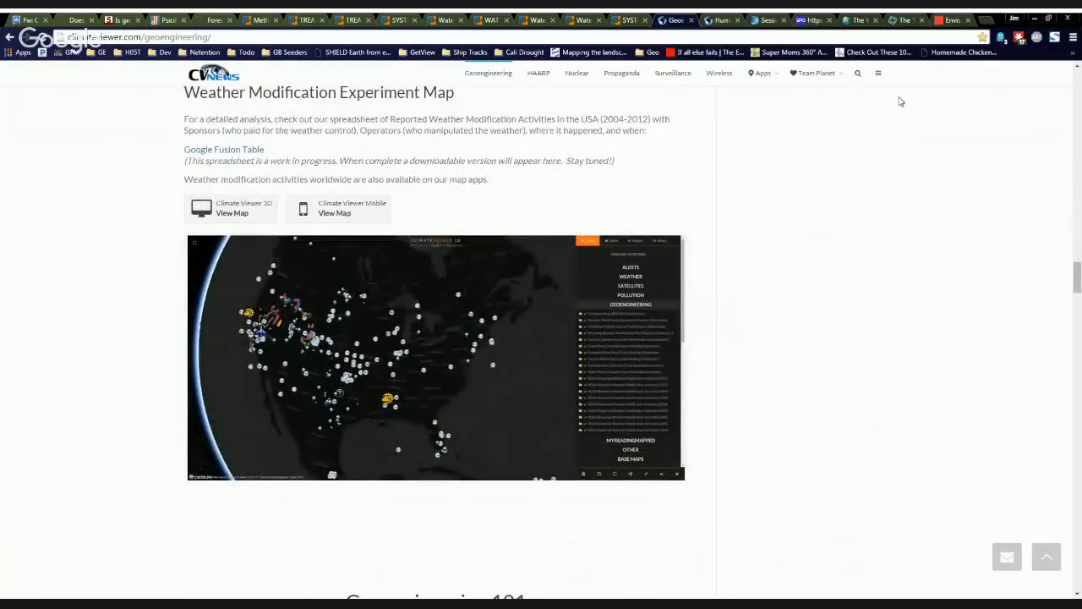